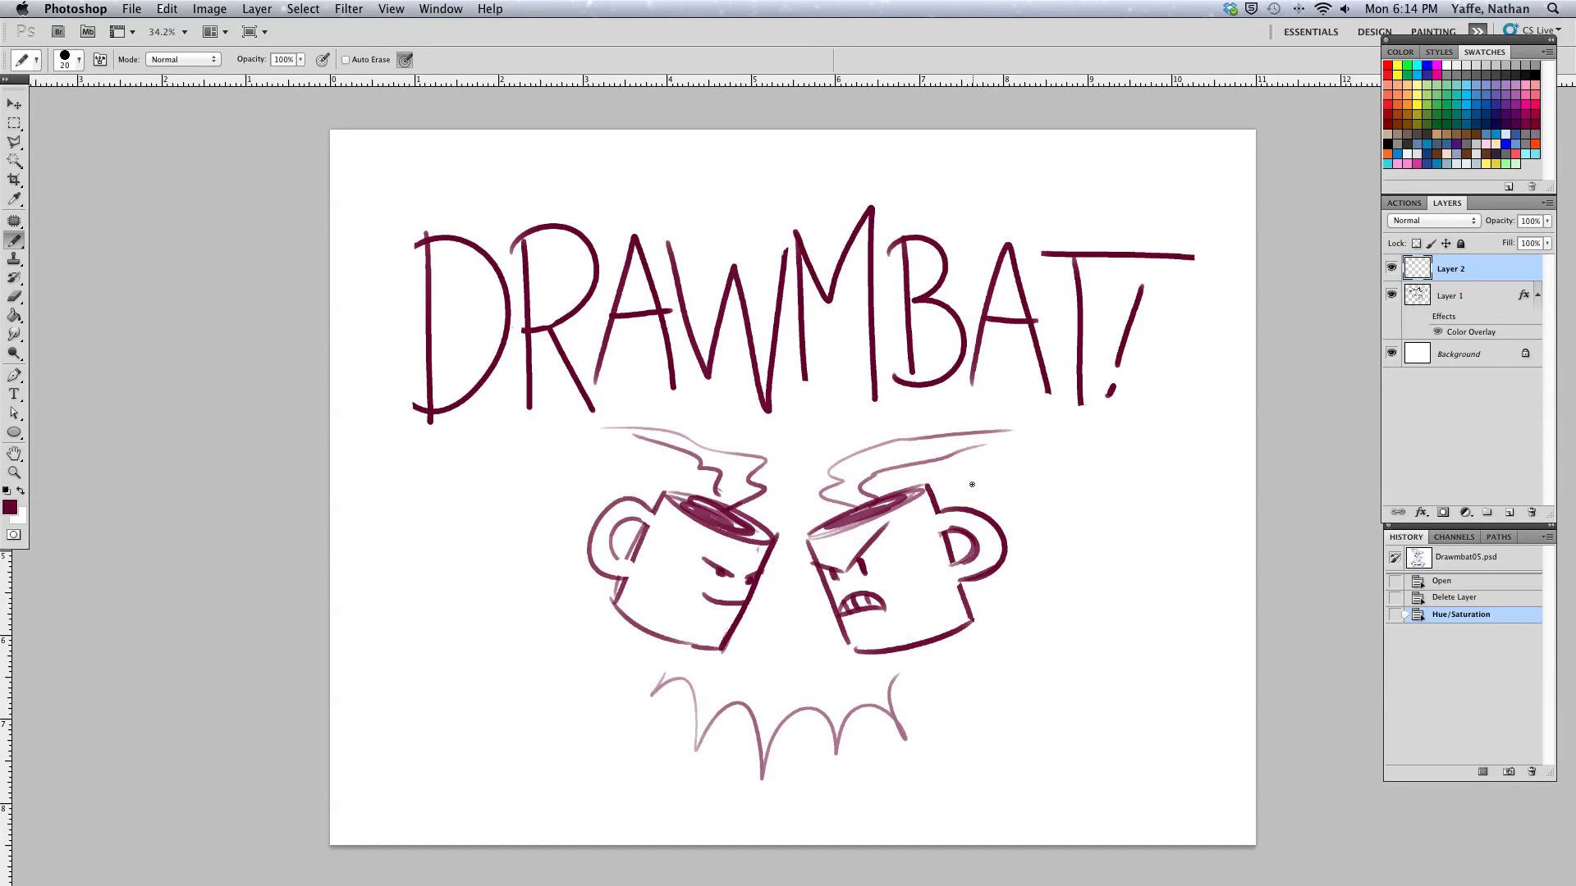
{"action": "mouse_move", "coordinate": [965, 466]}
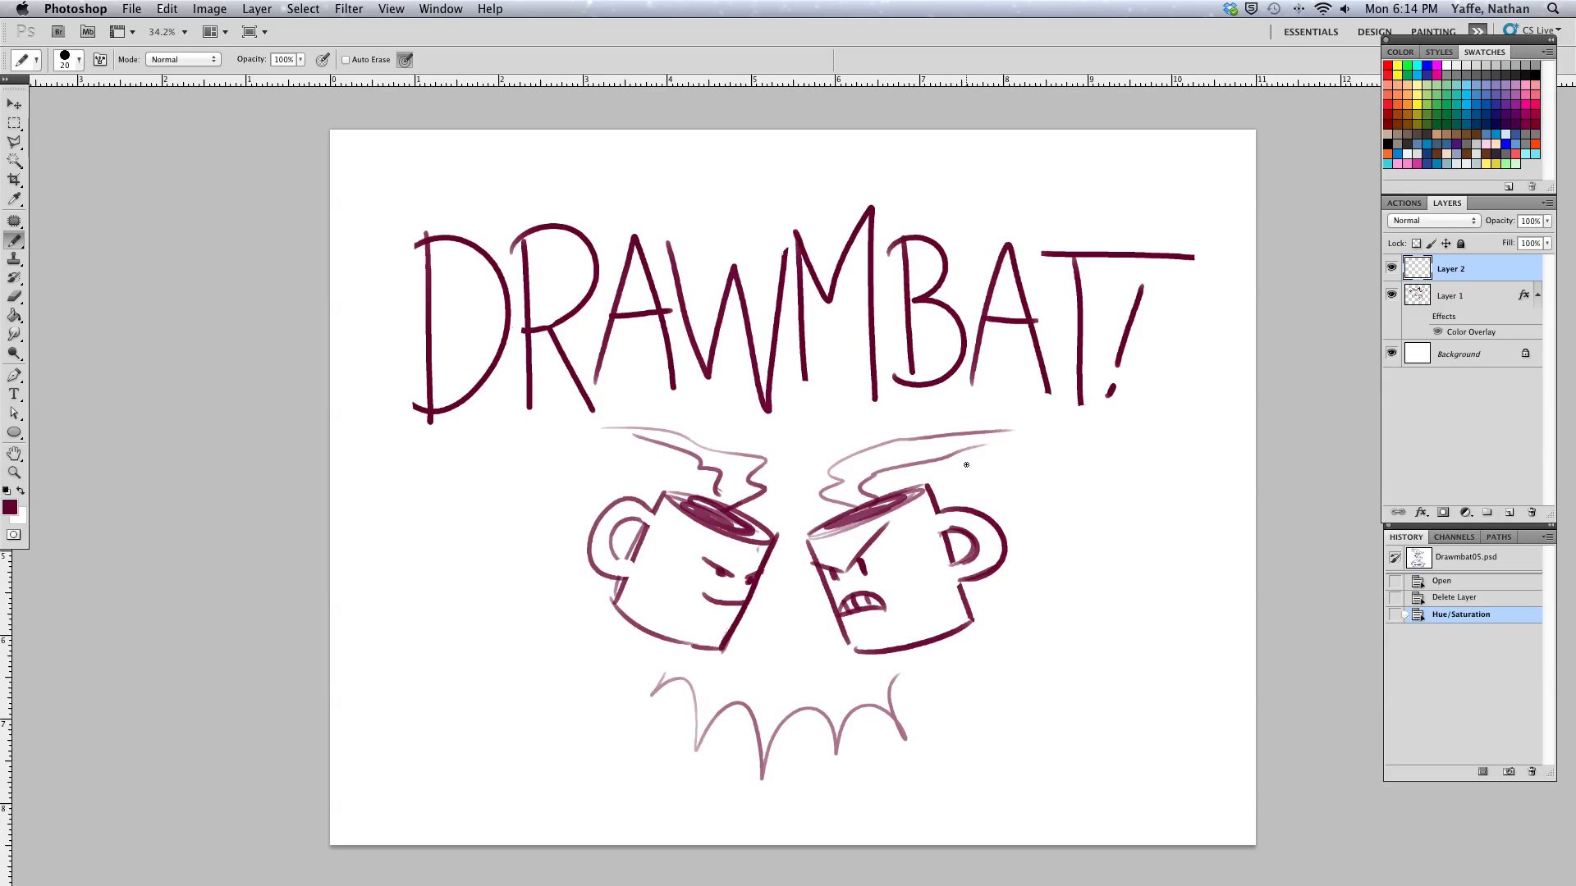
{"action": "mouse_move", "coordinate": [966, 463]}
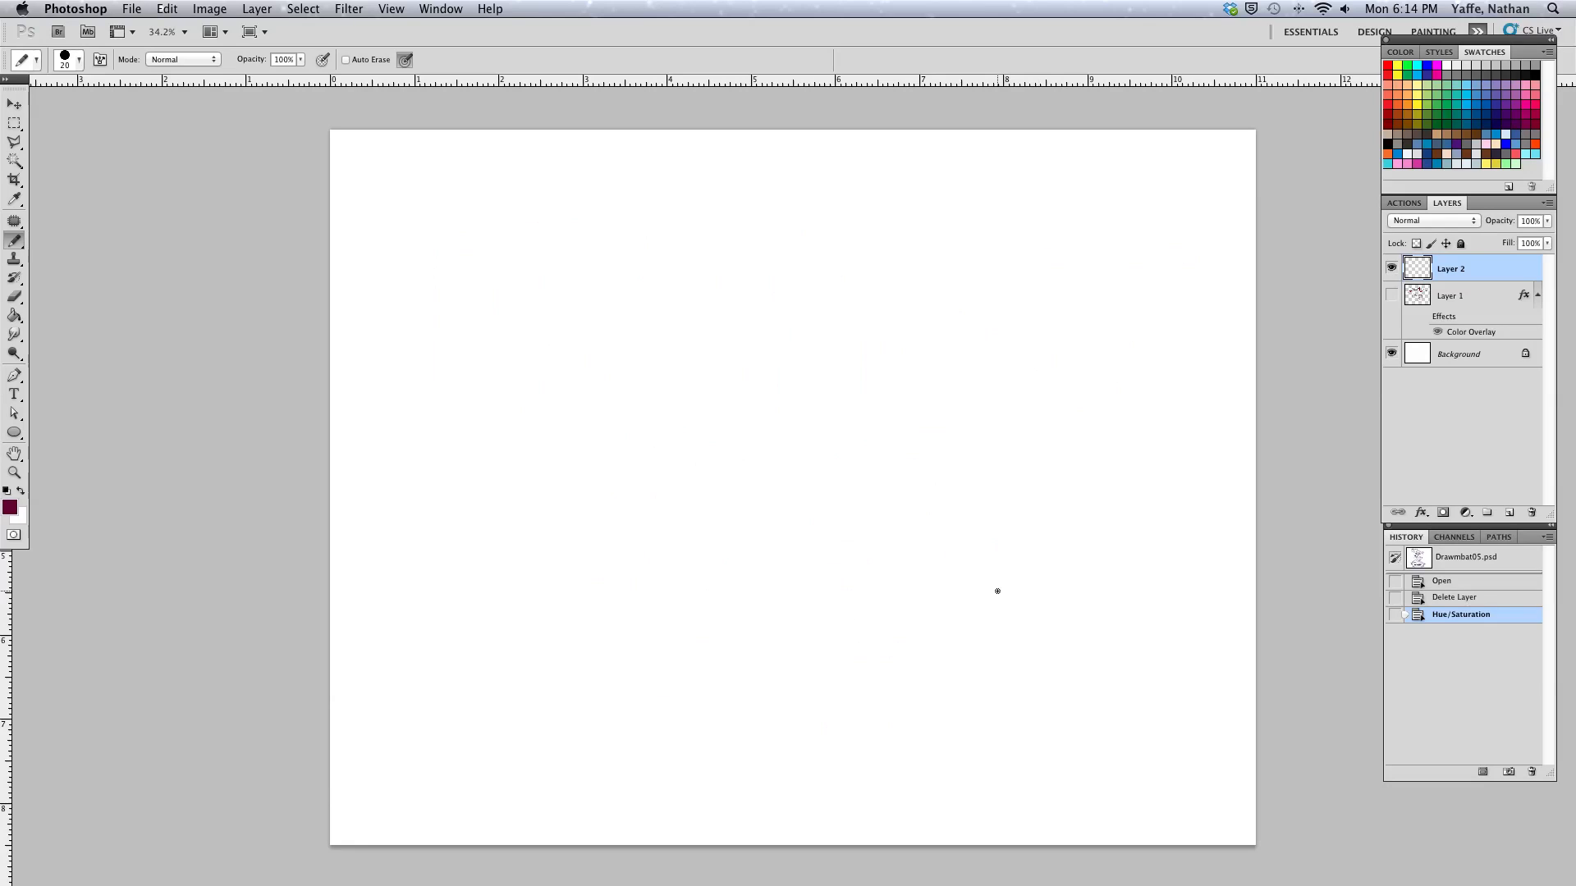
{"action": "mouse_move", "coordinate": [486, 383]}
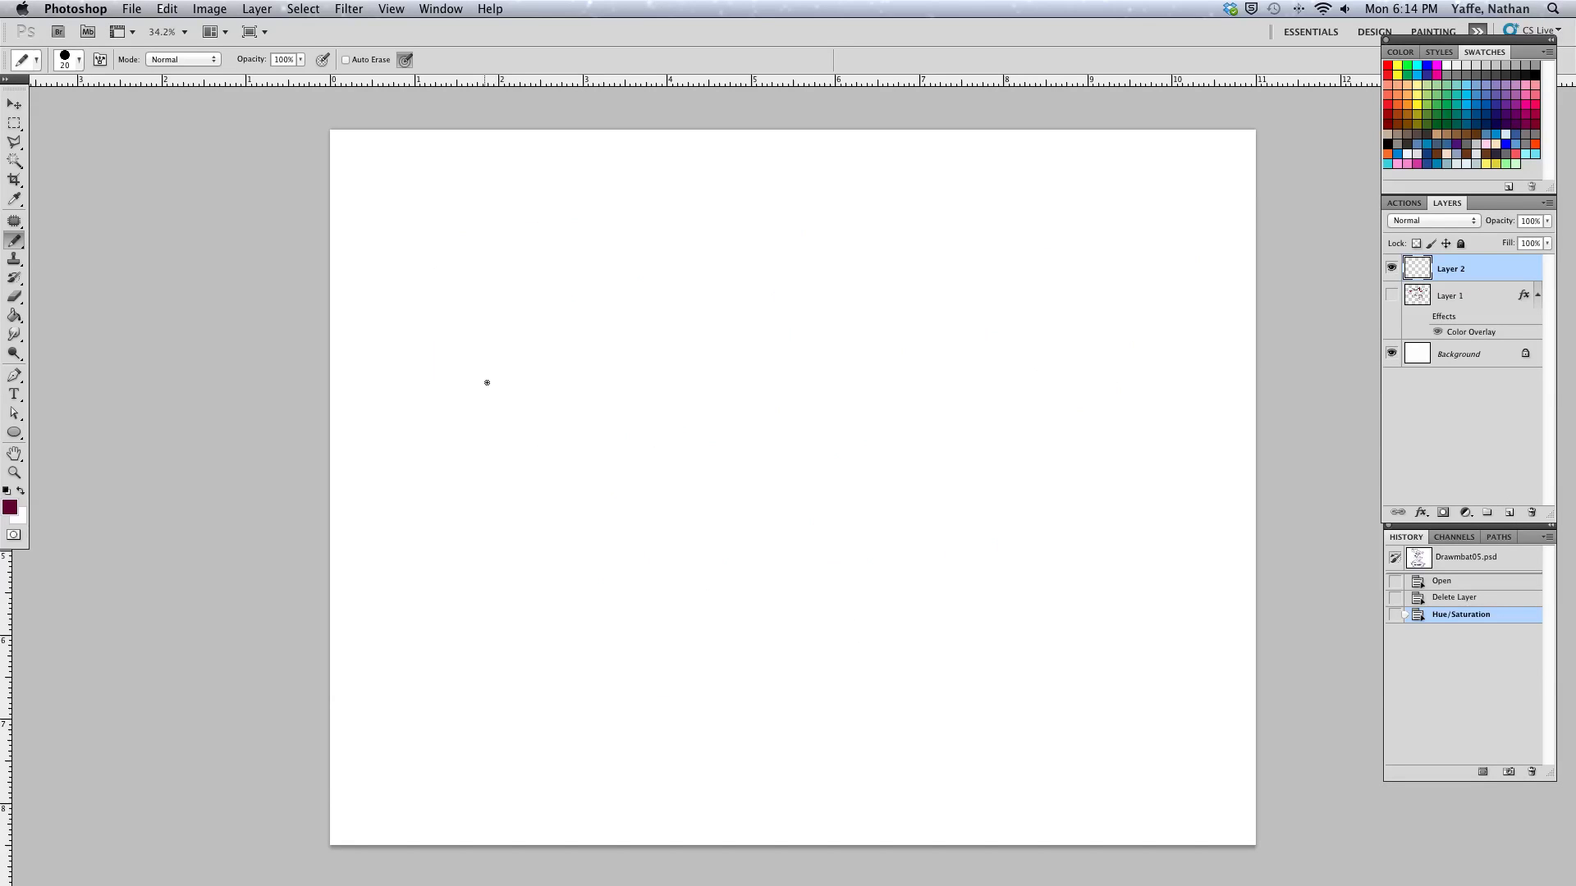
{"action": "mouse_move", "coordinate": [499, 337]}
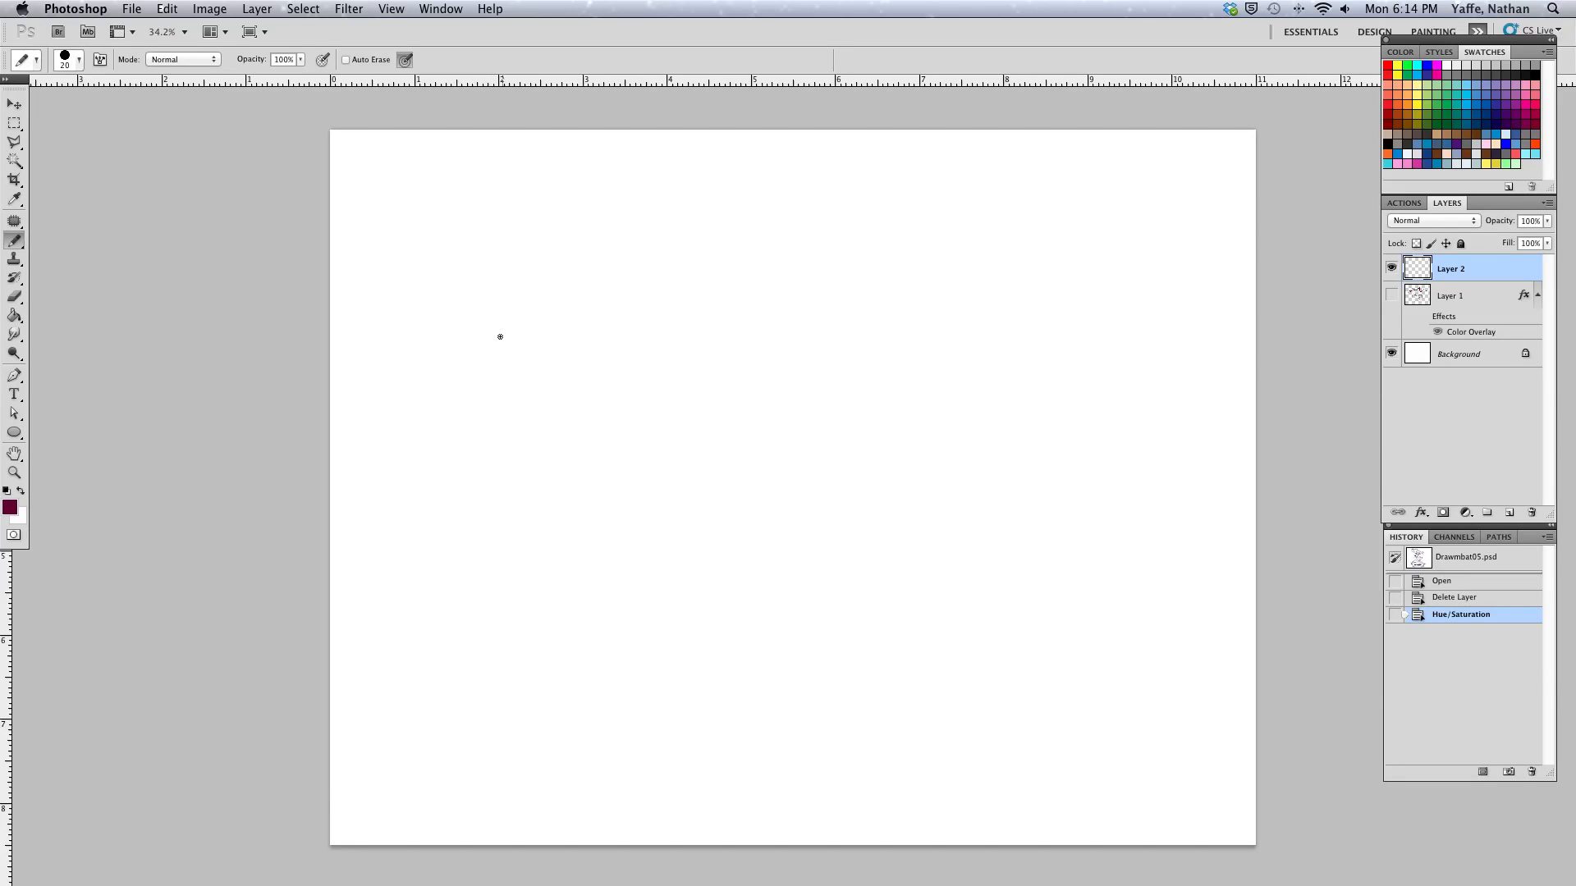
{"action": "mouse_move", "coordinate": [492, 289]}
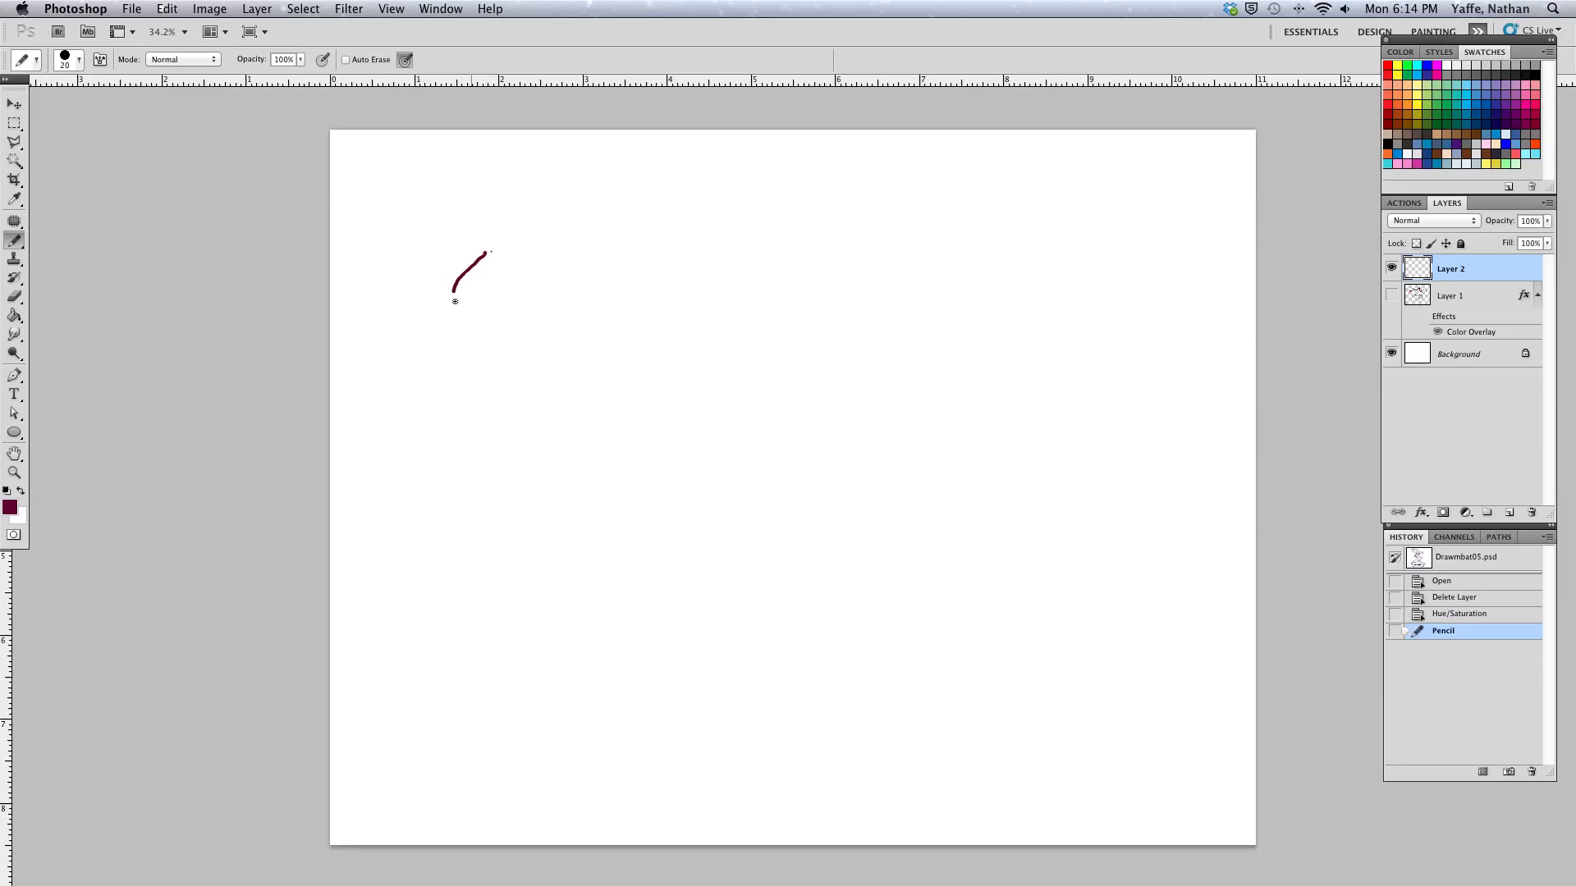
Sketch the maroon face profile down to the chin and the top edge of the head
{"action": "left_click_drag", "start_coordinate": [454, 302], "coordinate": [440, 369]}
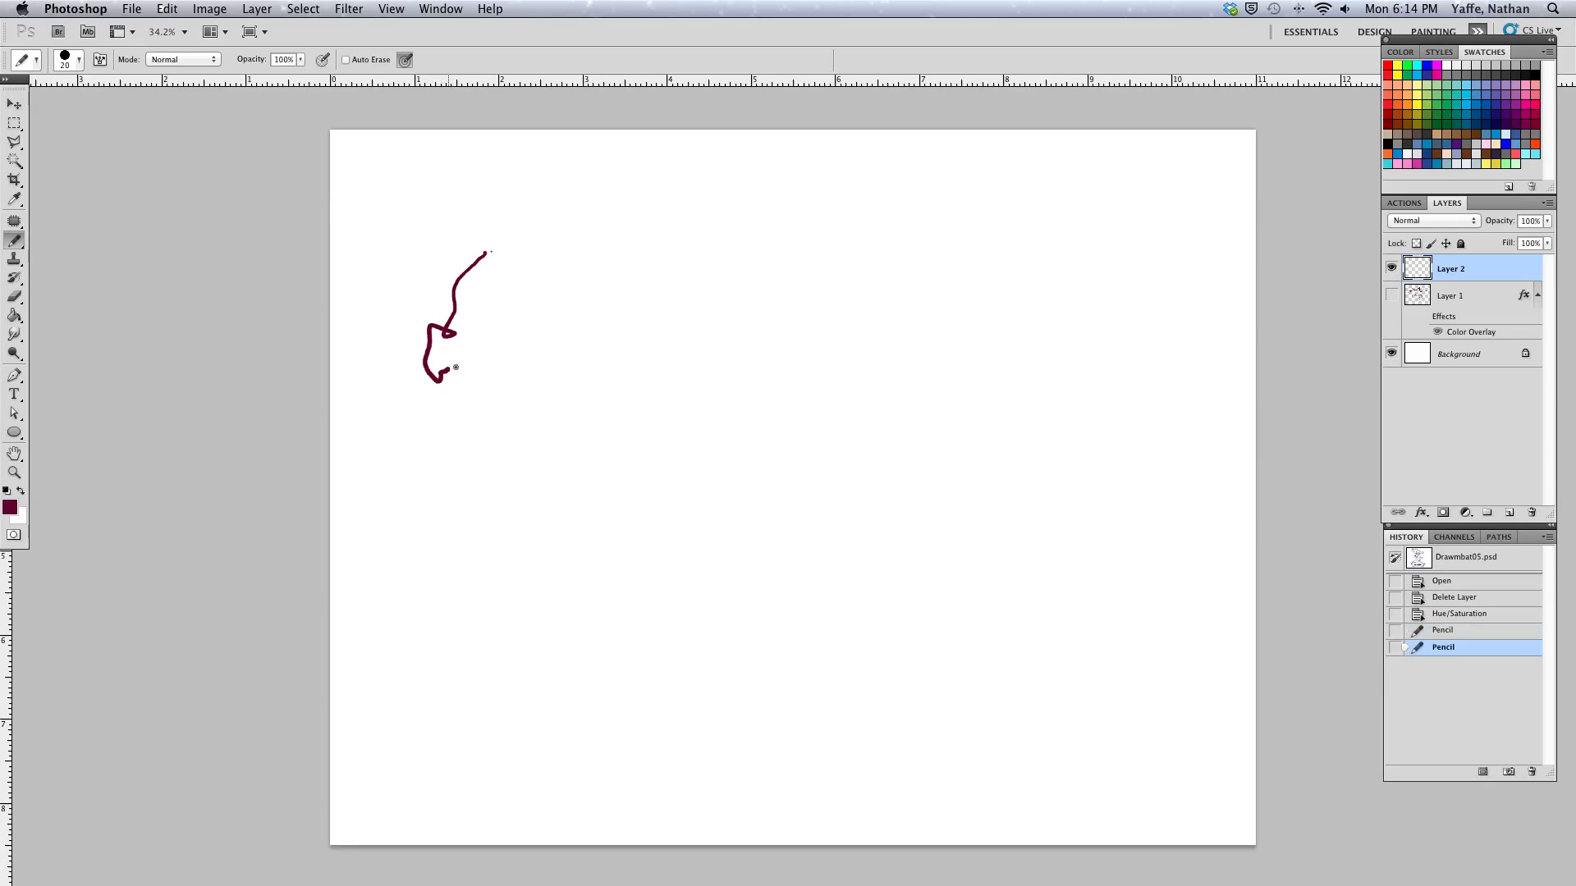
{"action": "left_click_drag", "start_coordinate": [437, 374], "coordinate": [492, 421]}
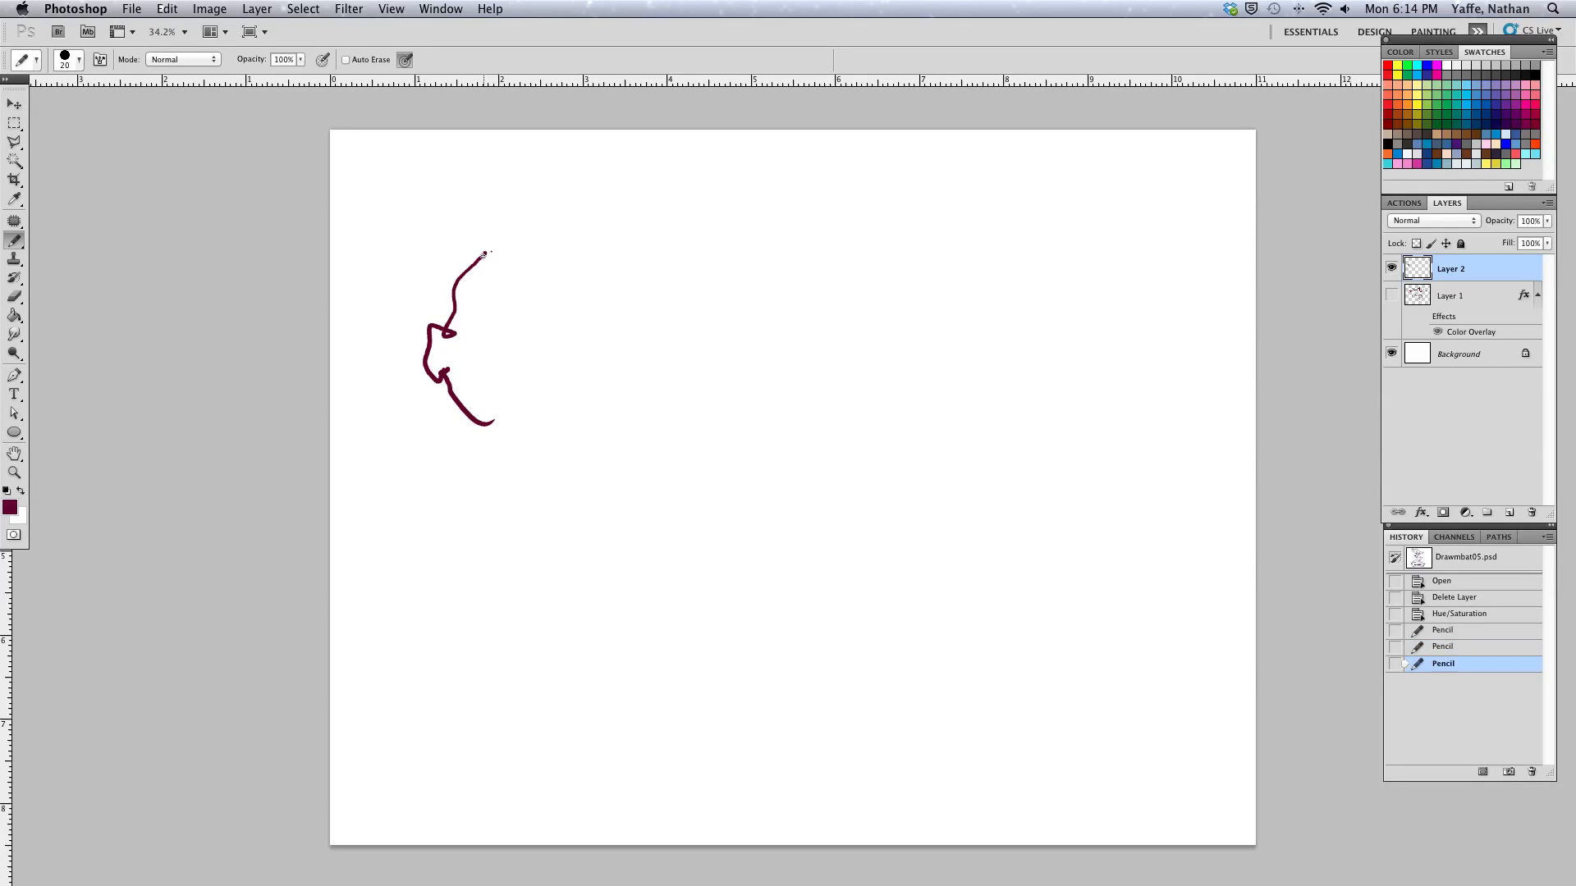
{"action": "left_click_drag", "start_coordinate": [482, 254], "coordinate": [531, 248]}
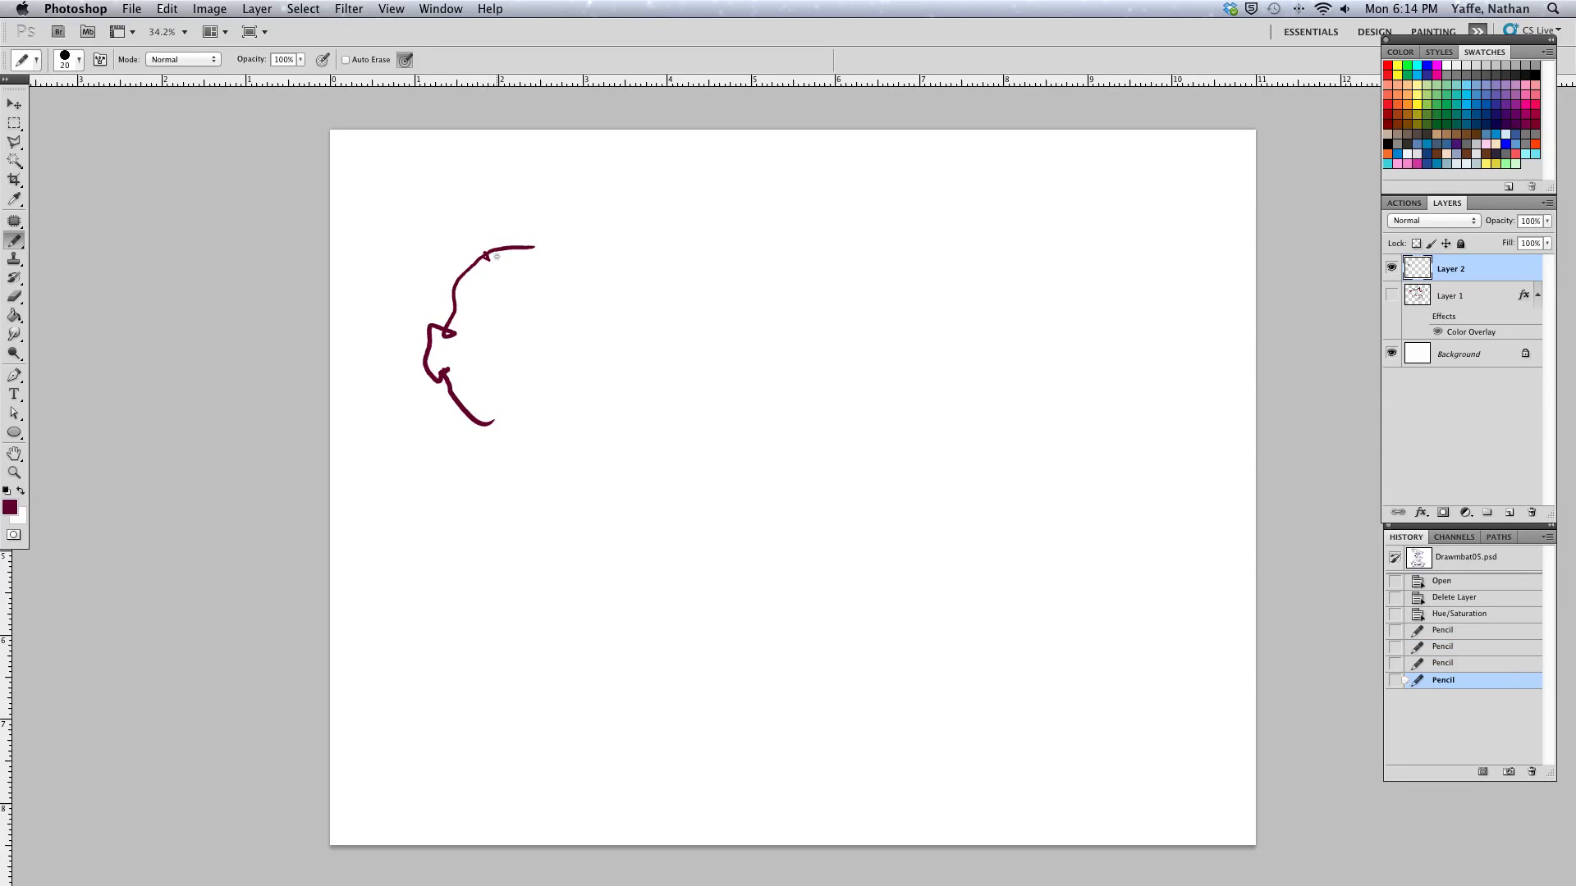
{"action": "left_click_drag", "start_coordinate": [492, 254], "coordinate": [471, 229]}
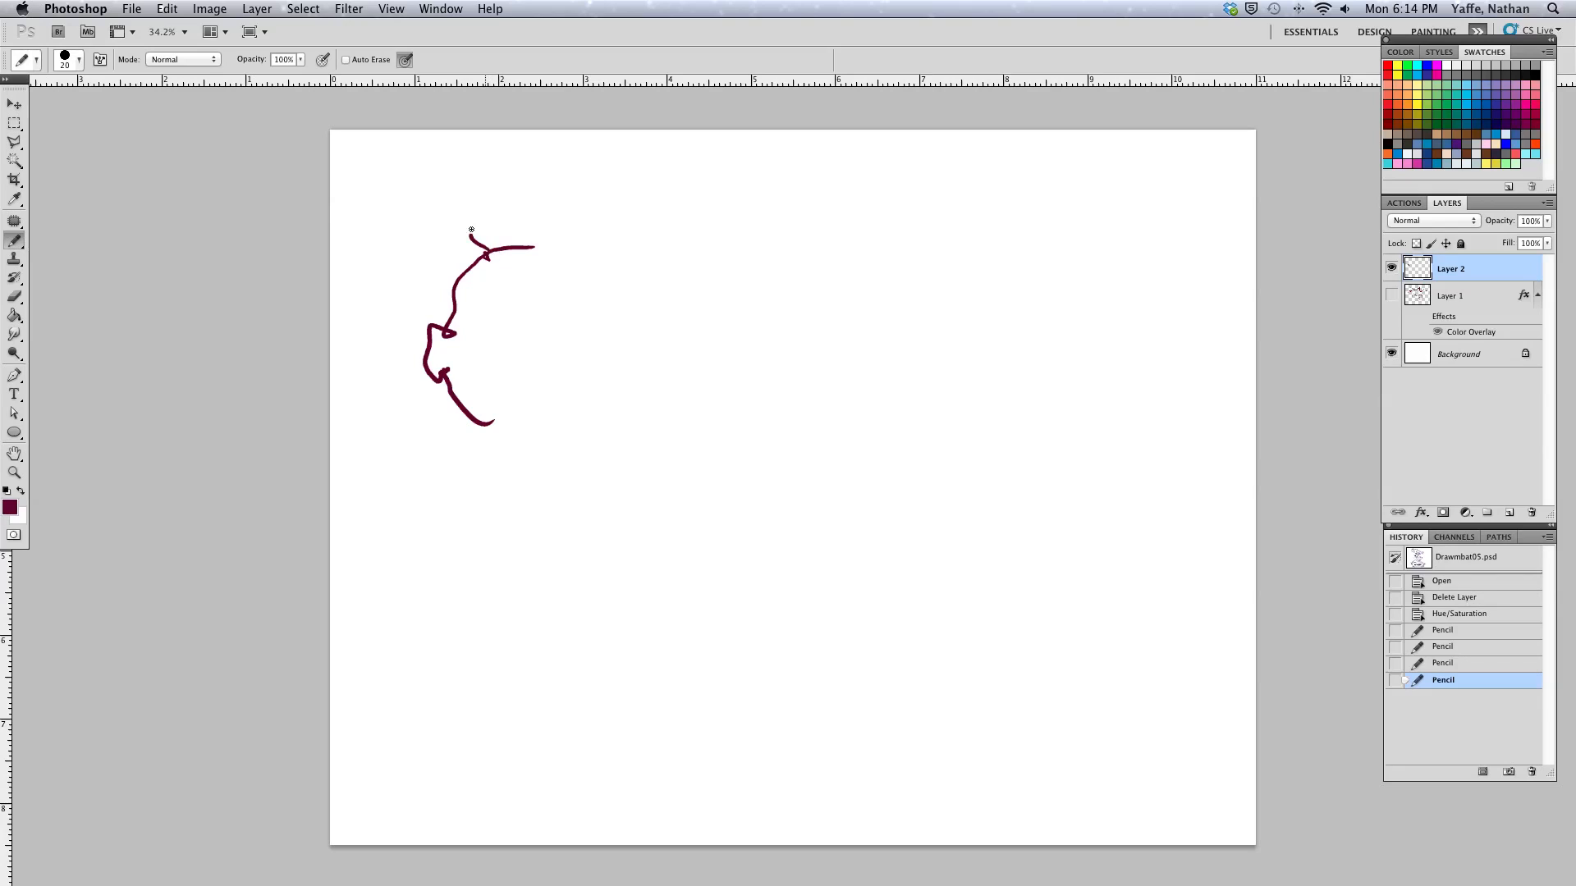
Draw the jagged comb on top of the head and the eye outline on the face
{"action": "left_click_drag", "start_coordinate": [468, 236], "coordinate": [548, 181]}
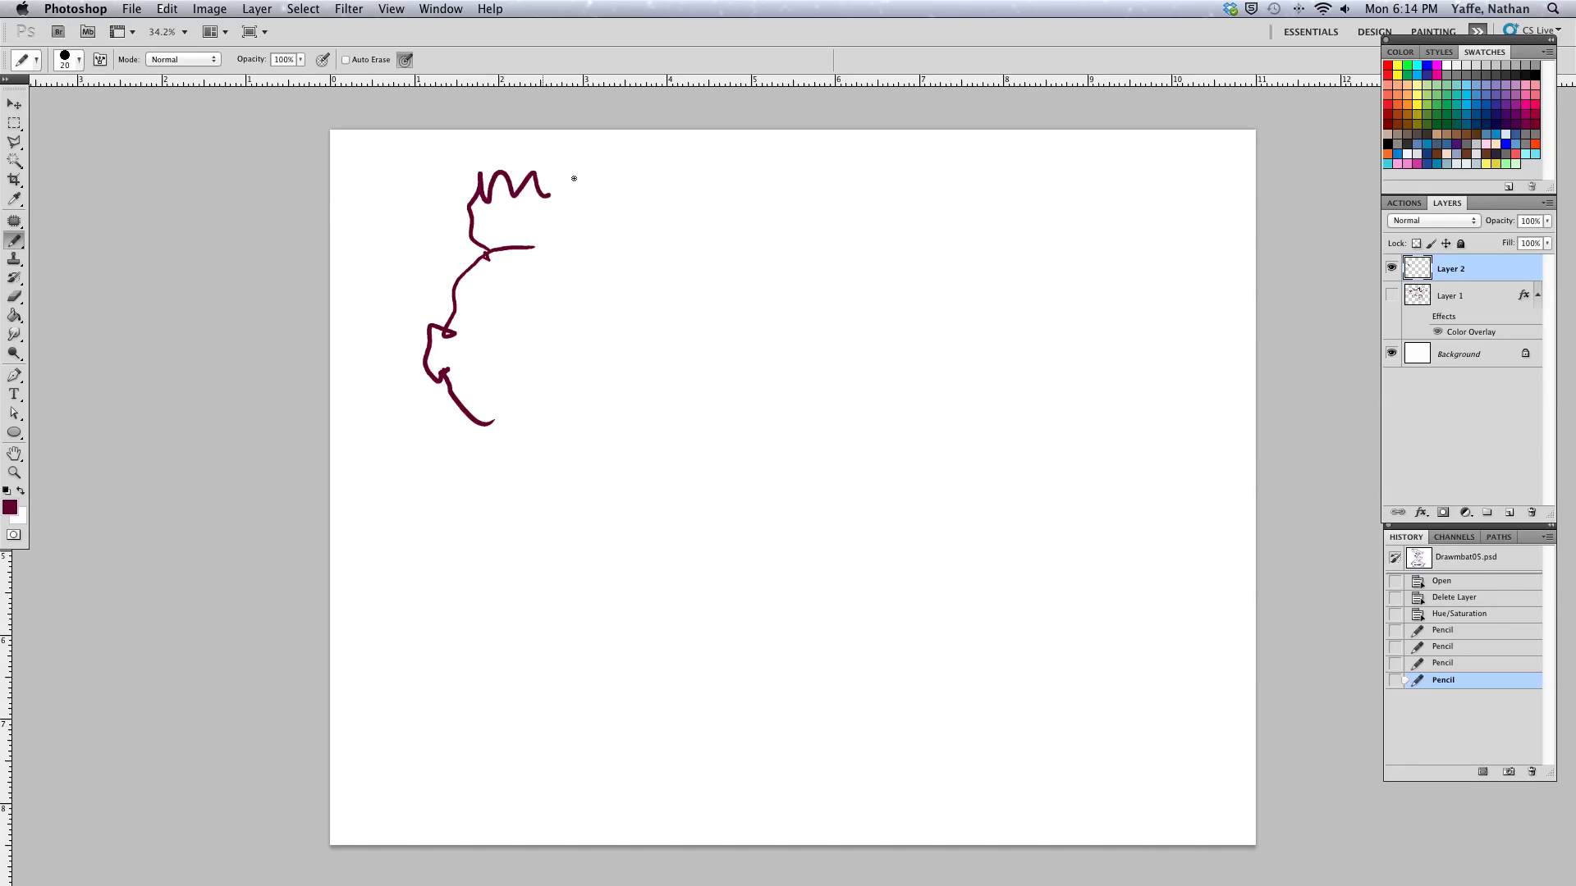
{"action": "left_click_drag", "start_coordinate": [548, 186], "coordinate": [603, 247]}
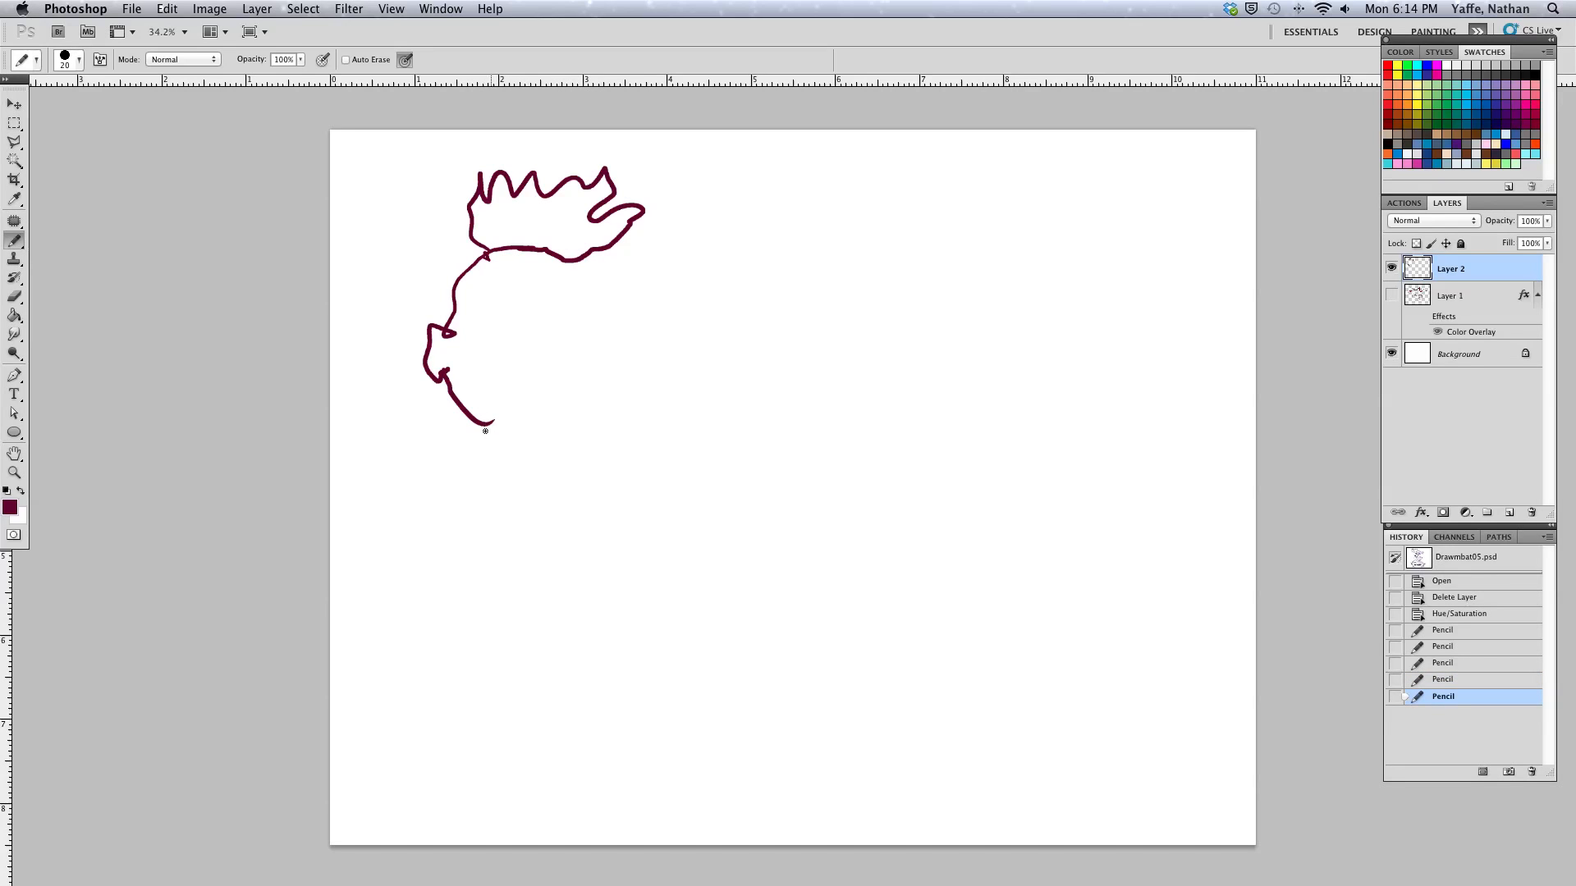
{"action": "left_click", "coordinate": [484, 434]}
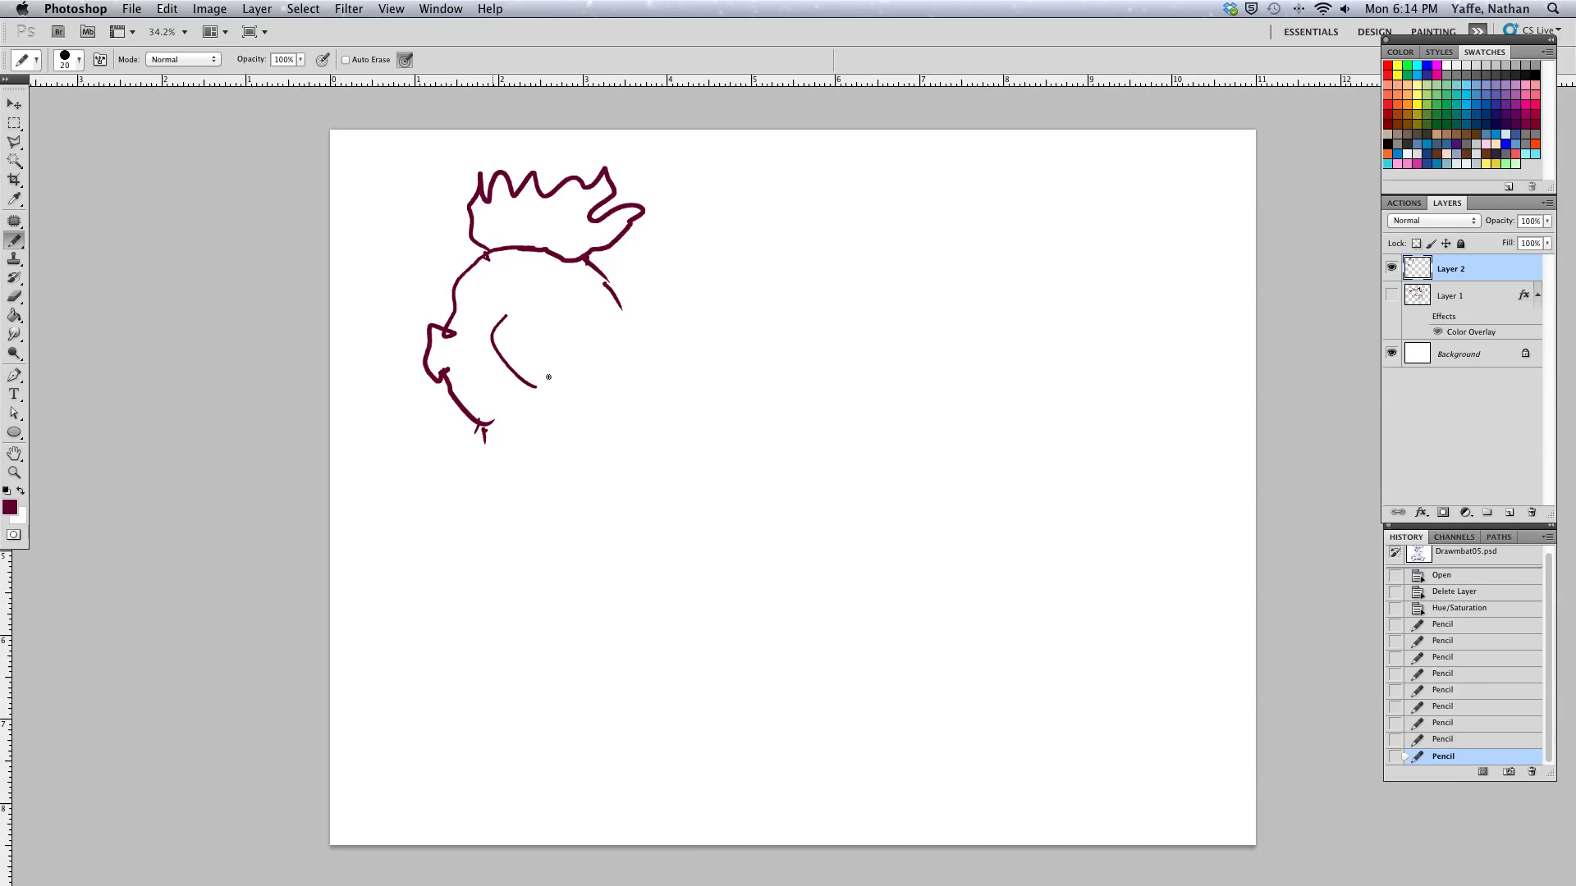
{"action": "left_click_drag", "start_coordinate": [493, 312], "coordinate": [544, 362]}
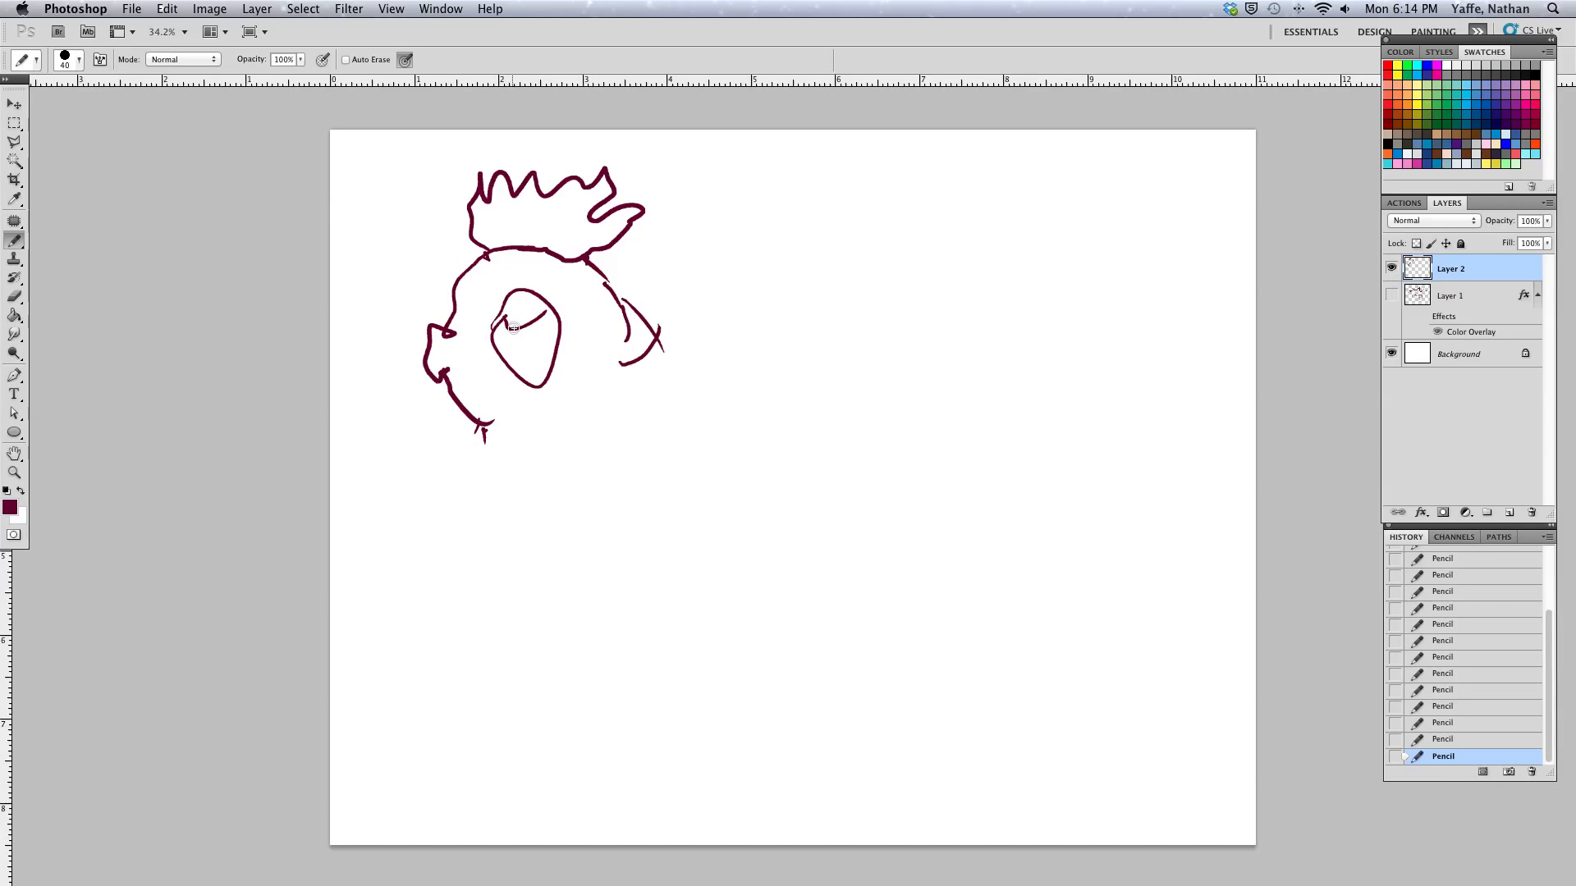
Fill the eye solid maroon, touch it up, and shade the second eye on the right
{"action": "left_click_drag", "start_coordinate": [512, 327], "coordinate": [530, 364]}
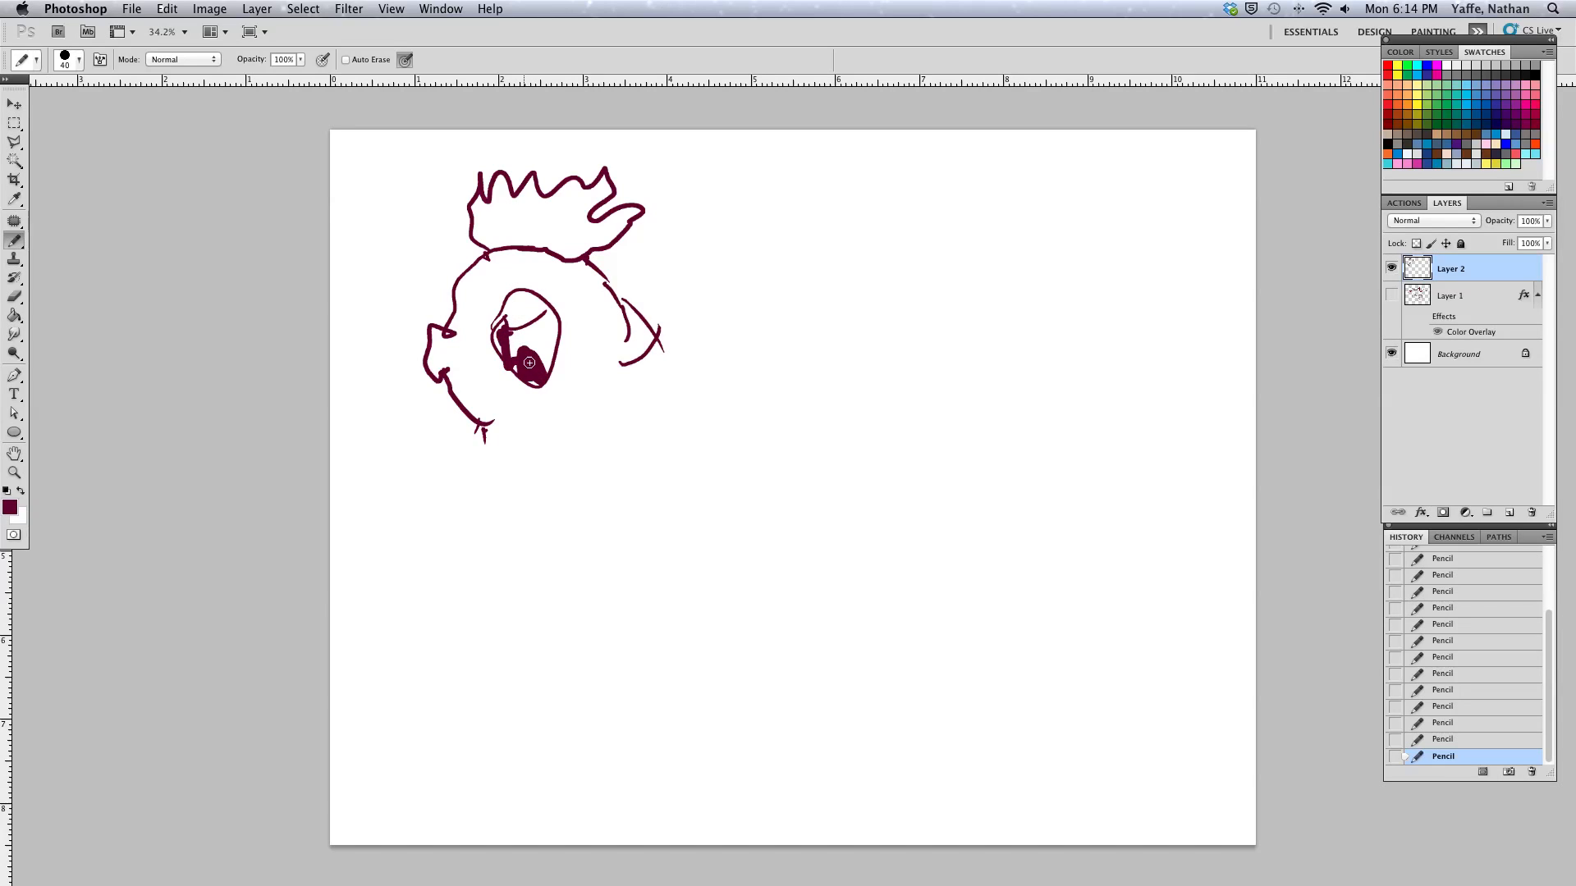
{"action": "left_click_drag", "start_coordinate": [530, 363], "coordinate": [540, 331]}
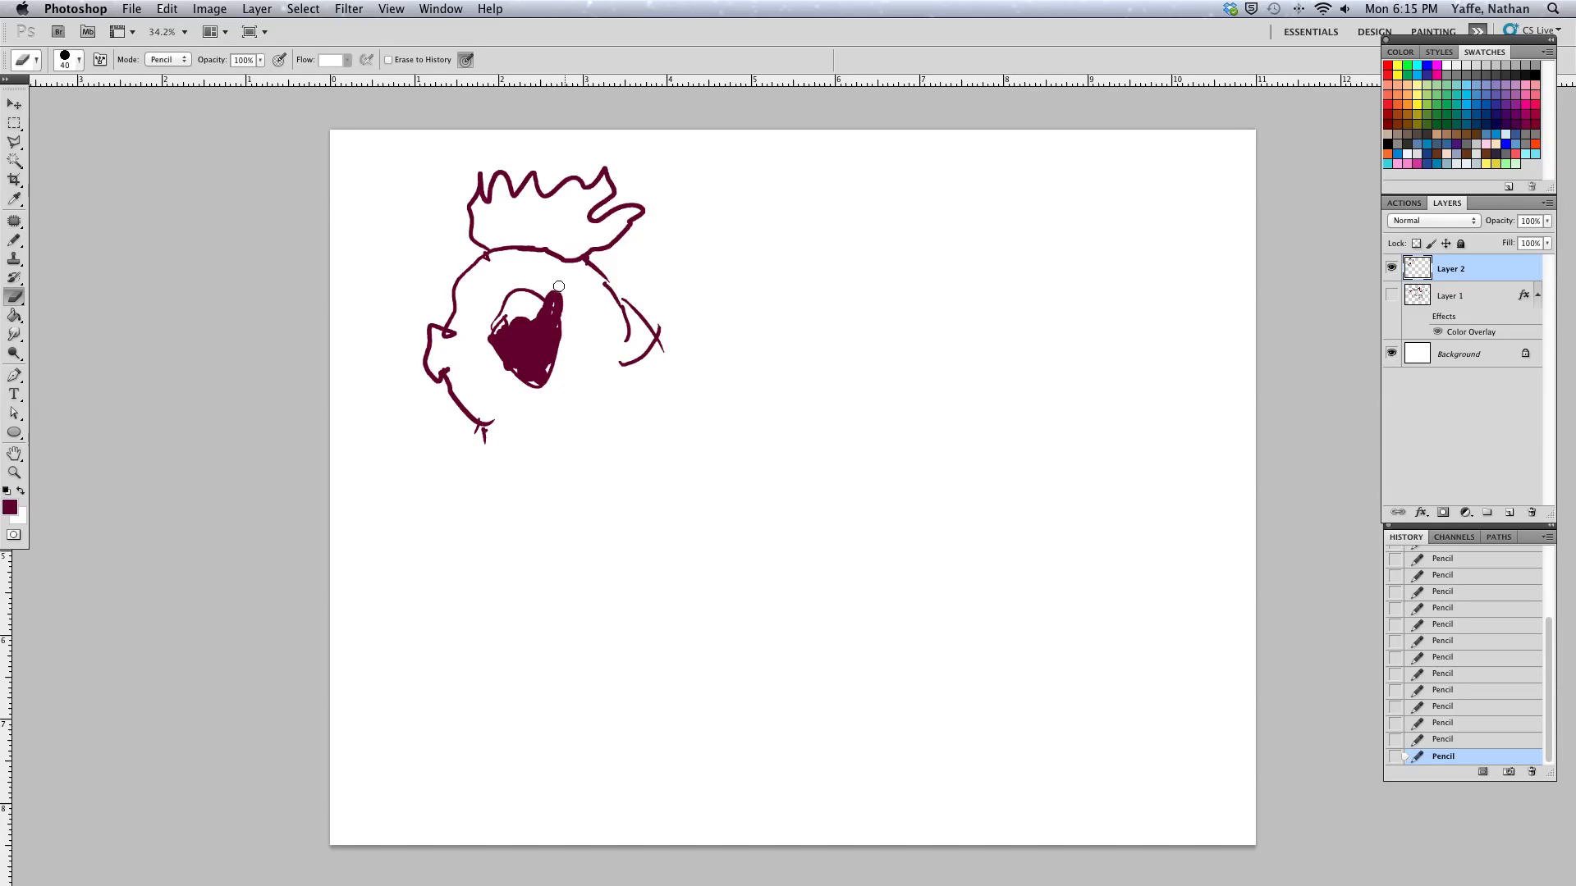
{"action": "left_click", "coordinate": [556, 287]}
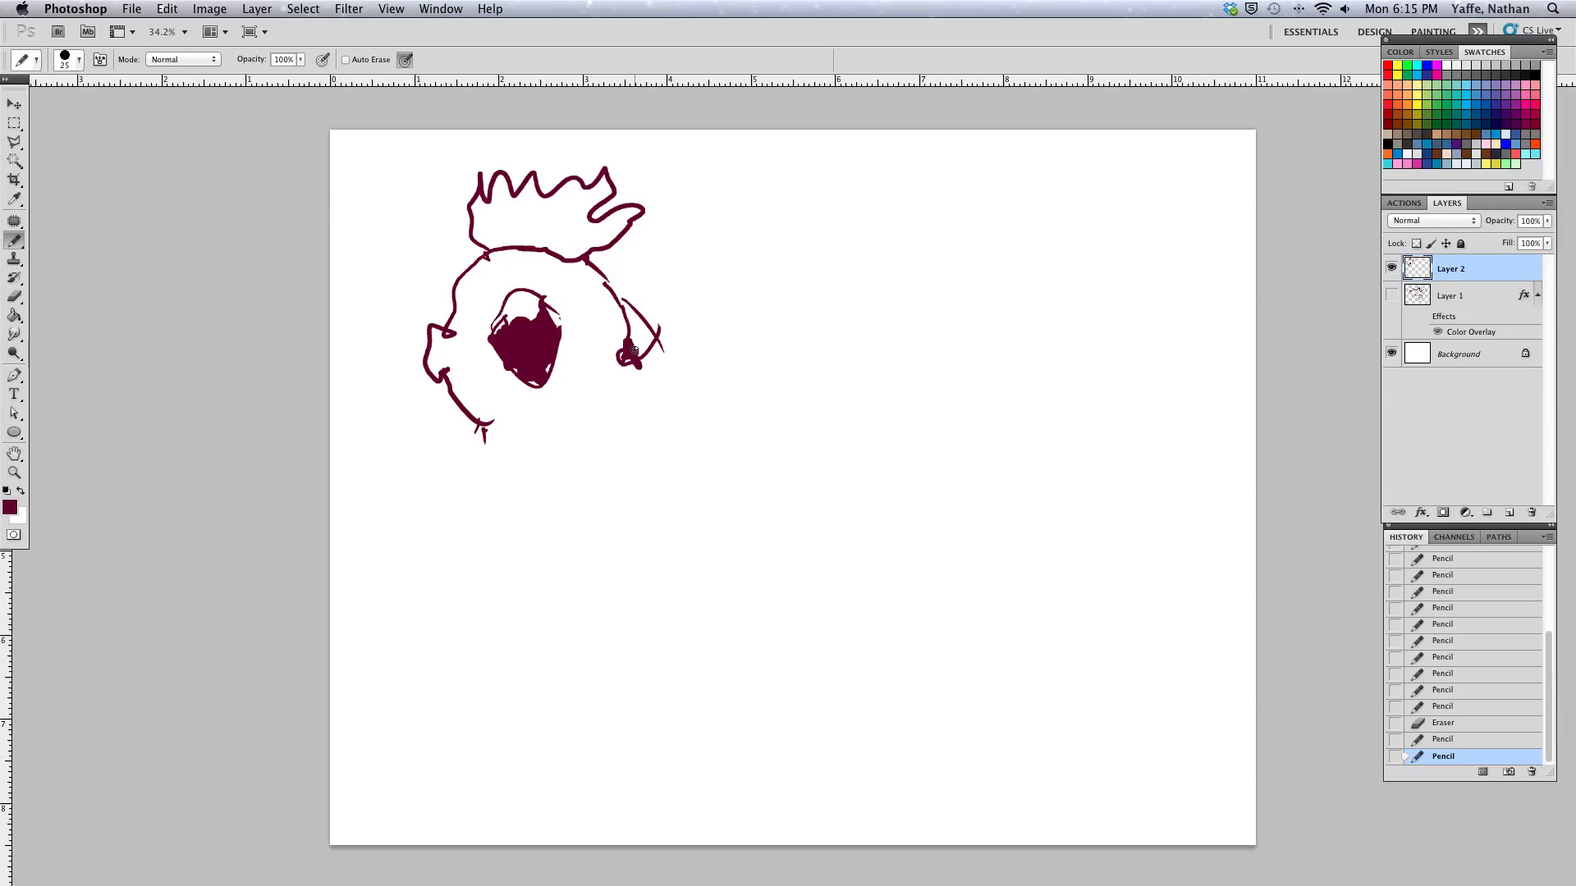
{"action": "left_click_drag", "start_coordinate": [624, 342], "coordinate": [653, 357]}
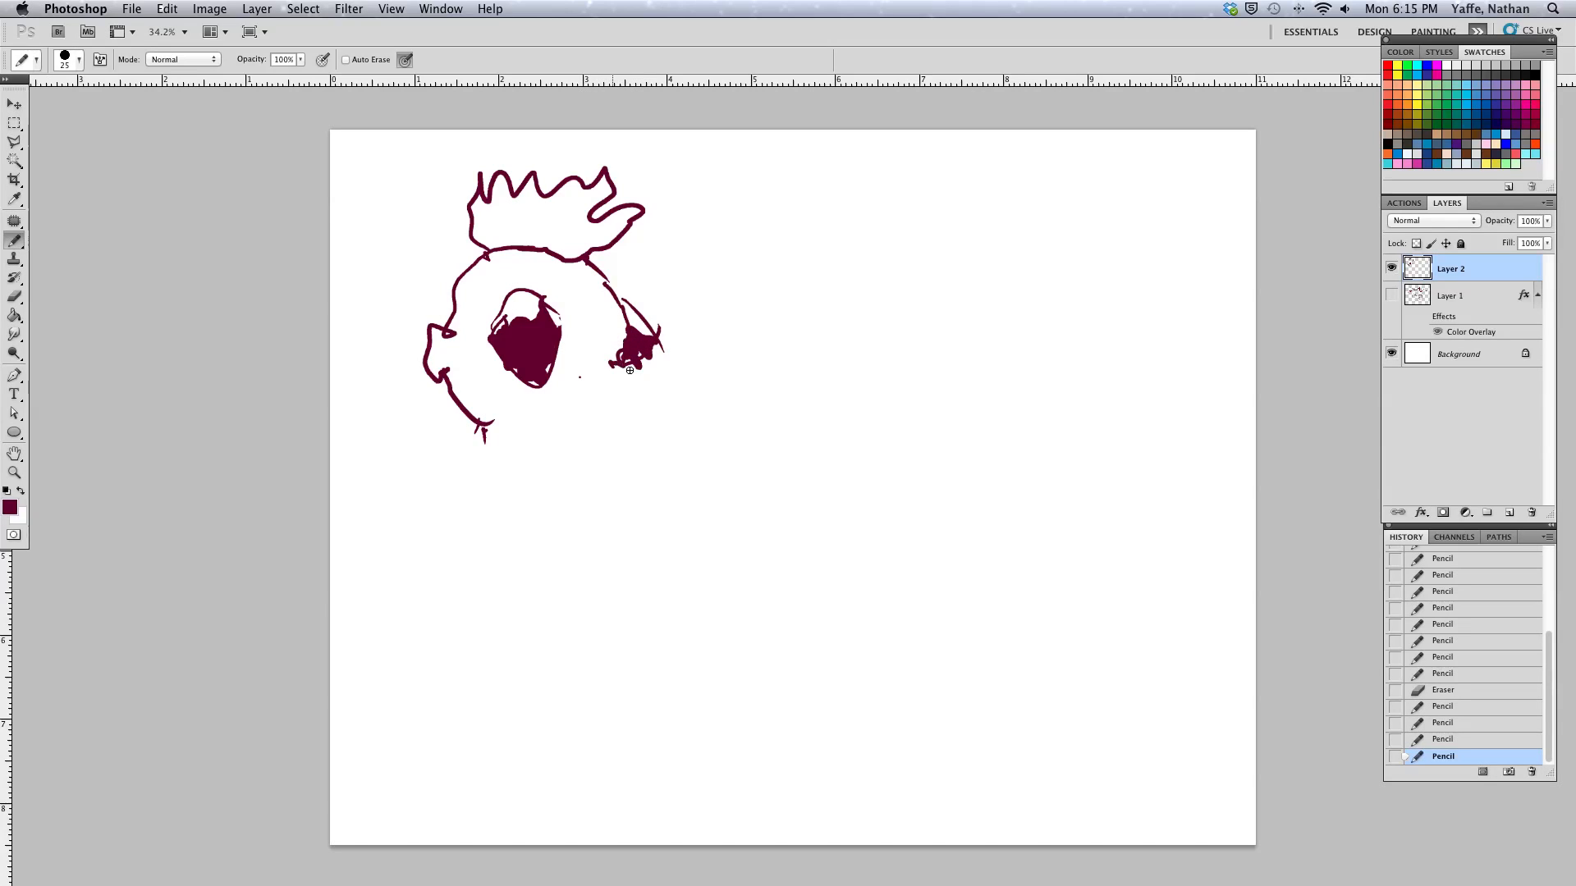
Draw the beak and the front line of the neck below the head
{"action": "left_click_drag", "start_coordinate": [629, 372], "coordinate": [655, 408]}
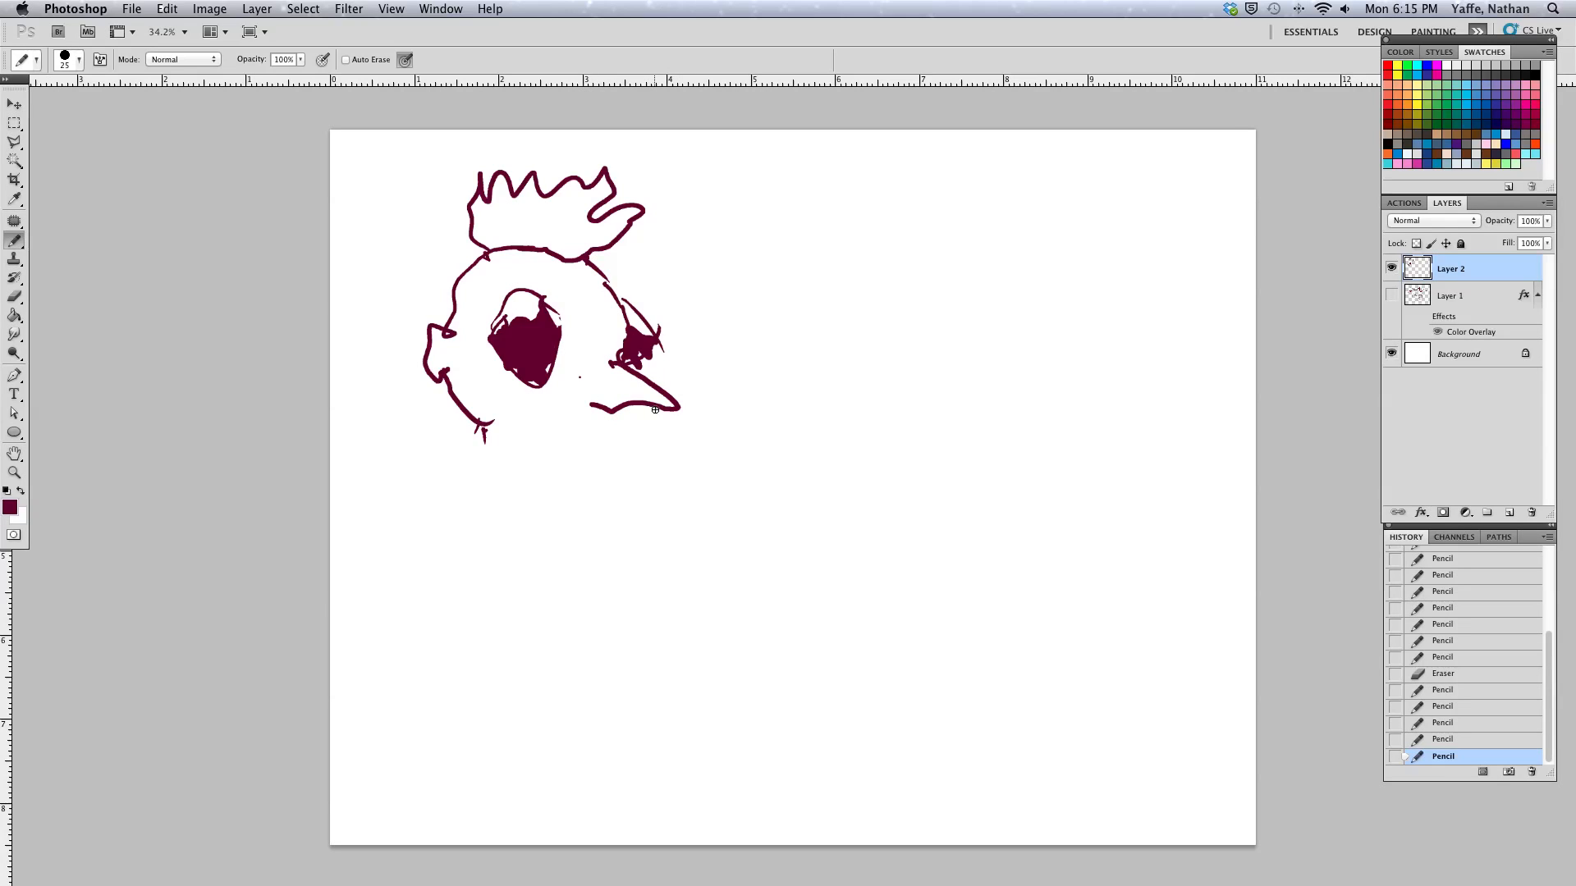
{"action": "left_click_drag", "start_coordinate": [599, 353], "coordinate": [624, 403]}
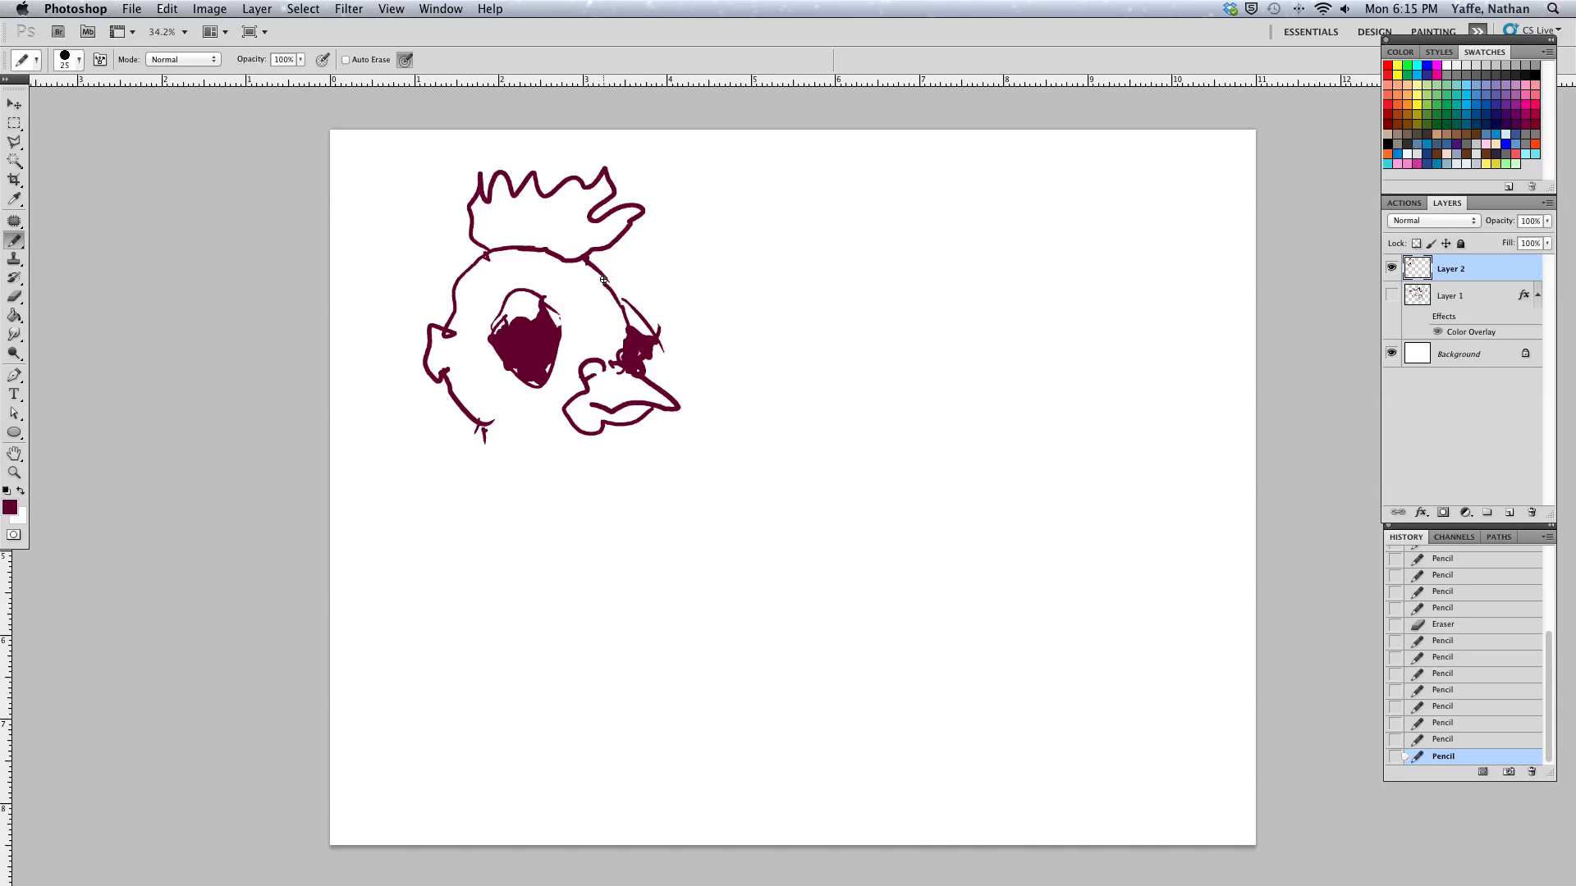
{"action": "left_click_drag", "start_coordinate": [483, 422], "coordinate": [512, 482]}
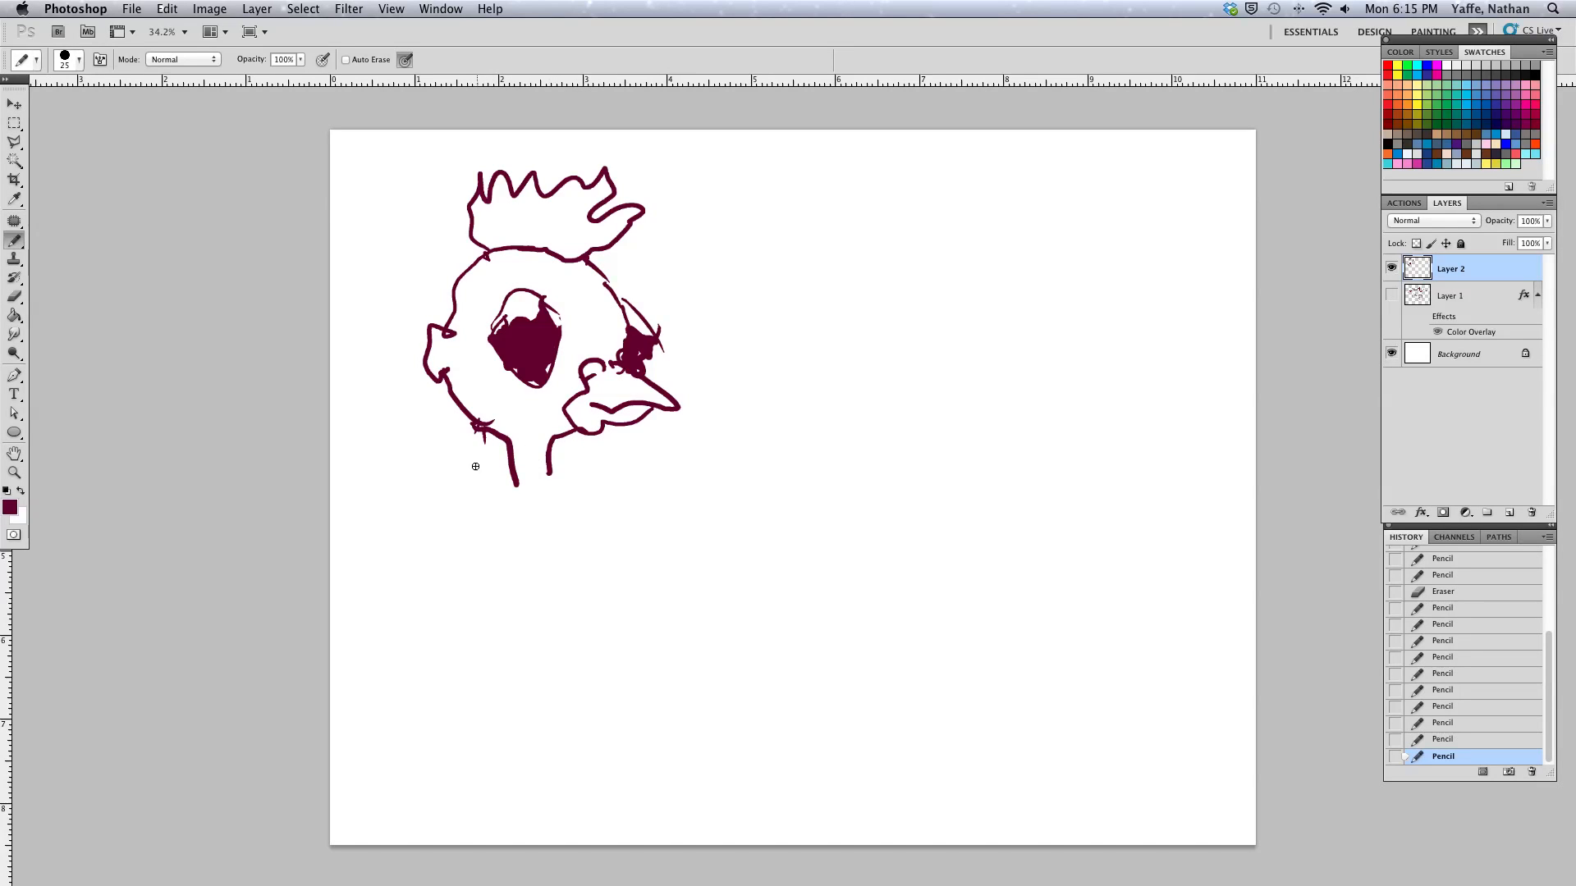
Draw the back of the neck, the pointed shirt collar and the sloping shoulder line
{"action": "left_click_drag", "start_coordinate": [552, 473], "coordinate": [610, 463]}
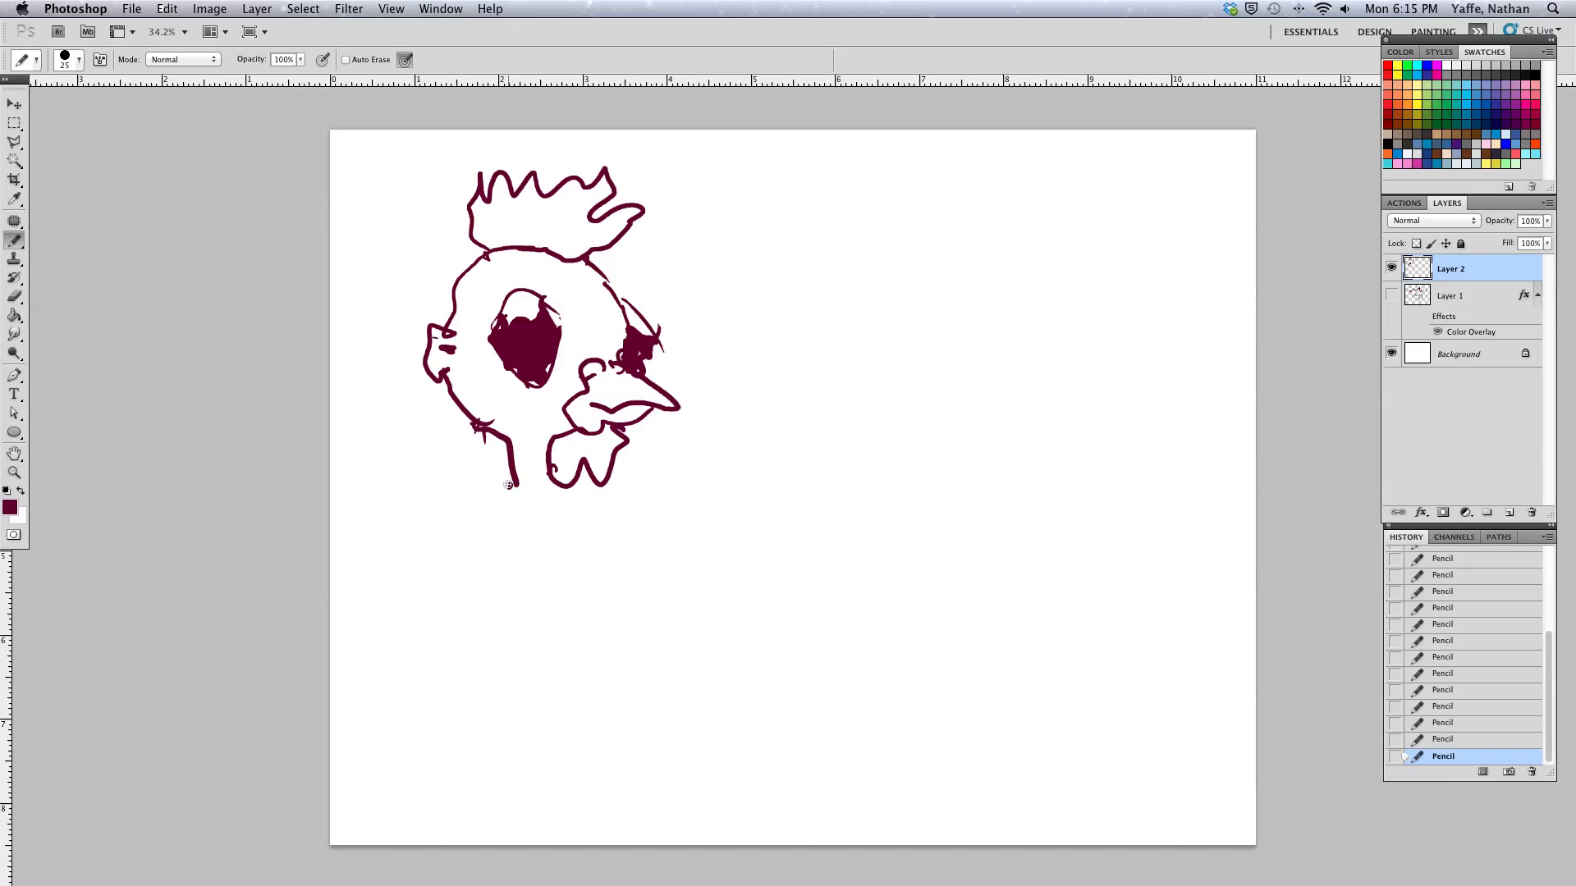
{"action": "mouse_move", "coordinate": [506, 493]}
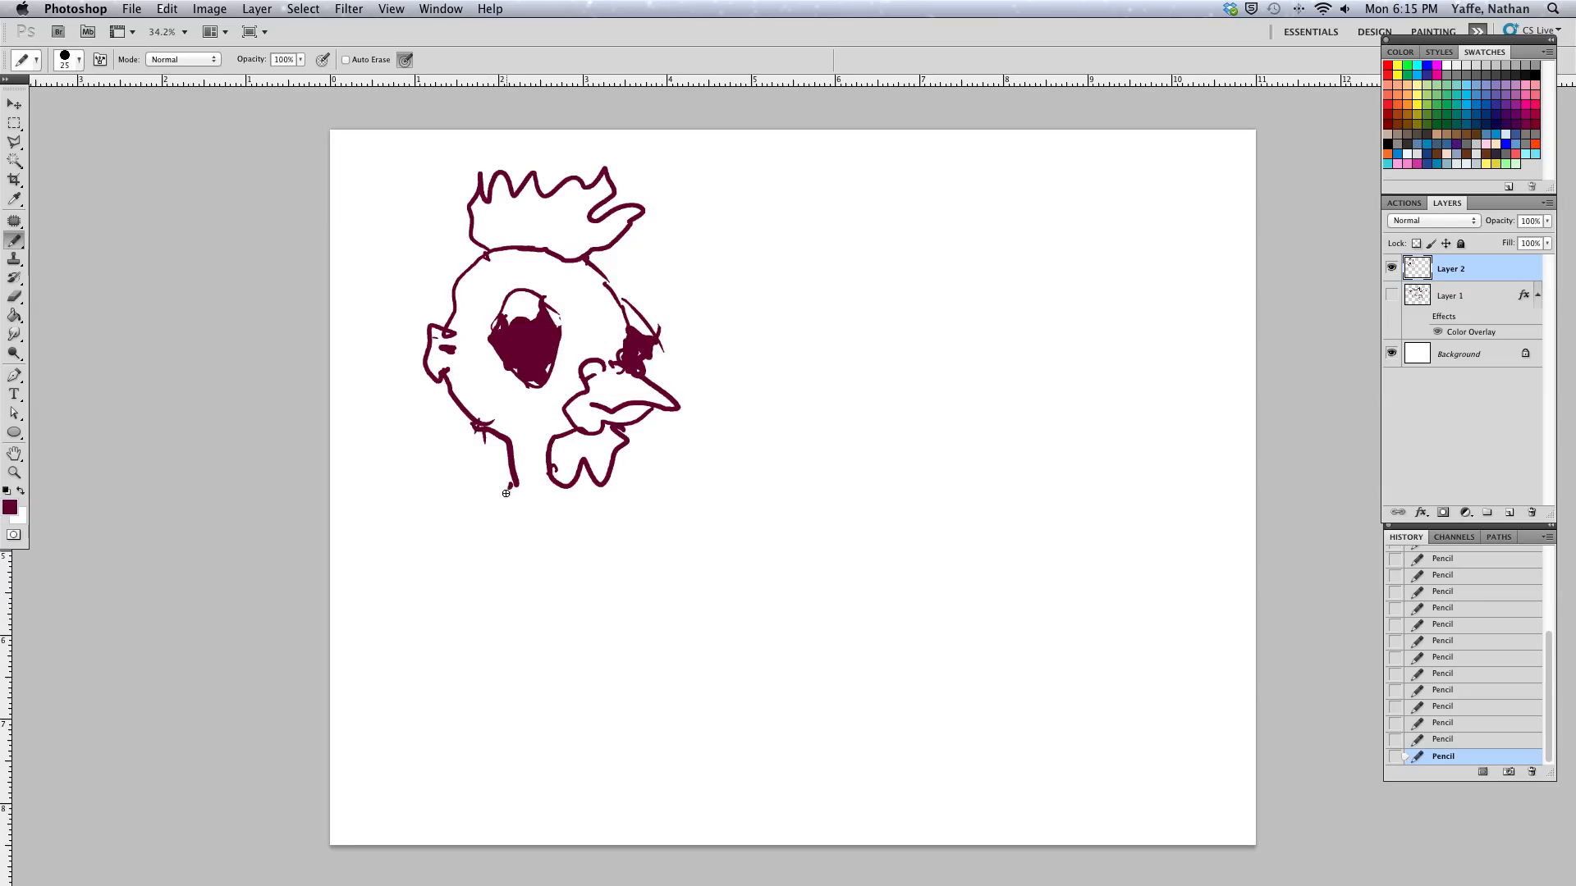
{"action": "mouse_move", "coordinate": [512, 485]}
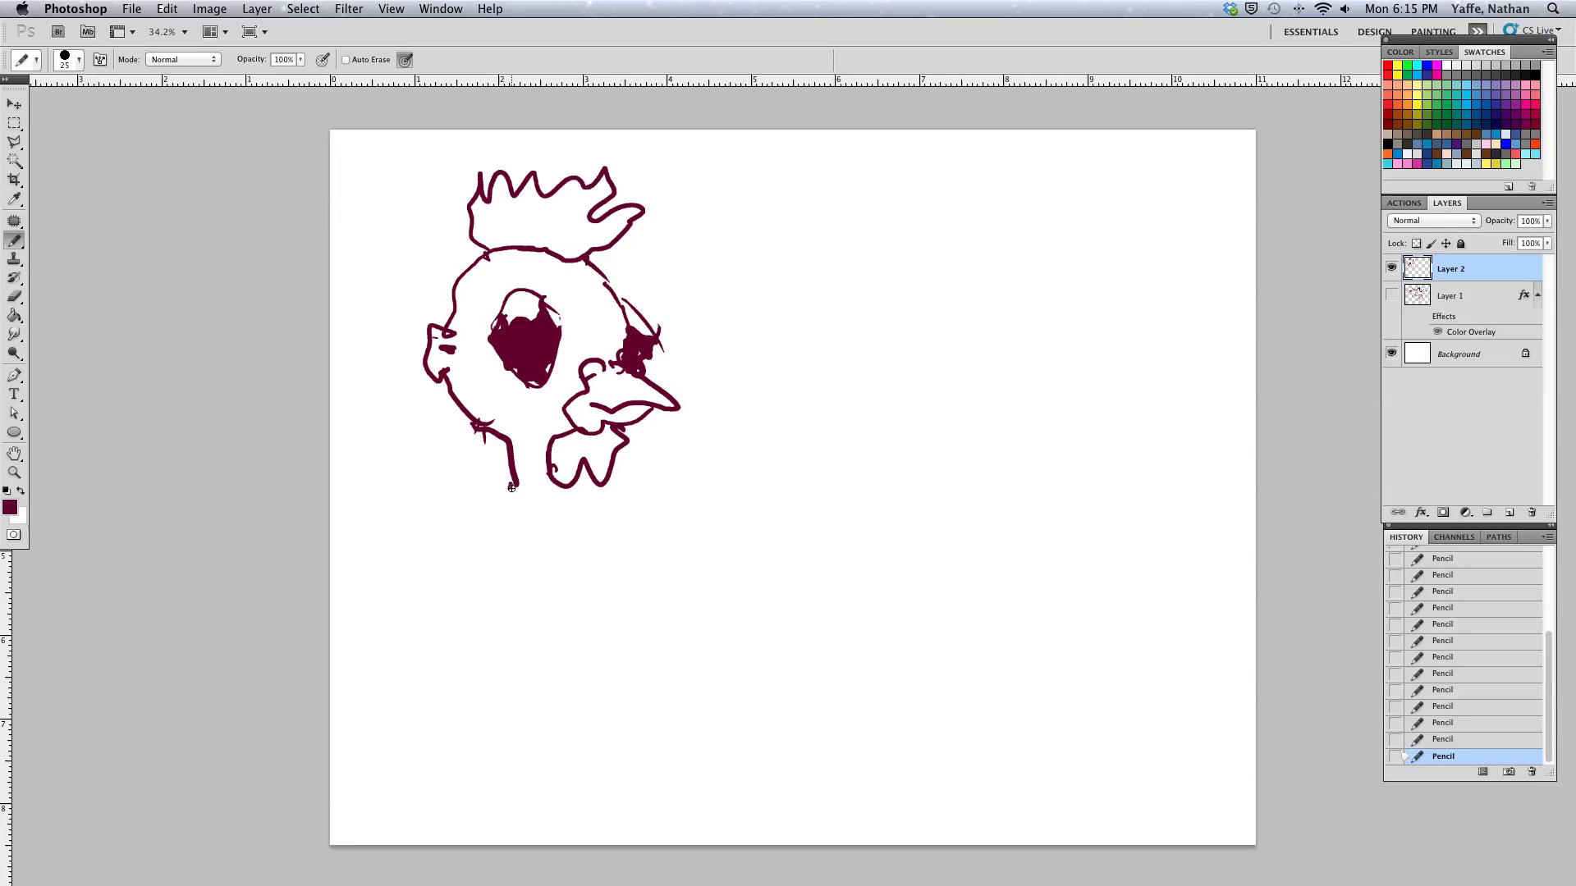
{"action": "left_click_drag", "start_coordinate": [511, 486], "coordinate": [520, 523]}
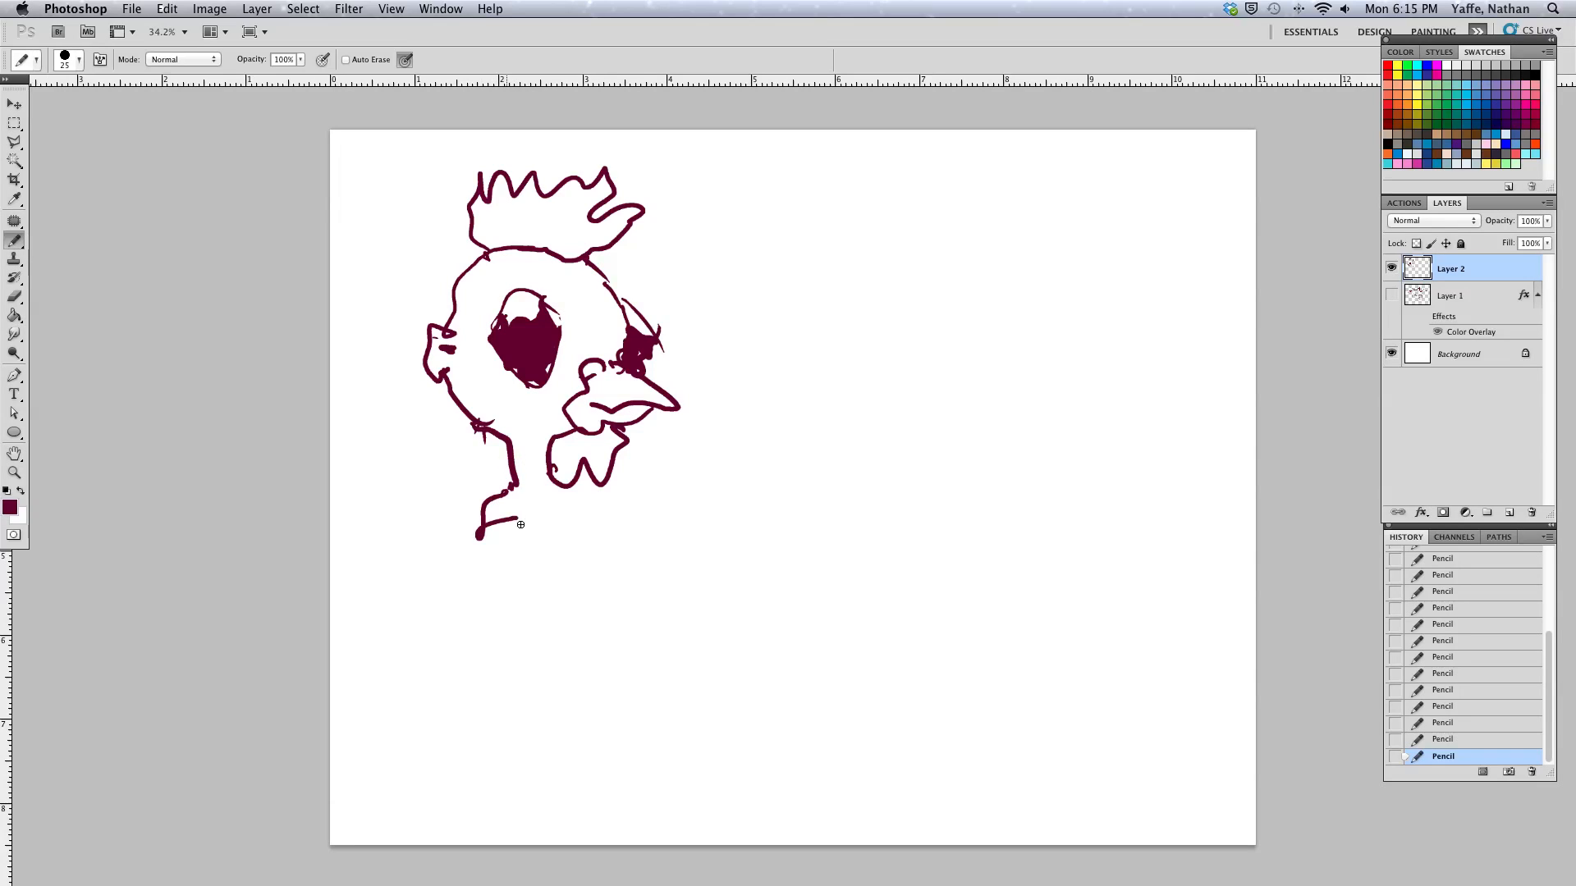
{"action": "left_click_drag", "start_coordinate": [493, 512], "coordinate": [563, 532]}
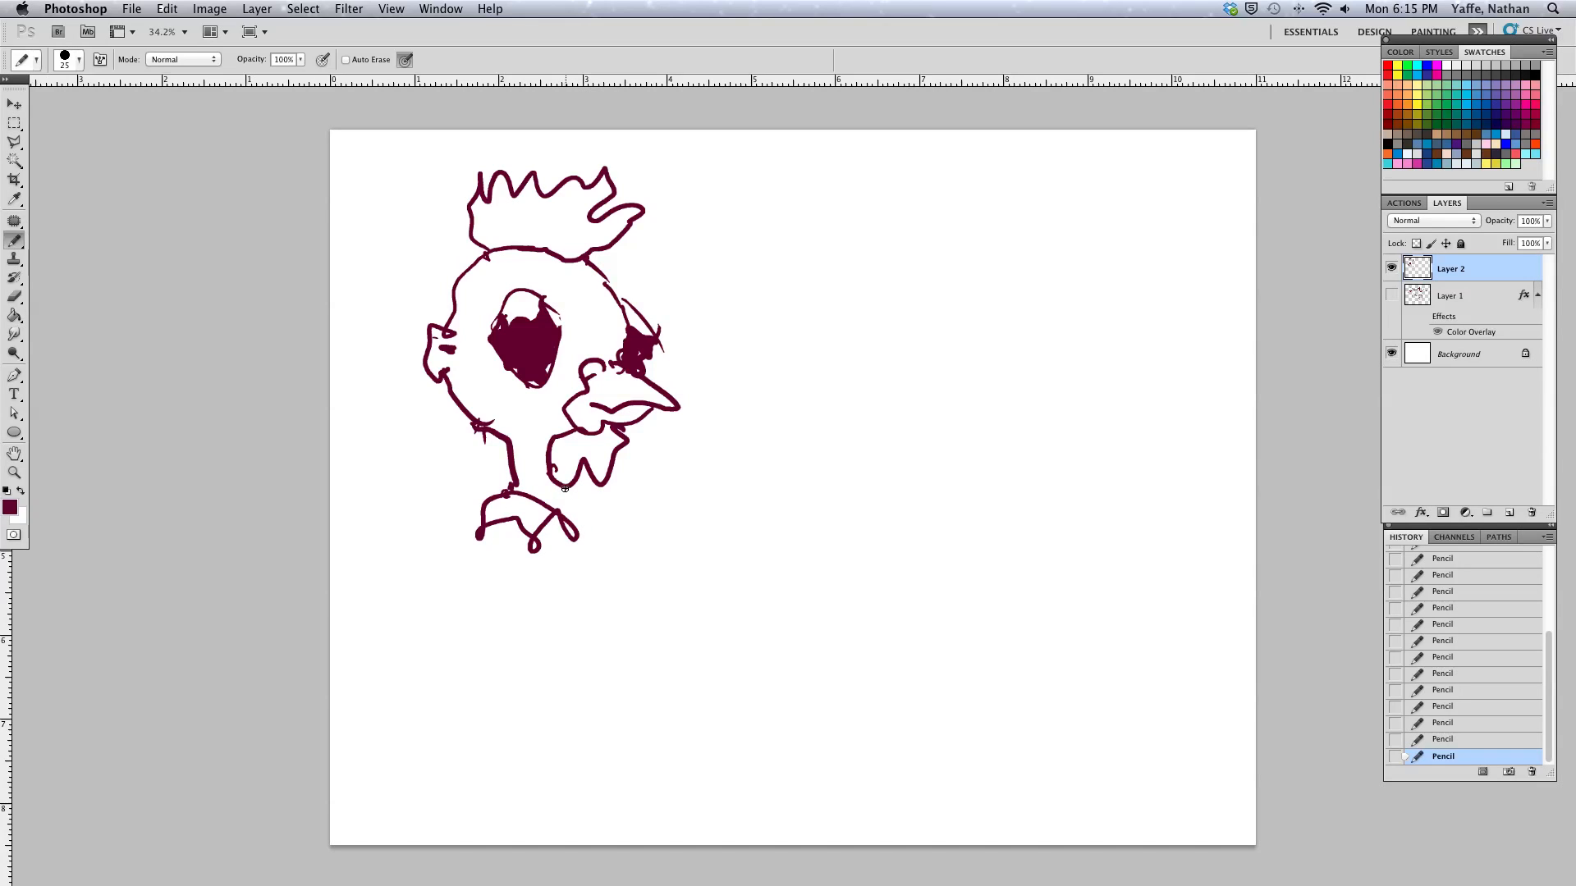
{"action": "left_click_drag", "start_coordinate": [548, 477], "coordinate": [568, 512]}
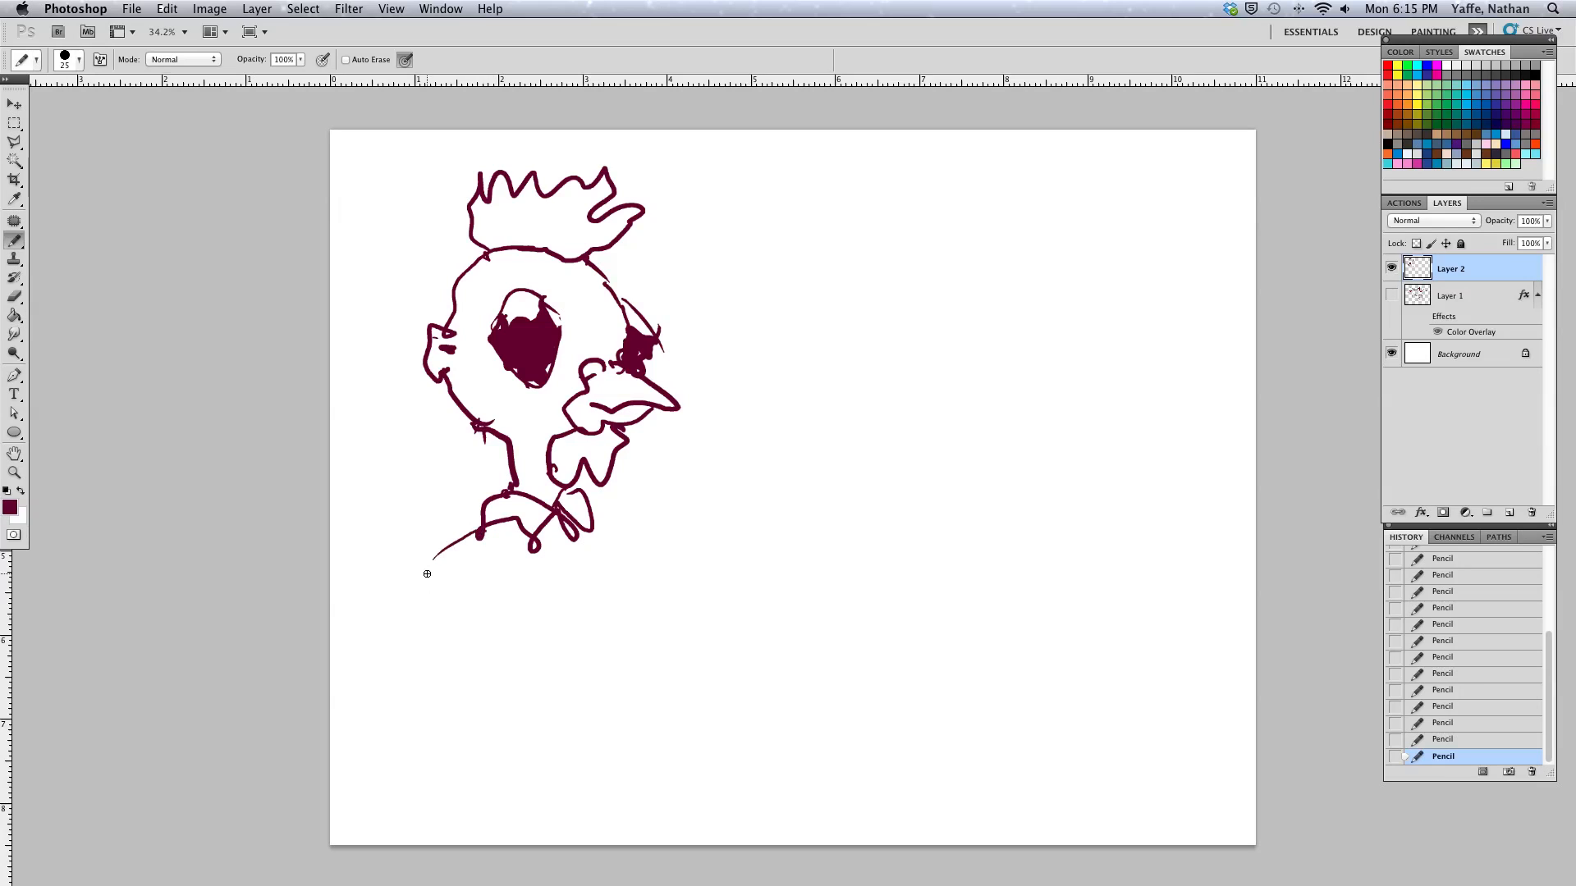
Draw the shoulder, sleeve with cuff and forearm, extending the arm to the right
{"action": "left_click_drag", "start_coordinate": [427, 575], "coordinate": [471, 540]}
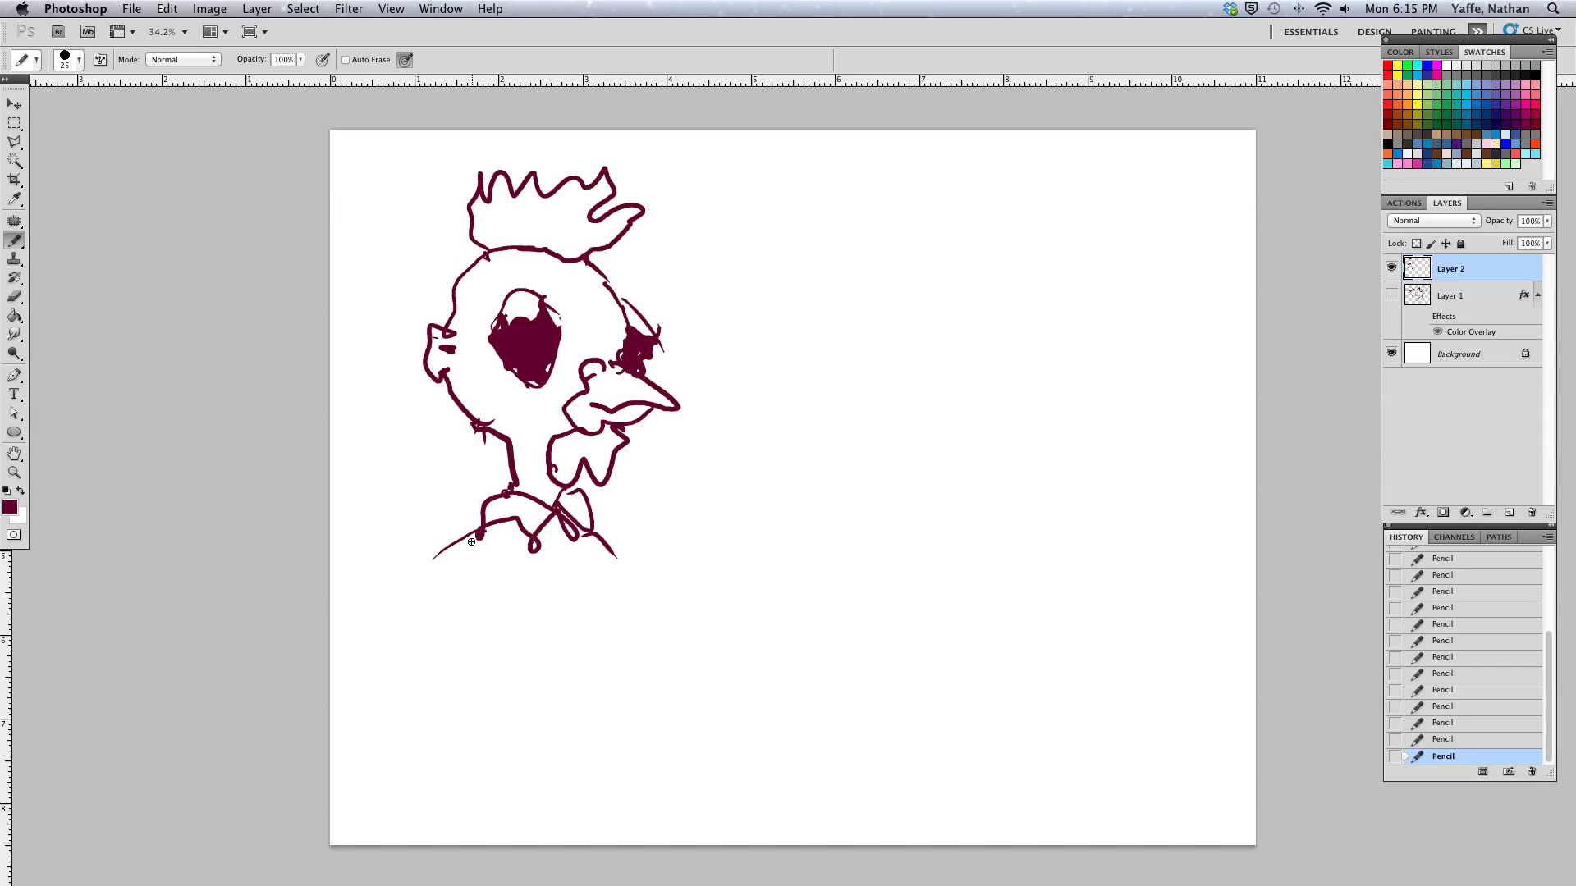
{"action": "left_click_drag", "start_coordinate": [442, 578], "coordinate": [482, 648]}
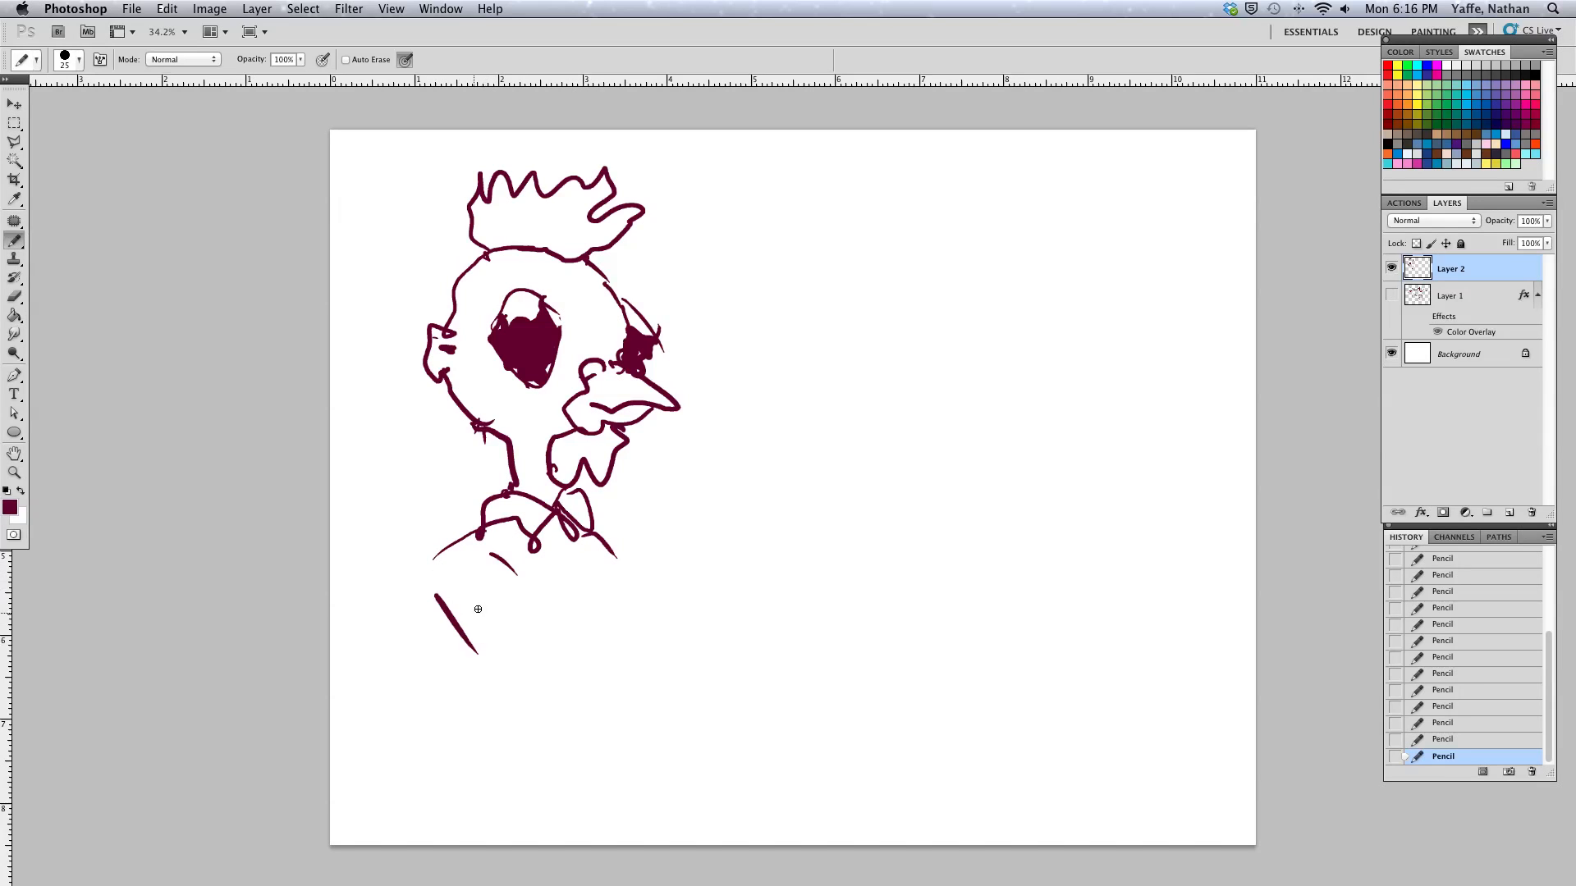
{"action": "left_click_drag", "start_coordinate": [479, 611], "coordinate": [535, 615]}
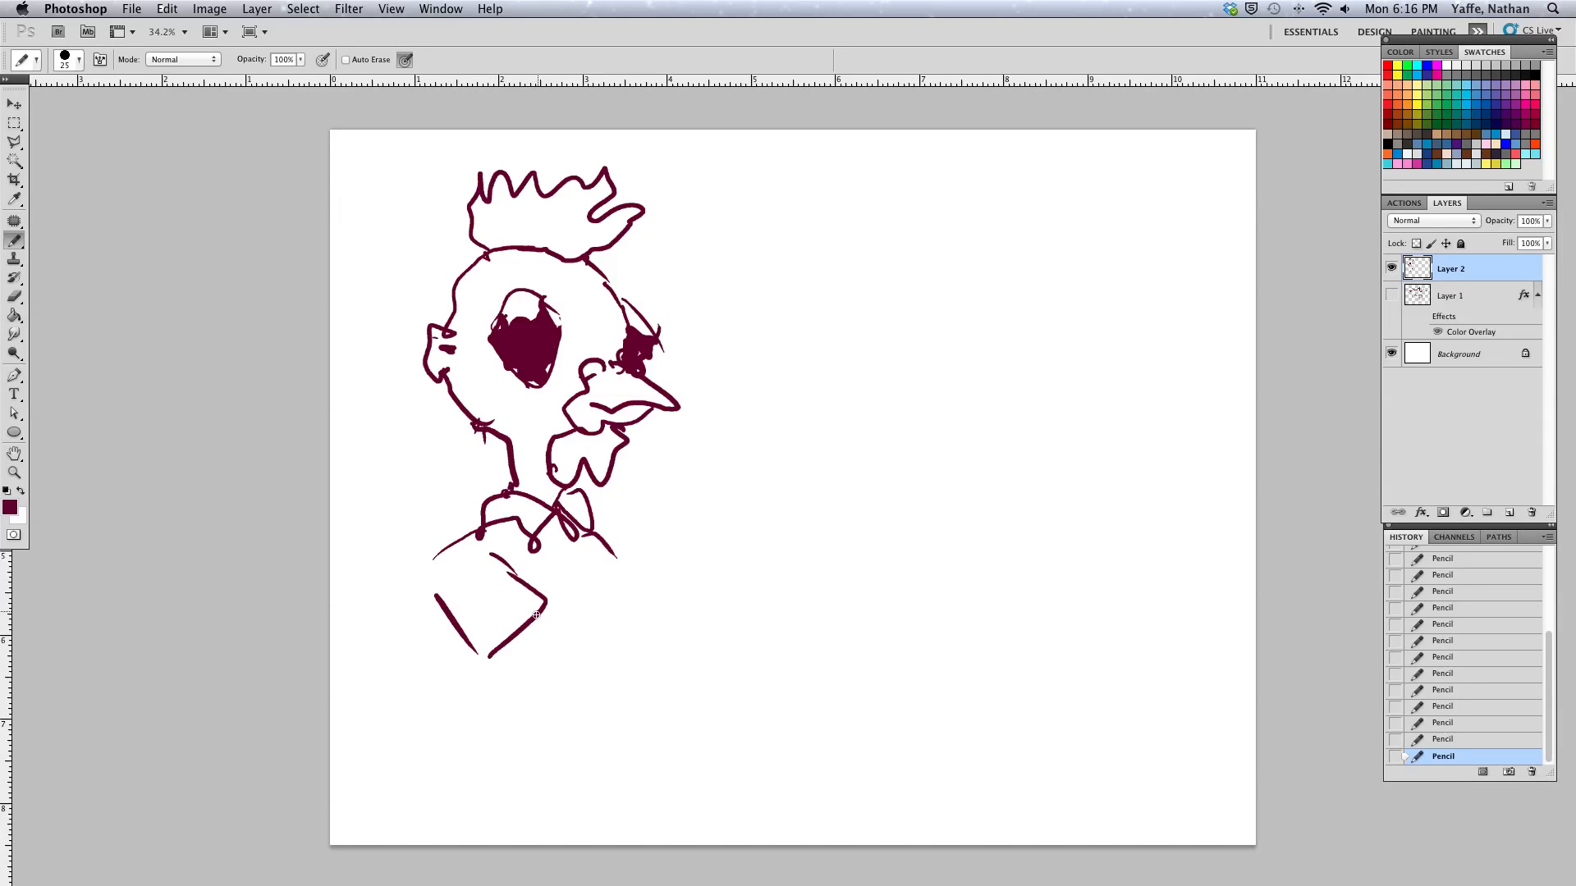
{"action": "left_click_drag", "start_coordinate": [532, 624], "coordinate": [553, 692]}
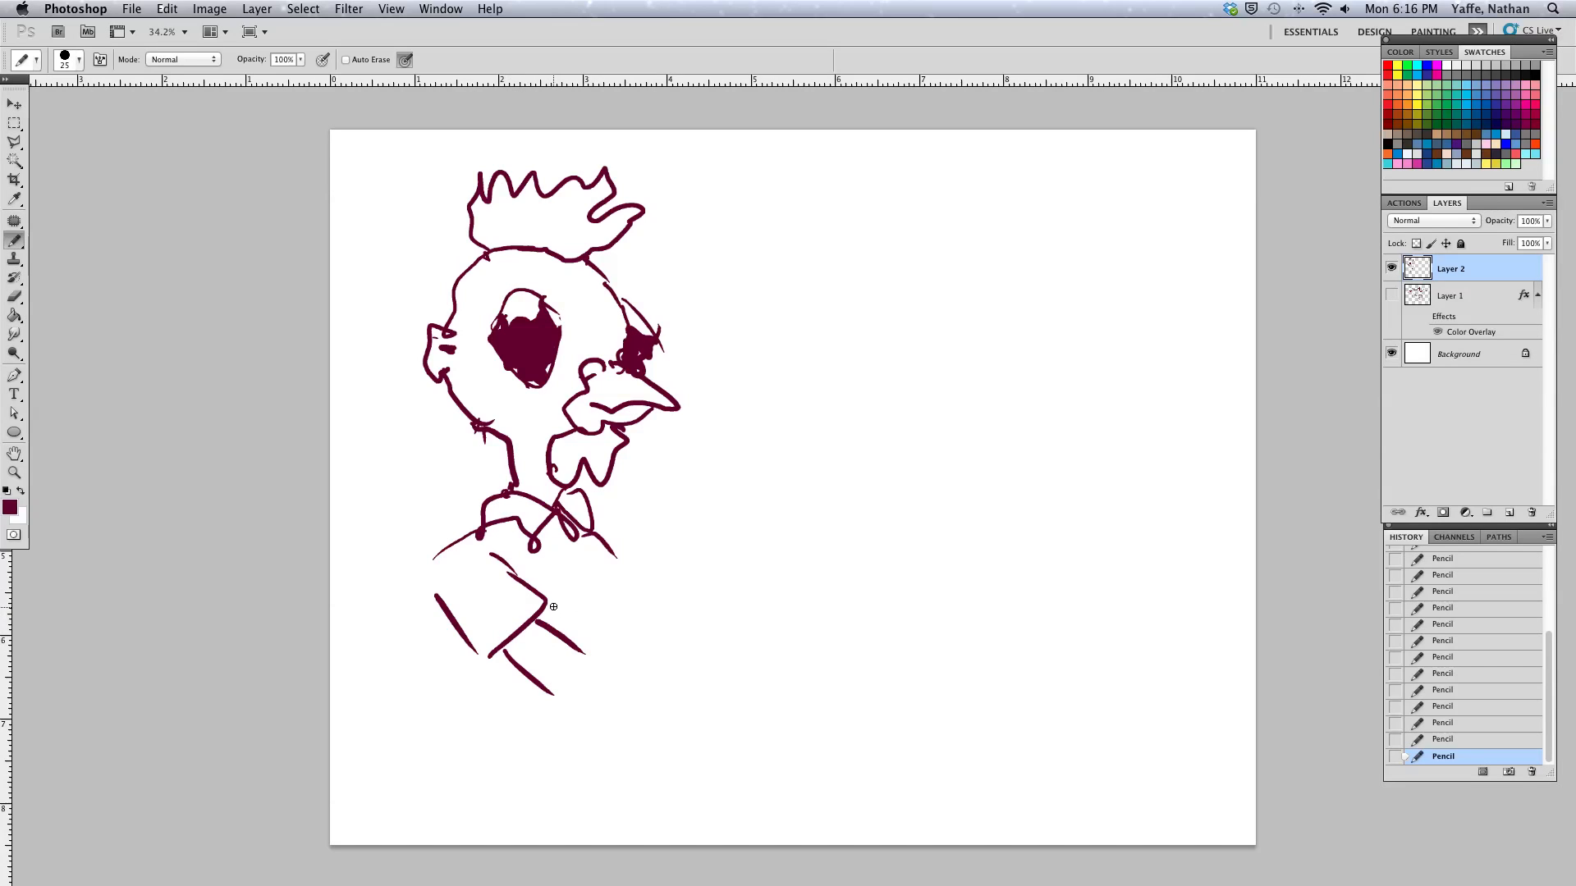
{"action": "left_click_drag", "start_coordinate": [553, 605], "coordinate": [643, 620]}
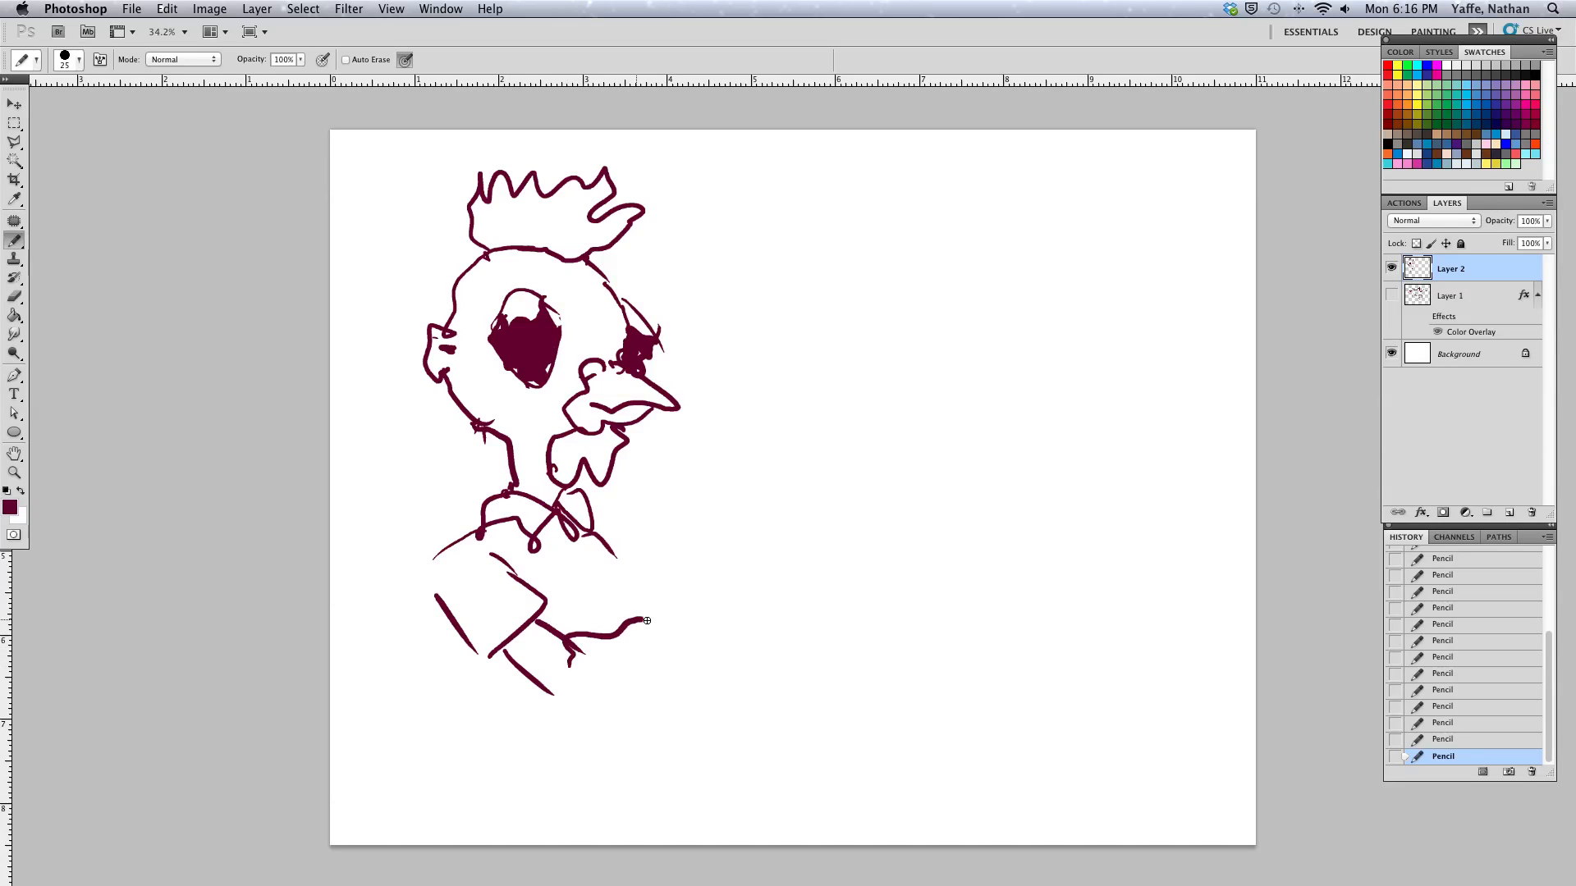
Finish the bent arm and hand holding a champagne glass with rising bubbles and body lines
{"action": "left_click_drag", "start_coordinate": [602, 620], "coordinate": [675, 610]}
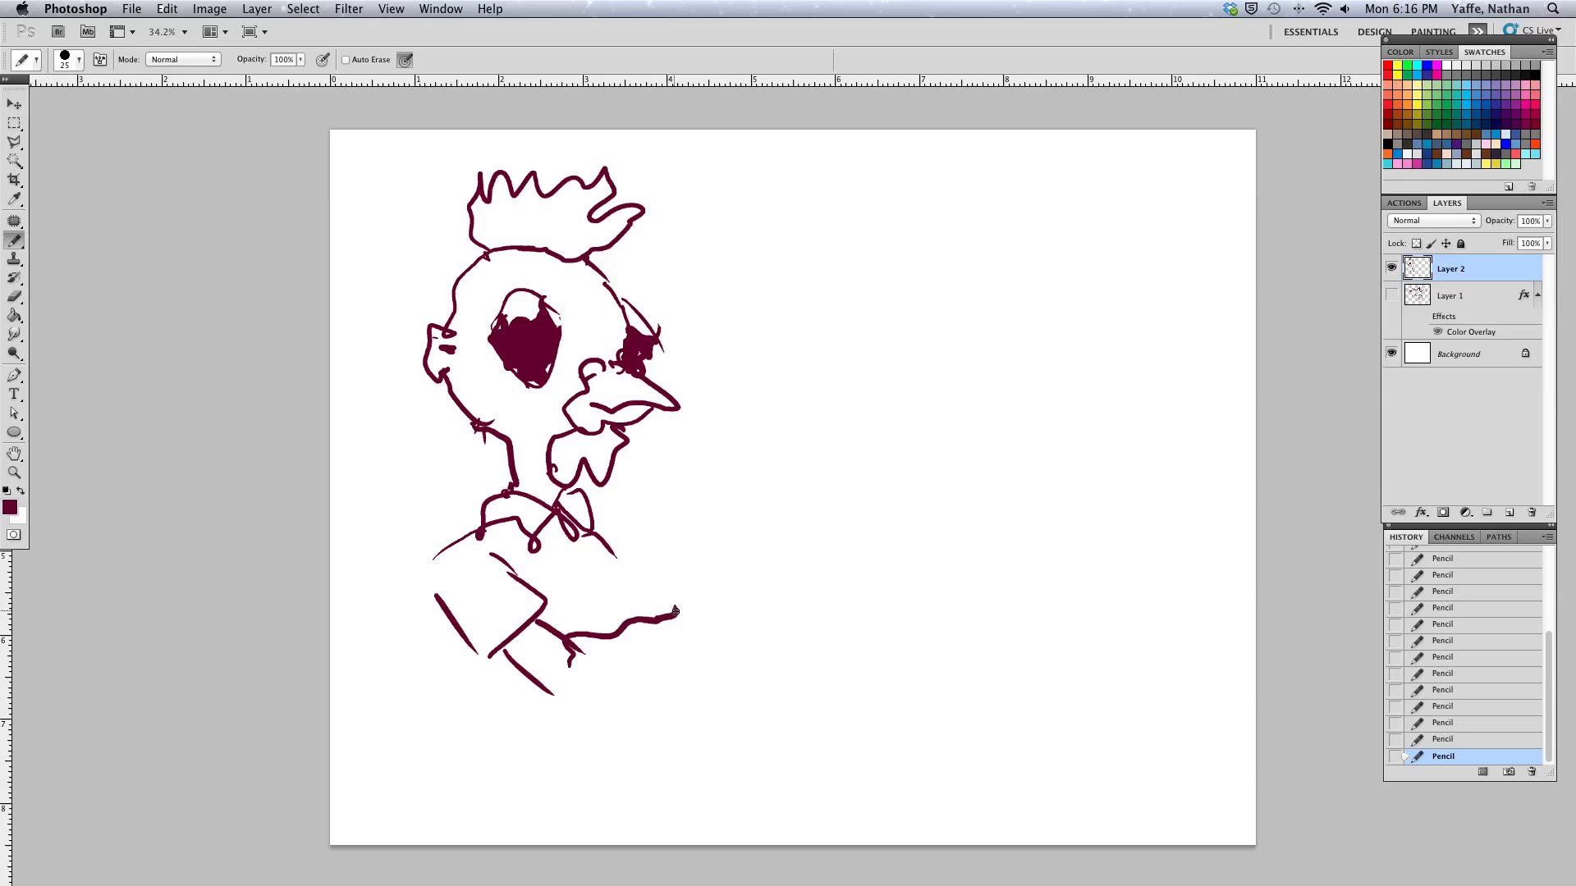
{"action": "left_click_drag", "start_coordinate": [678, 610], "coordinate": [719, 552]}
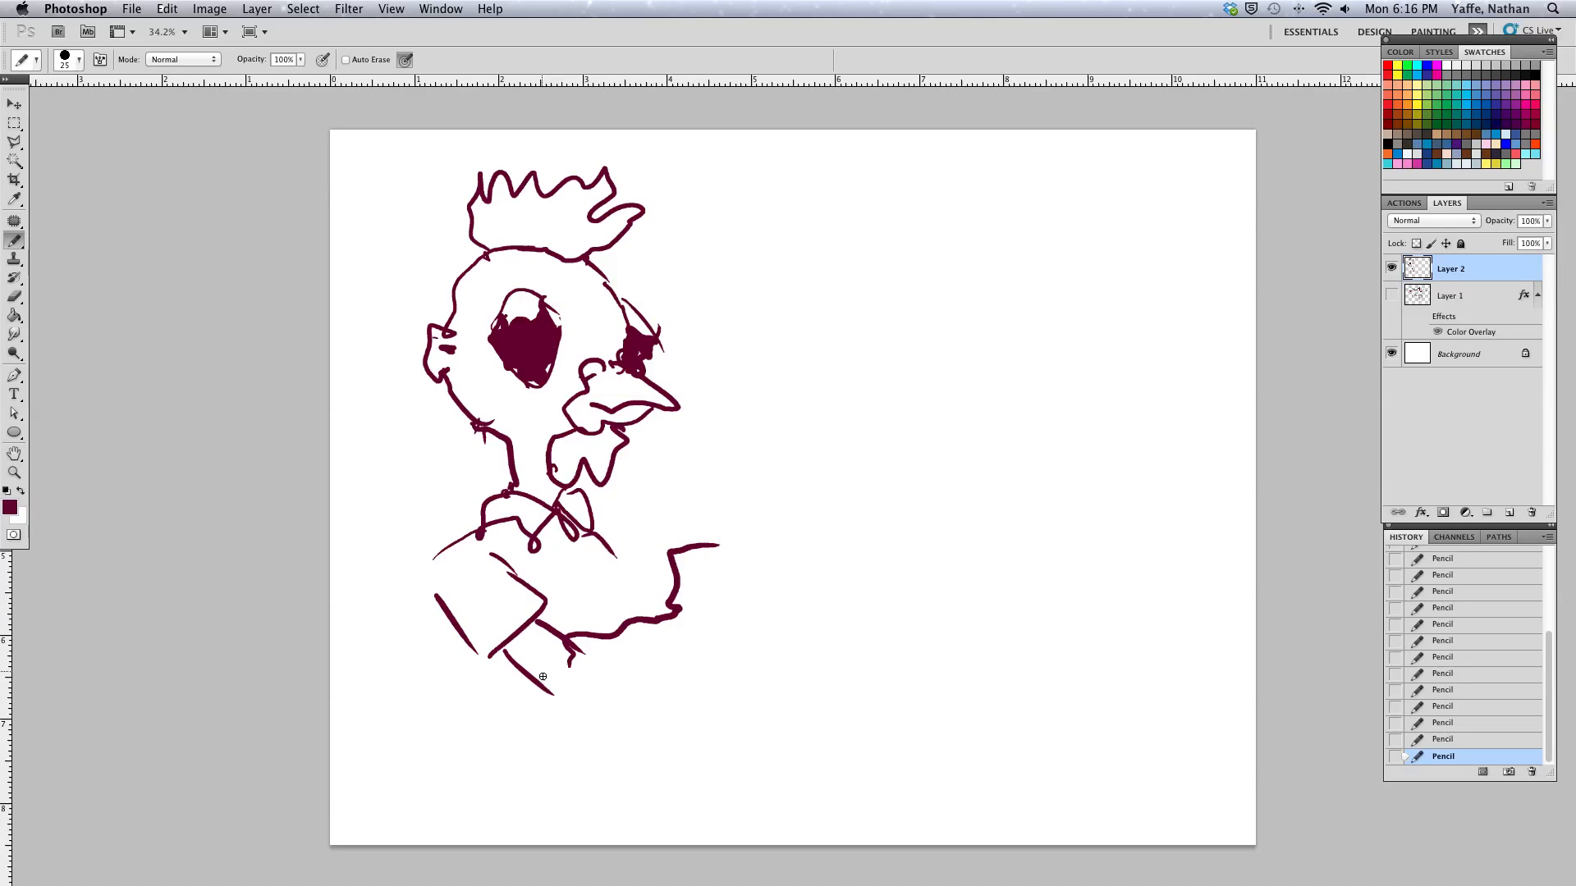
{"action": "left_click_drag", "start_coordinate": [540, 651], "coordinate": [568, 689]}
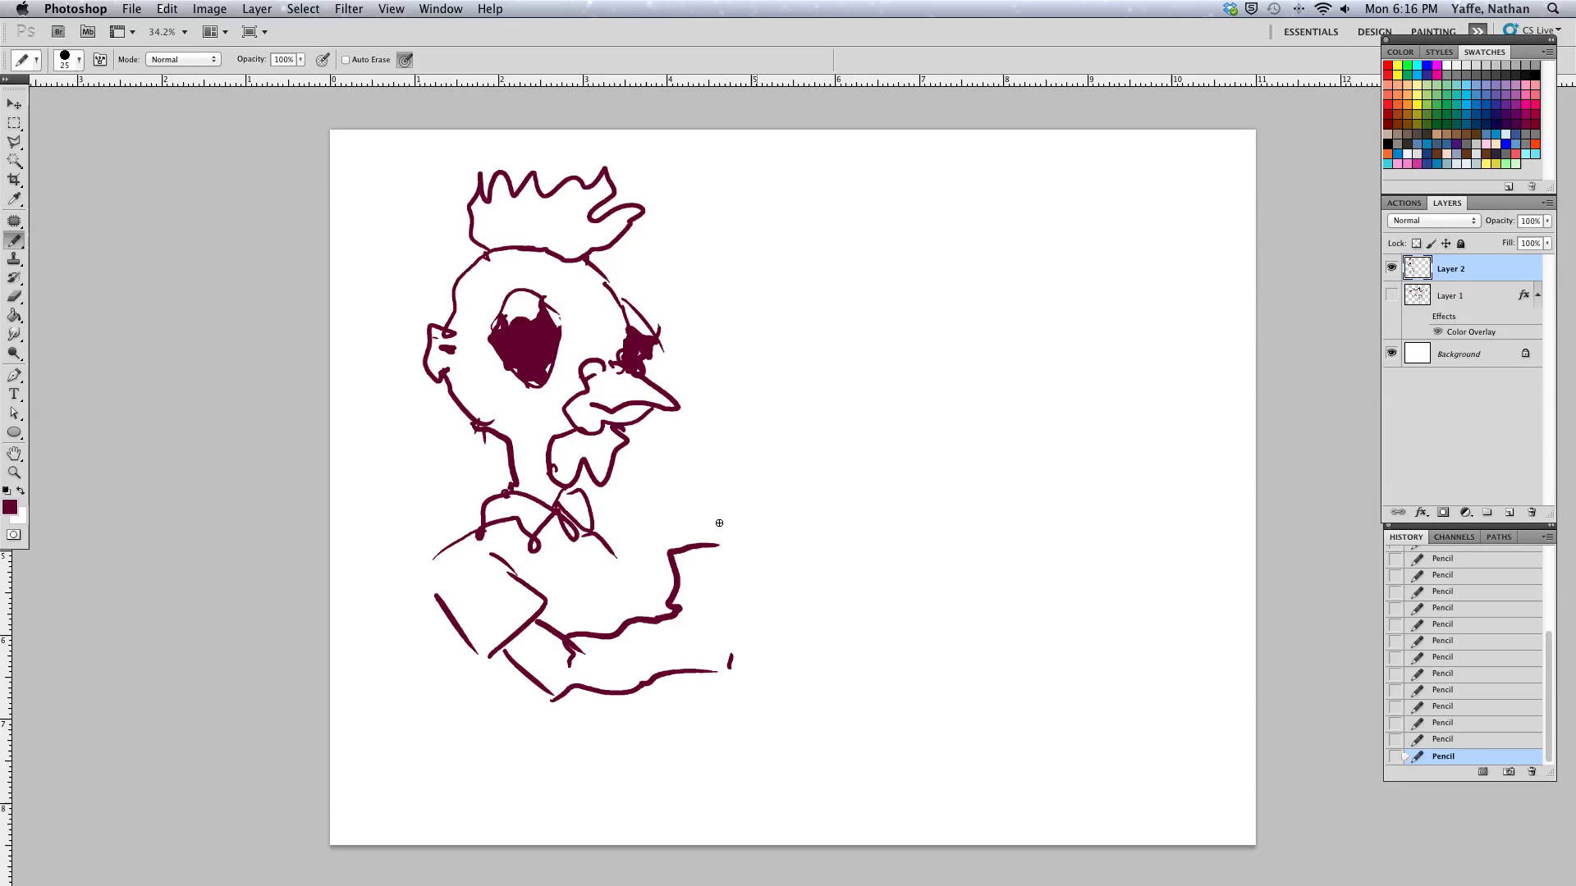
{"action": "left_click_drag", "start_coordinate": [717, 544], "coordinate": [744, 467]}
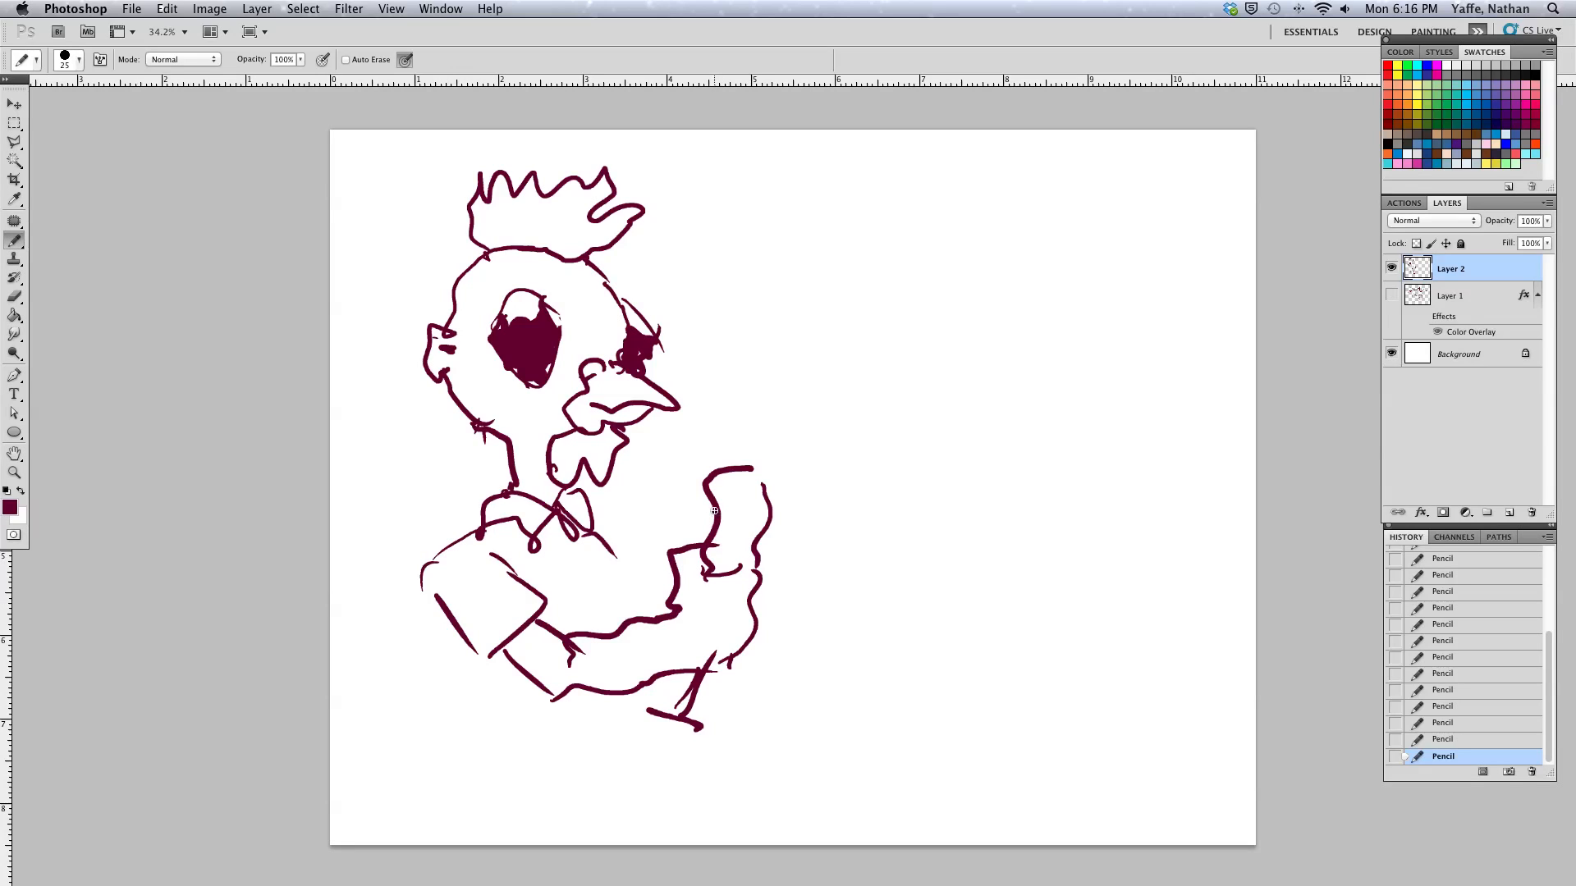
{"action": "left_click_drag", "start_coordinate": [734, 502], "coordinate": [727, 539]}
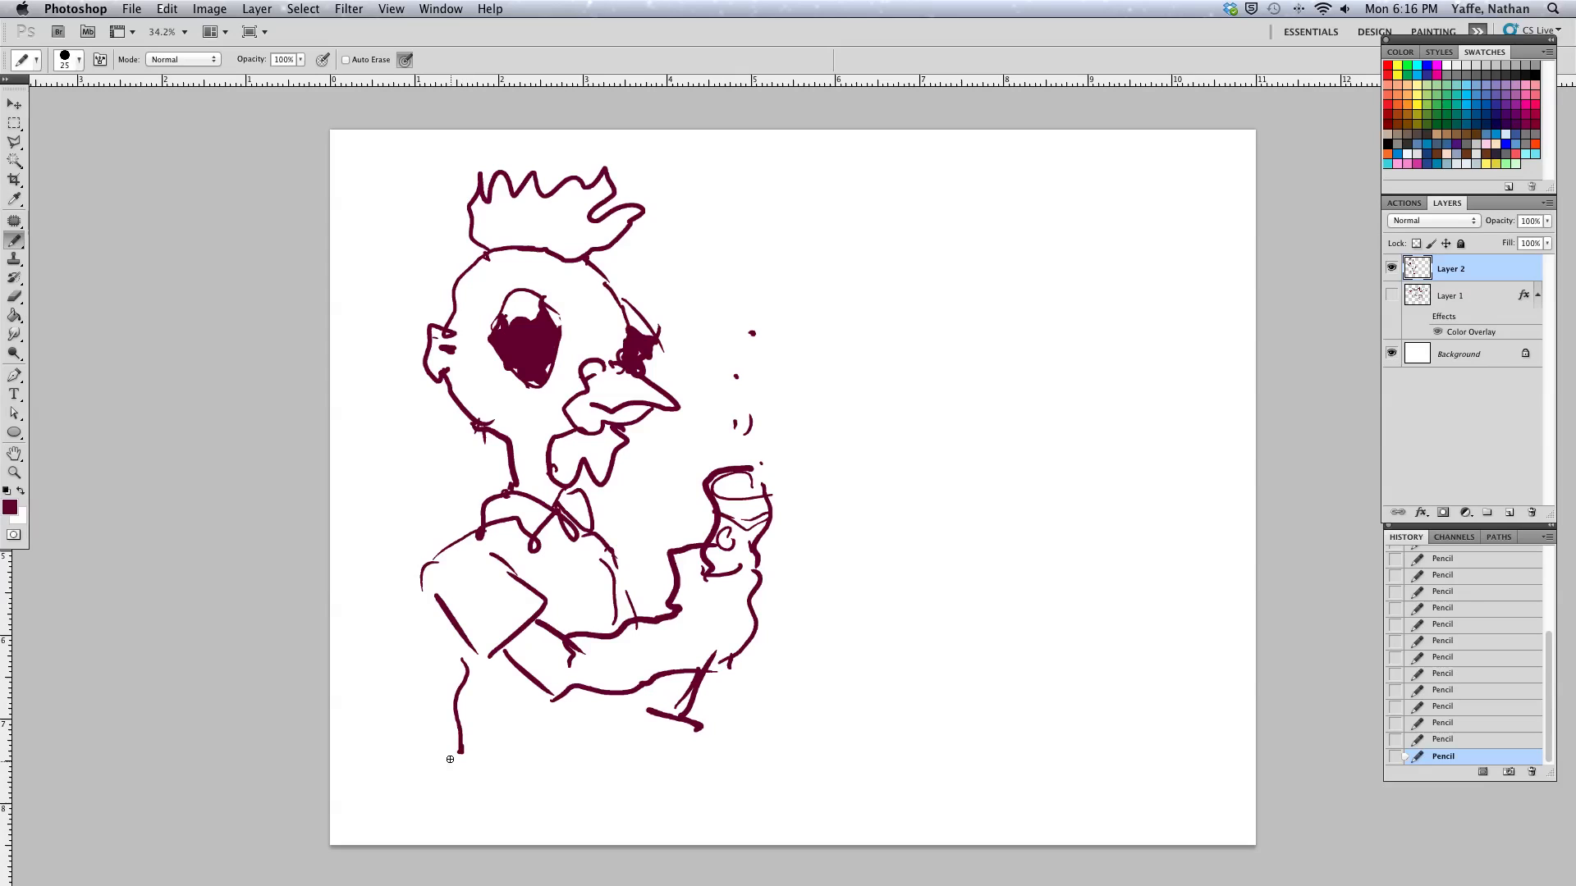
Scribble a long horizontal ground line across the canvas bottom beneath the chicken man
{"action": "left_click_drag", "start_coordinate": [440, 776], "coordinate": [799, 778]}
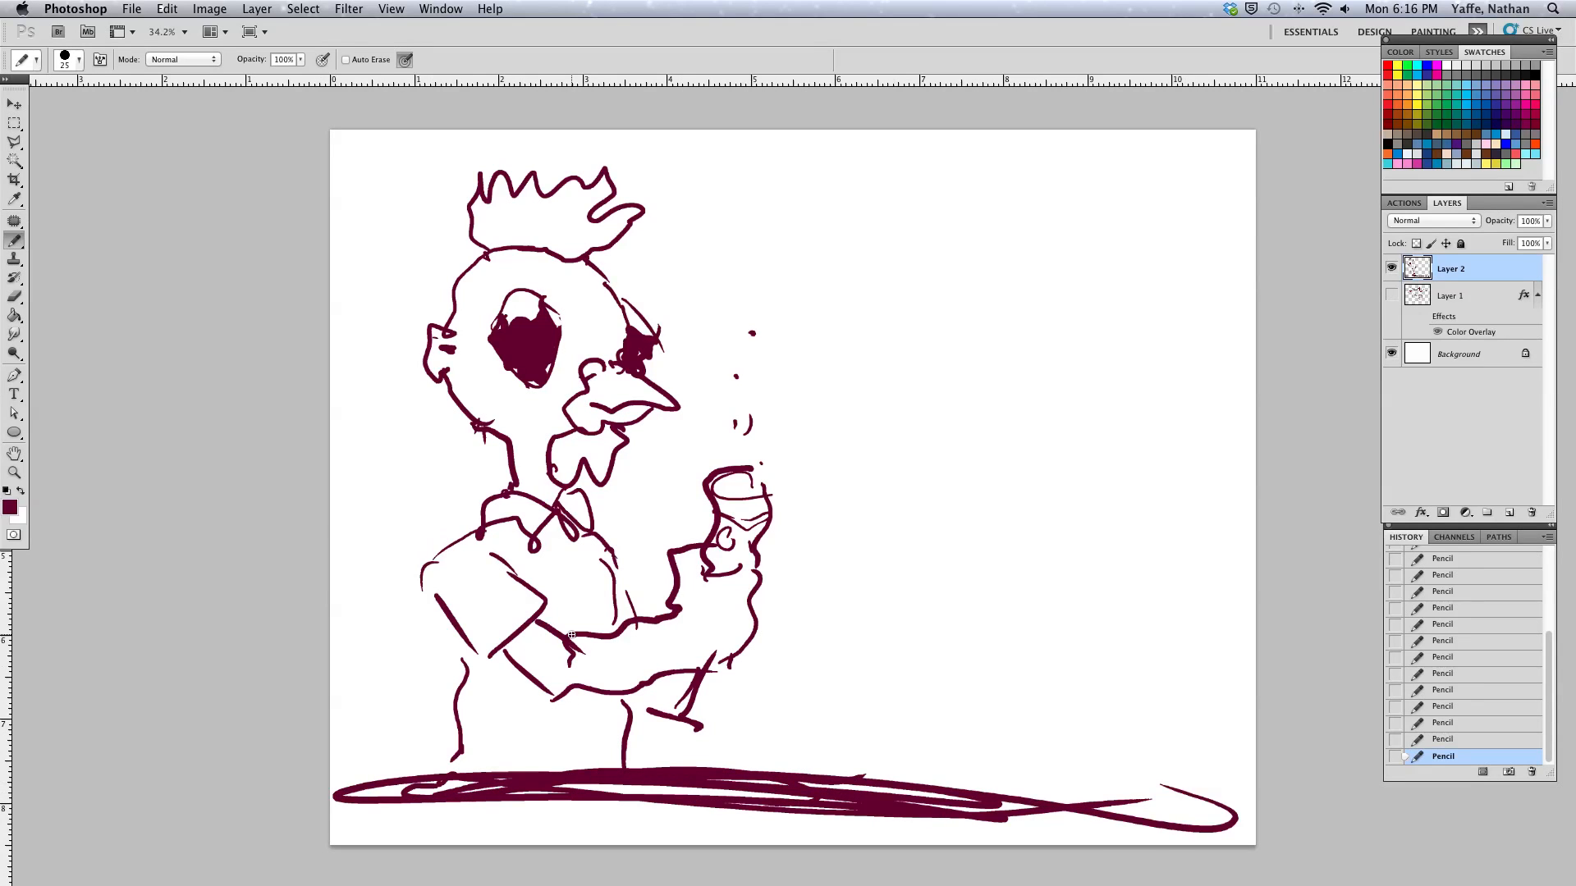
{"action": "mouse_move", "coordinate": [1011, 528]}
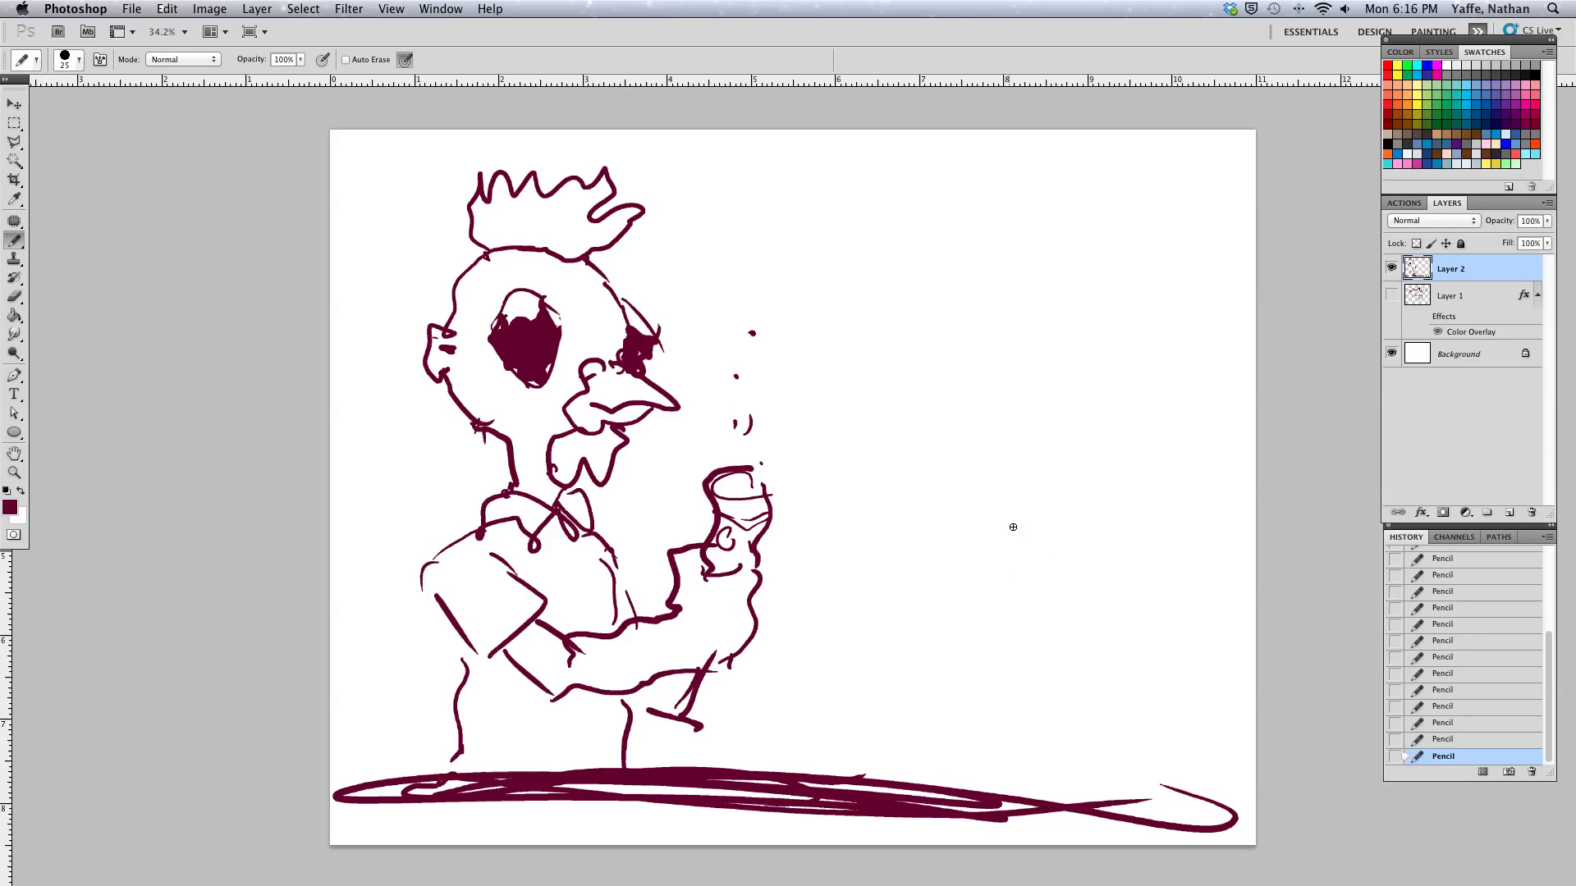
{"action": "left_click_drag", "start_coordinate": [1012, 527], "coordinate": [1019, 486]}
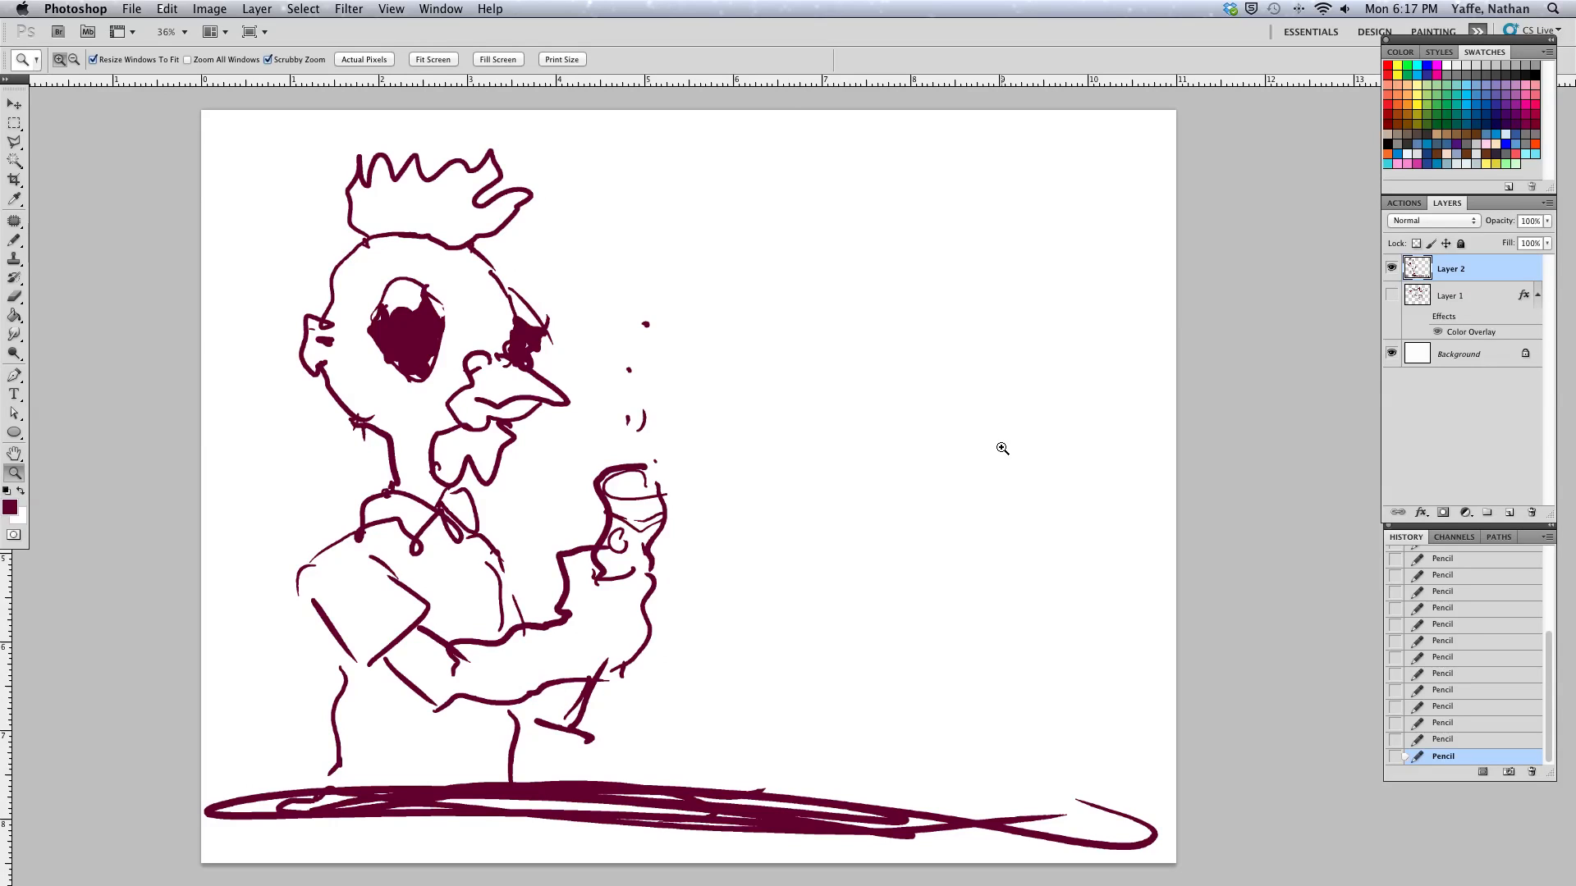
Enlarge the view so the whole drawing fits the window
{"action": "left_click", "coordinate": [13, 243]}
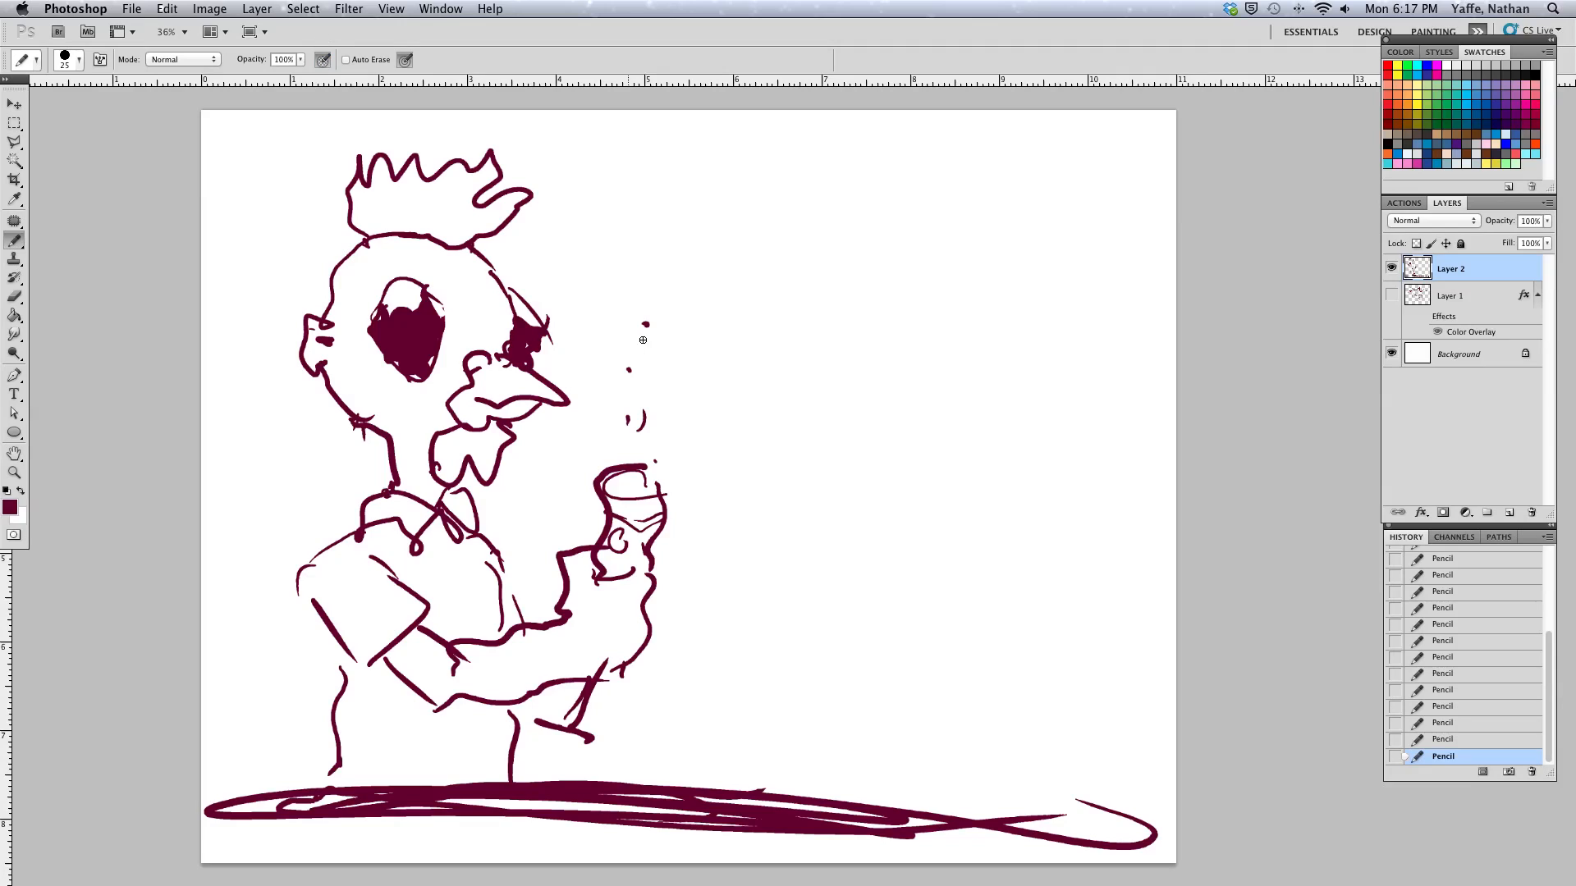
{"action": "mouse_move", "coordinate": [739, 456]}
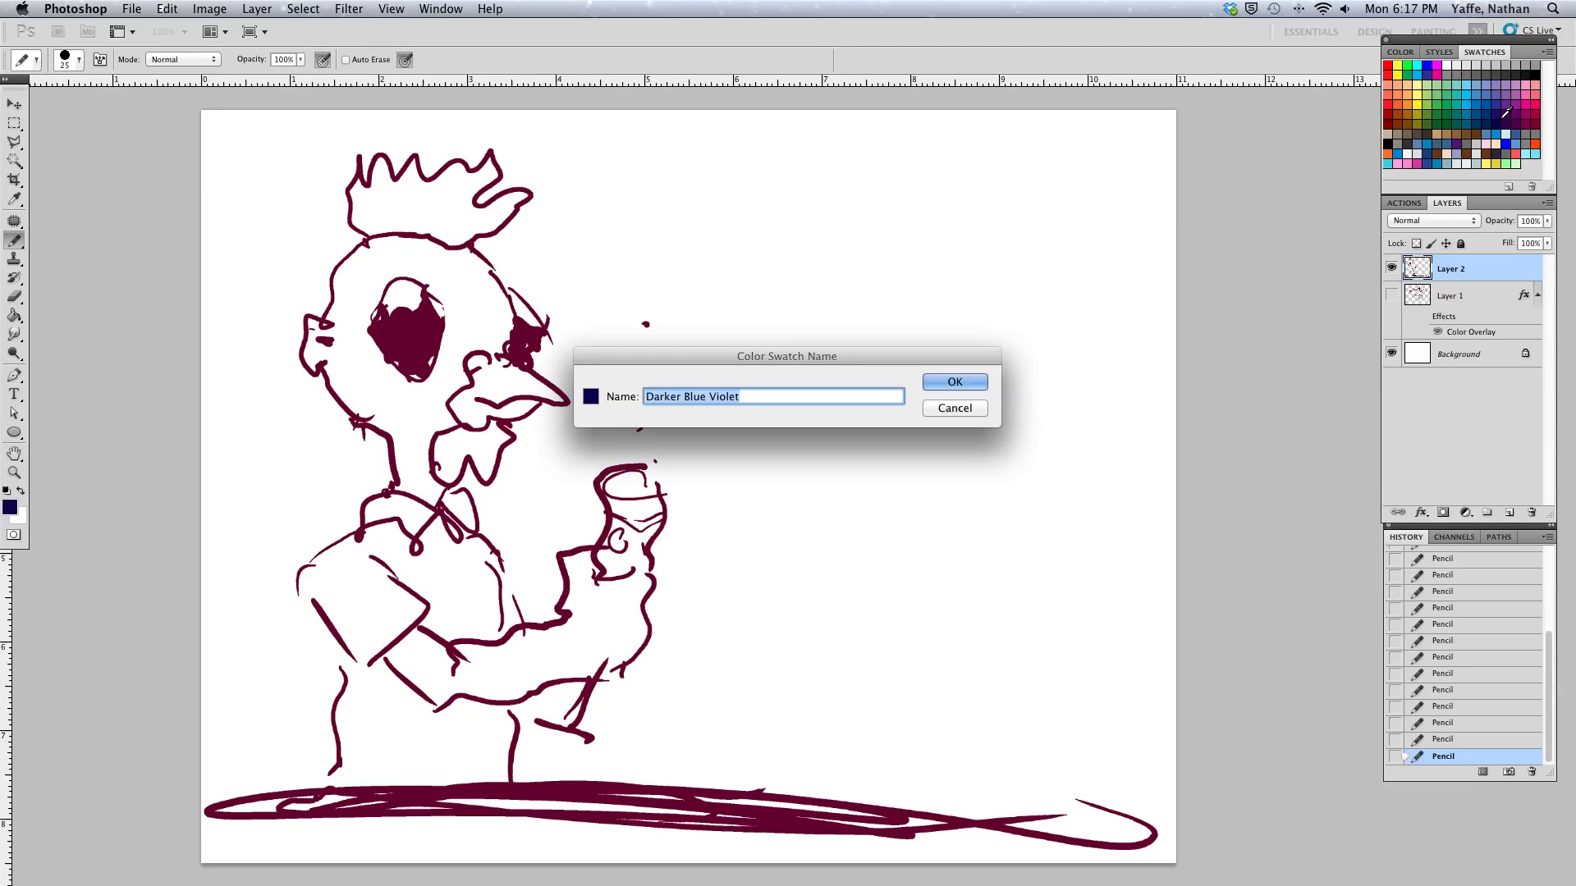
Switch the painting colour to the Darker Blue Violet swatch, dismissing the Color Swatch Name dialog
{"action": "left_click", "coordinate": [955, 380]}
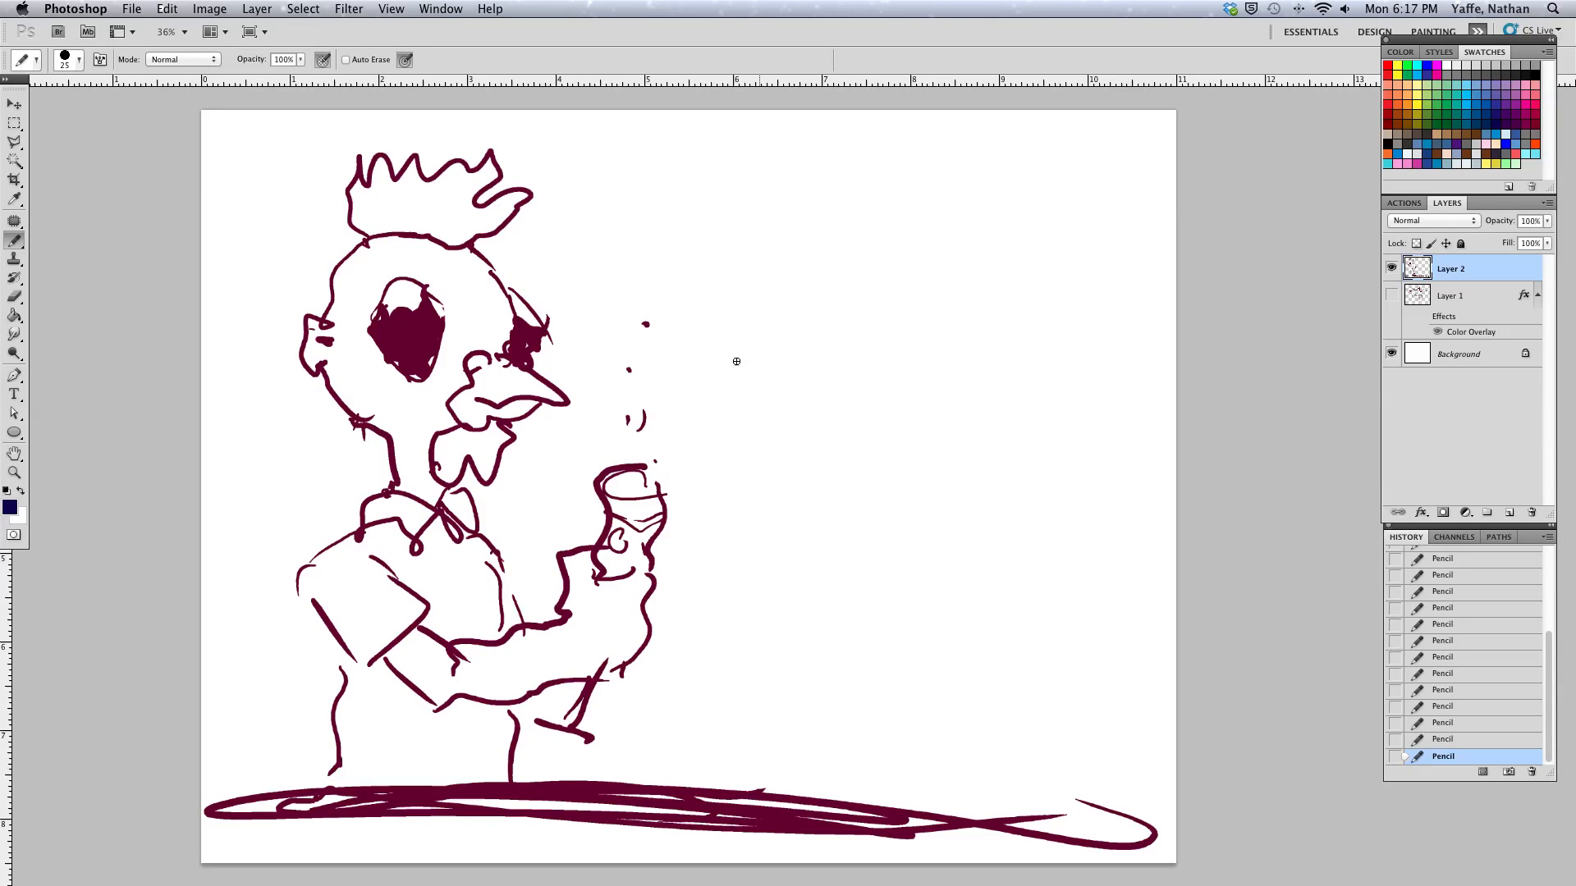
{"action": "mouse_move", "coordinate": [716, 379]}
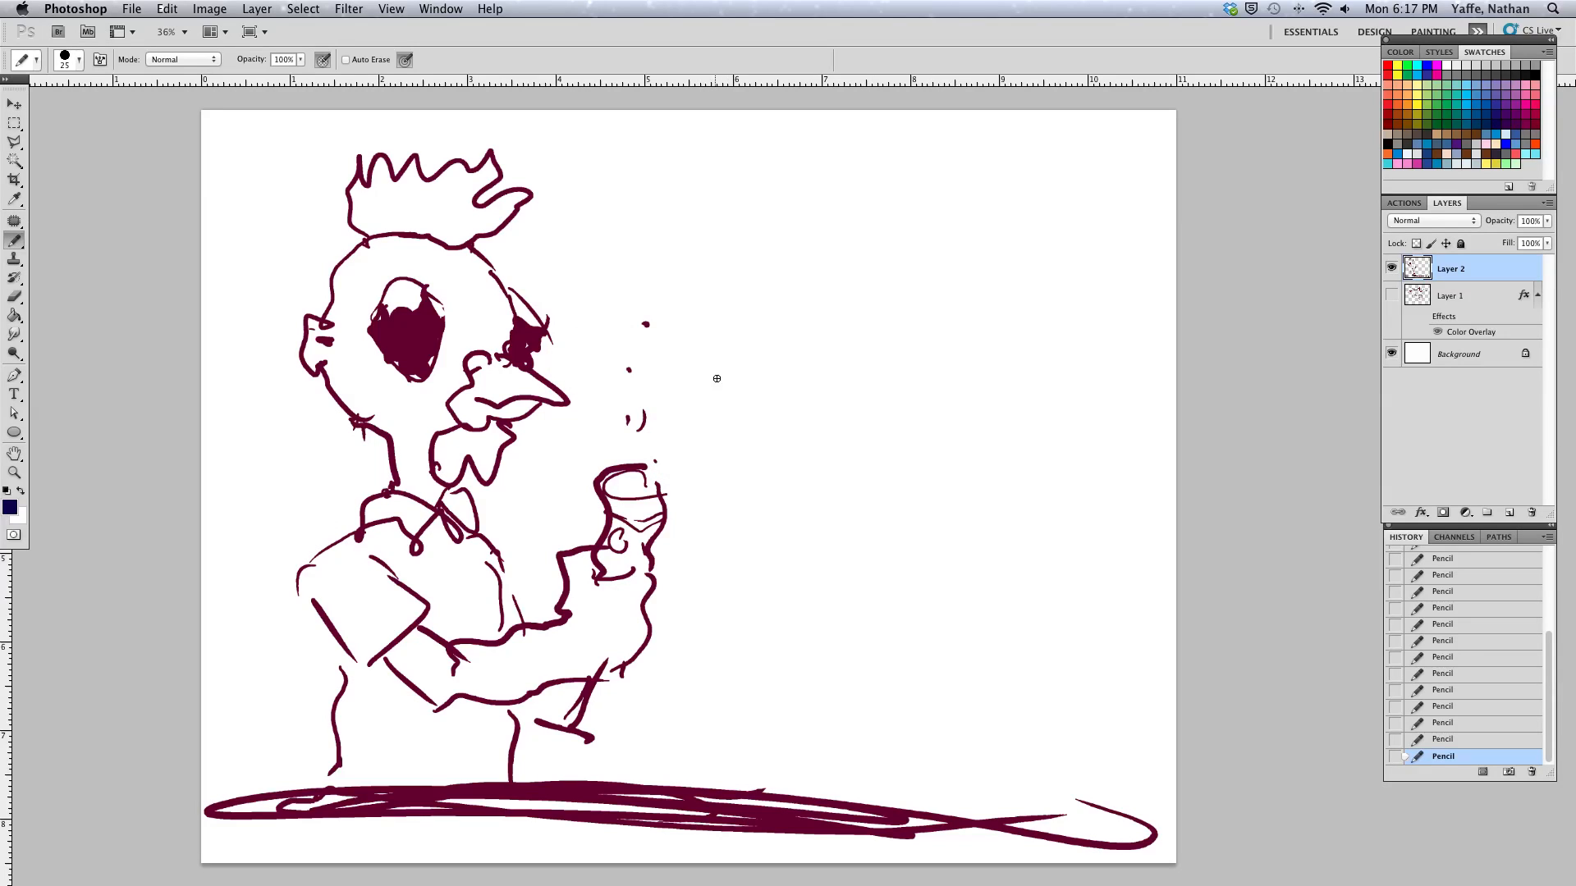
{"action": "mouse_move", "coordinate": [754, 408]}
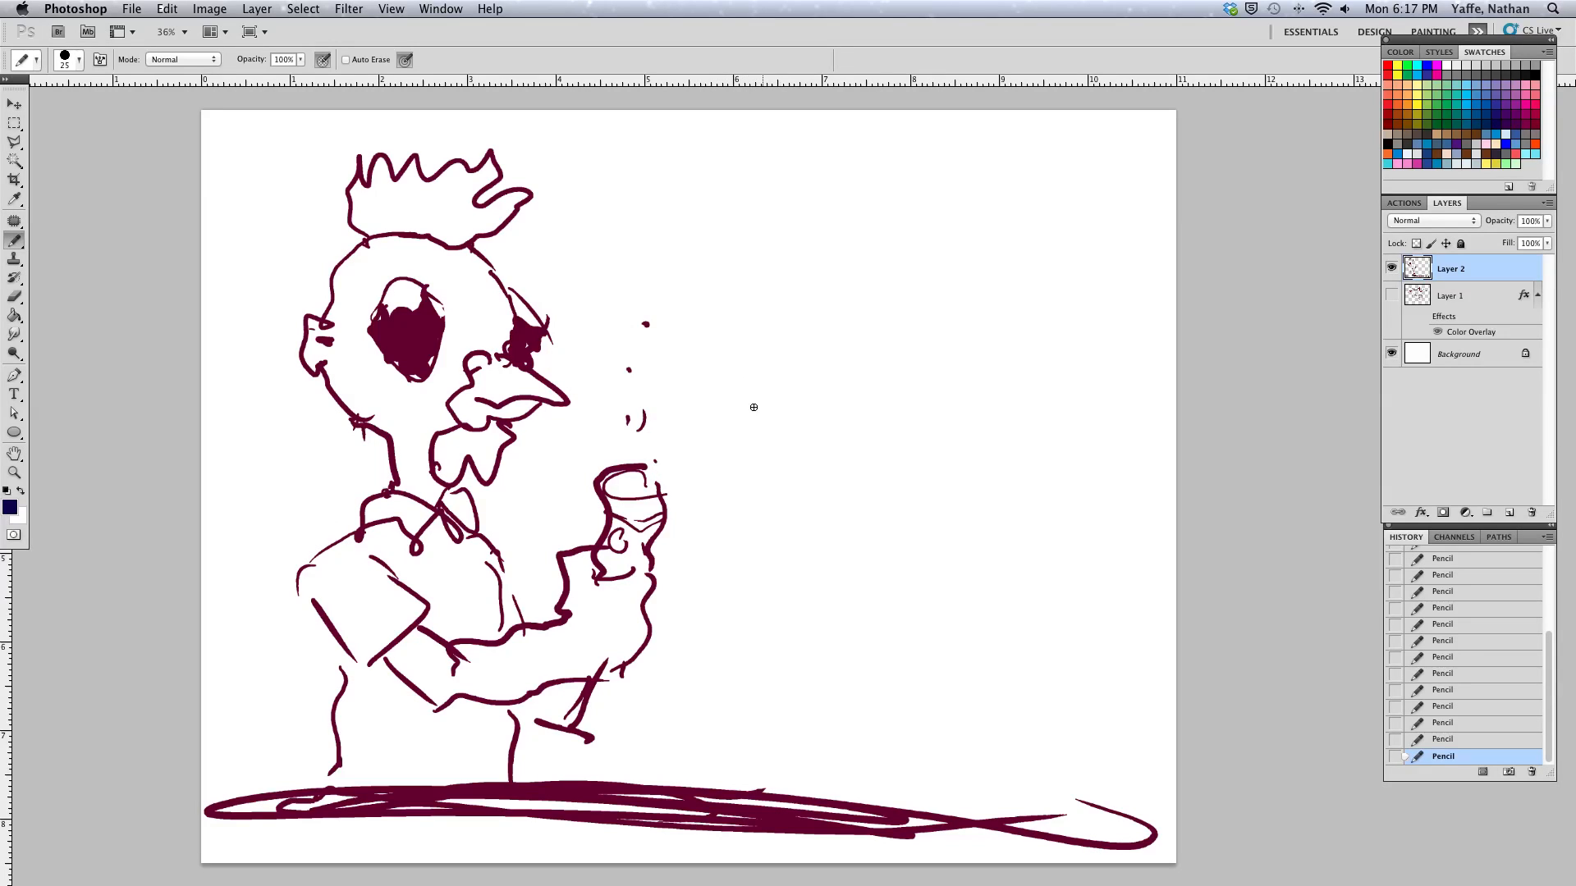
Draw a big round dark-blue head outline right of the chicken man and outline a mouth inside it
{"action": "left_click_drag", "start_coordinate": [730, 353], "coordinate": [742, 418]}
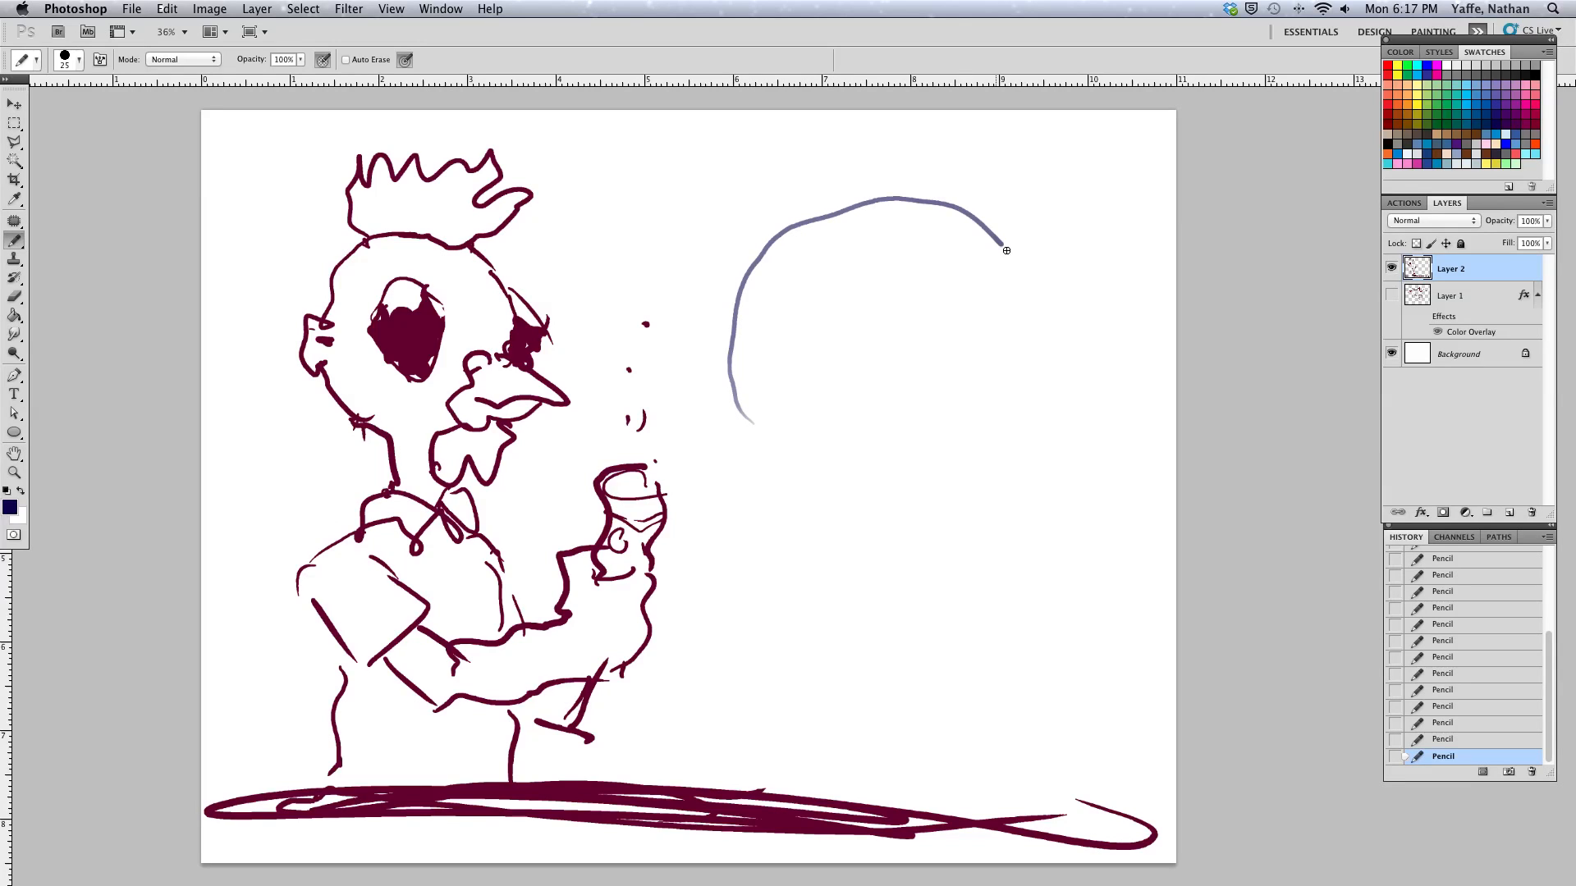
{"action": "left_click_drag", "start_coordinate": [1004, 249], "coordinate": [938, 478]}
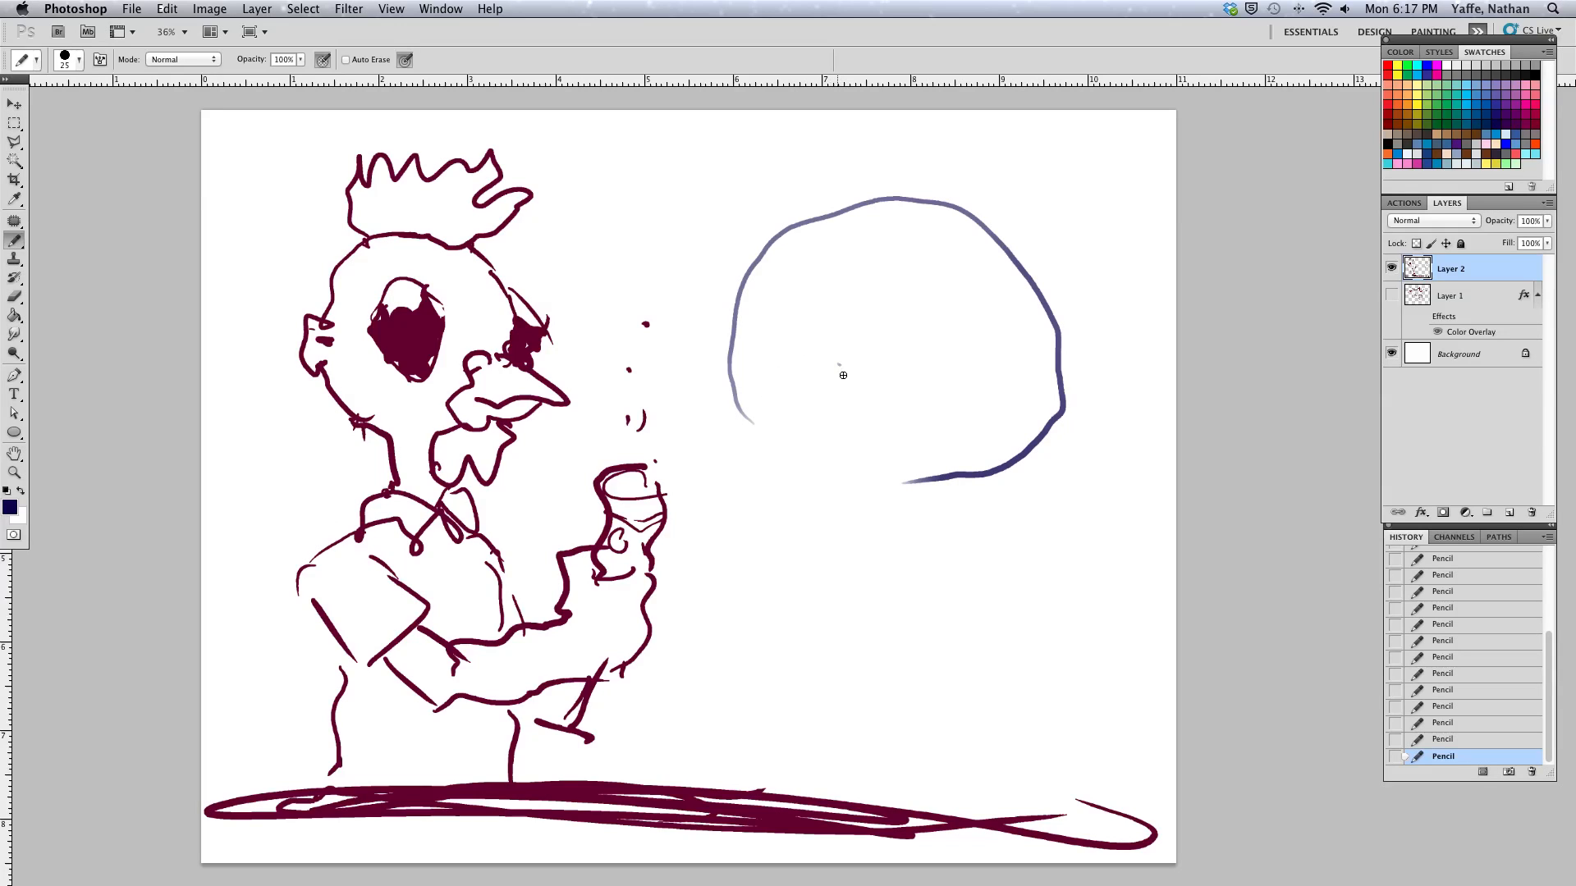
{"action": "left_click_drag", "start_coordinate": [853, 373], "coordinate": [824, 431]}
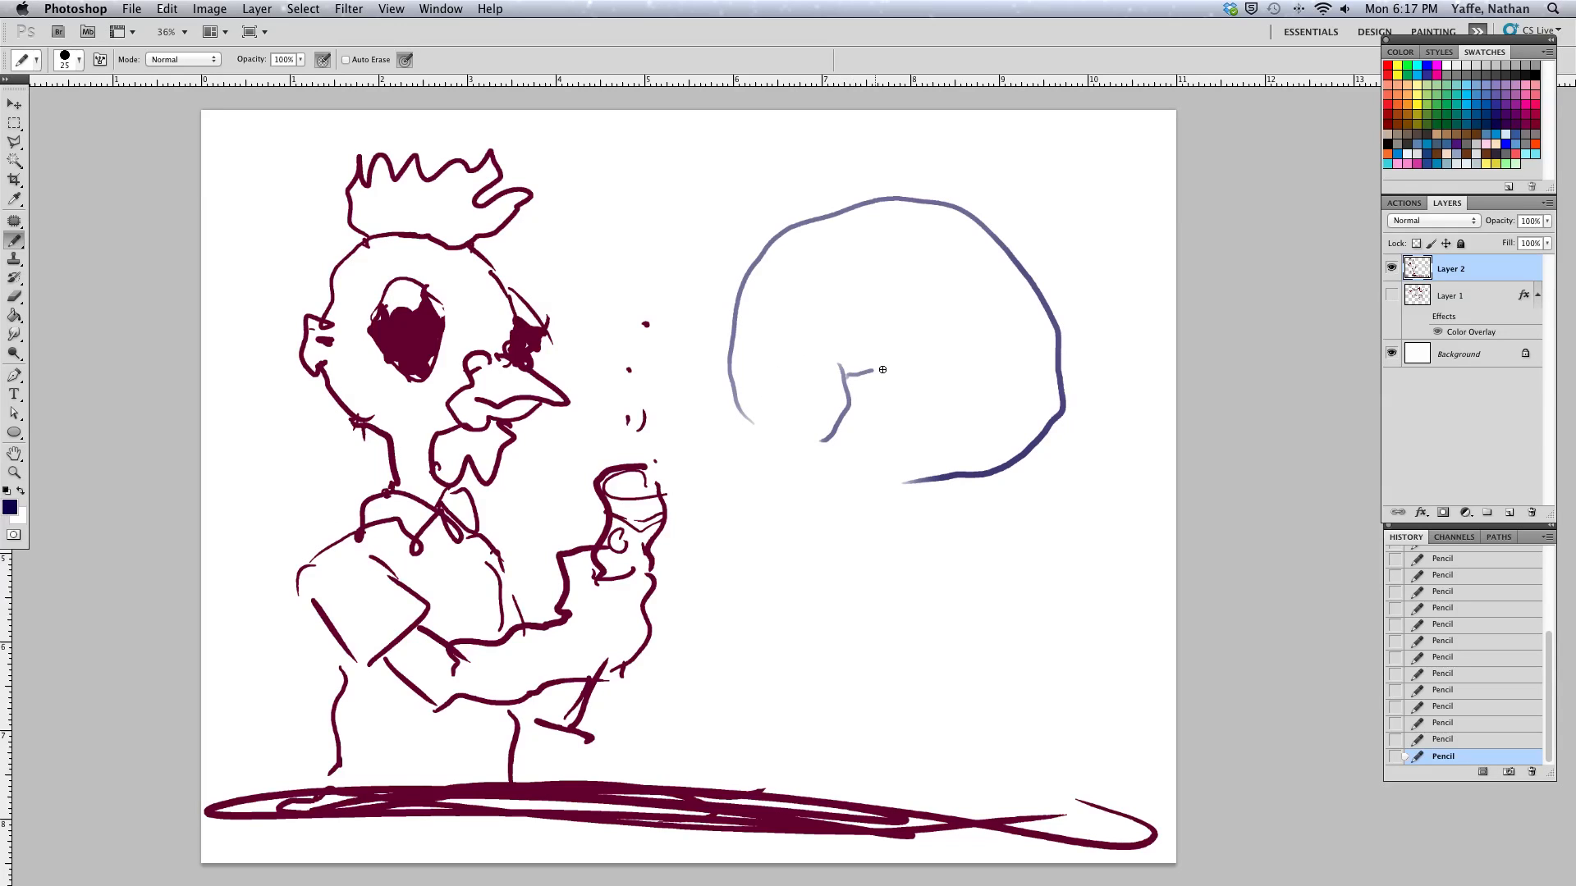
{"action": "left_click_drag", "start_coordinate": [855, 369], "coordinate": [884, 374]}
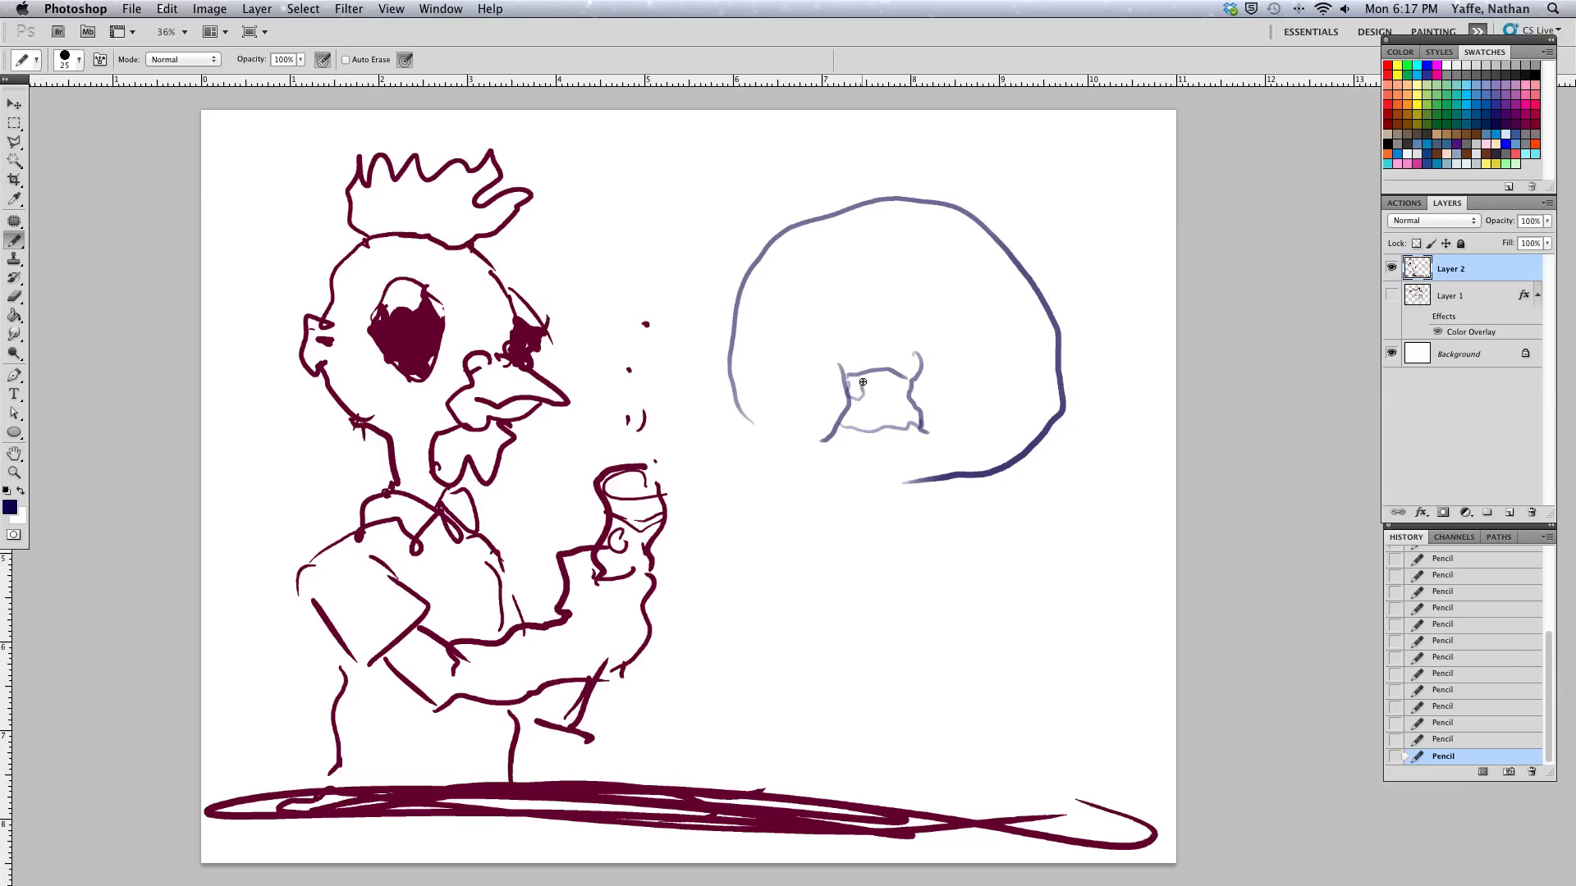
Sketch teeth inside the mouth and shade it dark
{"action": "left_click_drag", "start_coordinate": [848, 388], "coordinate": [890, 392]}
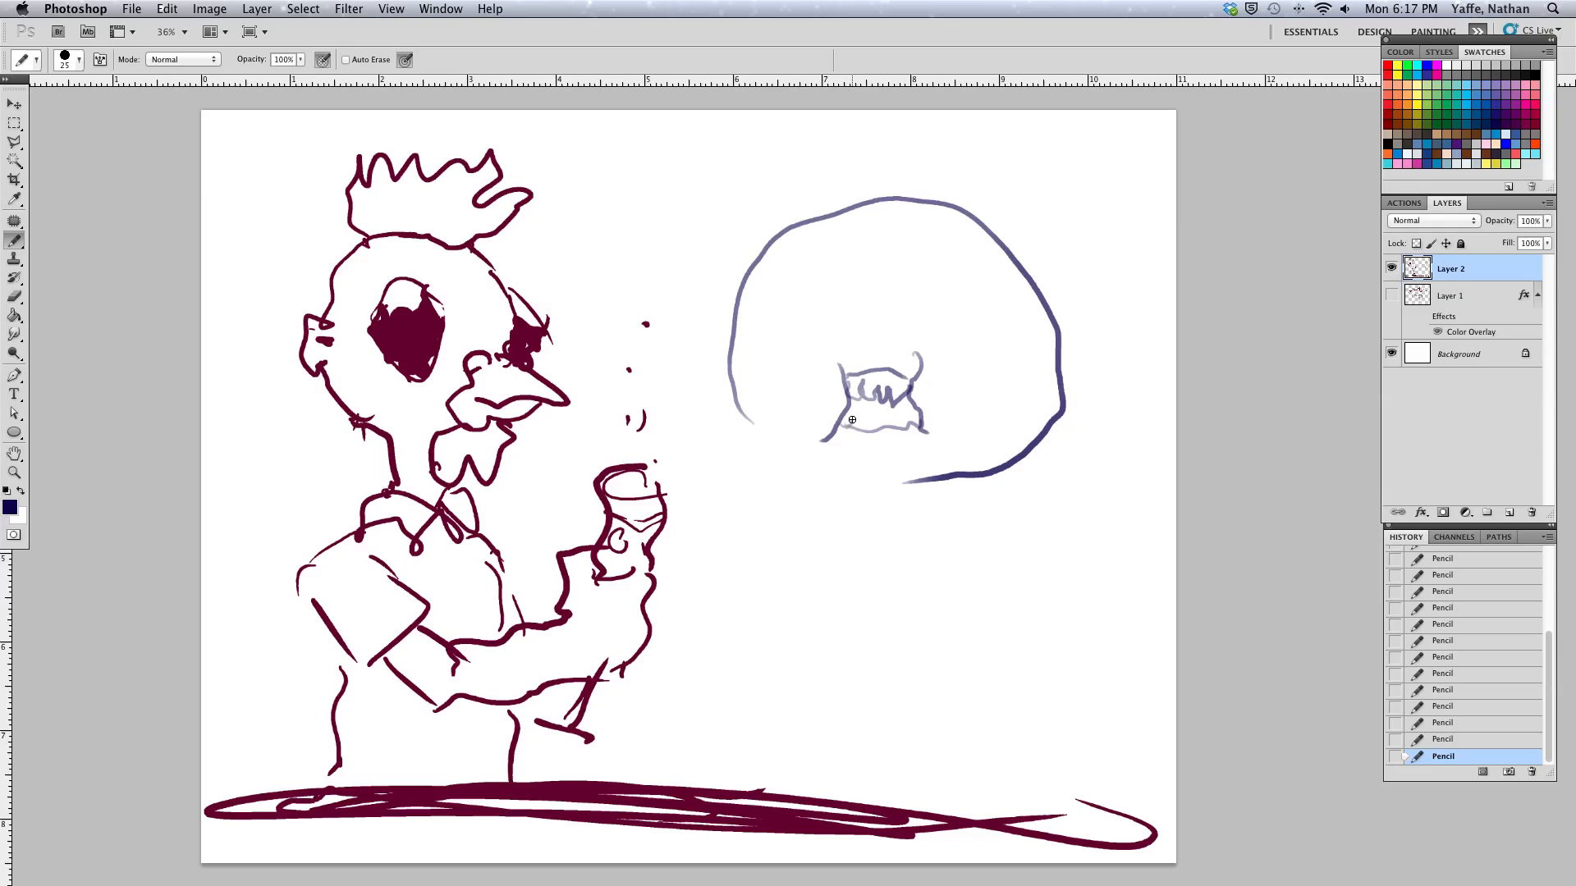
{"action": "left_click_drag", "start_coordinate": [844, 417], "coordinate": [924, 420]}
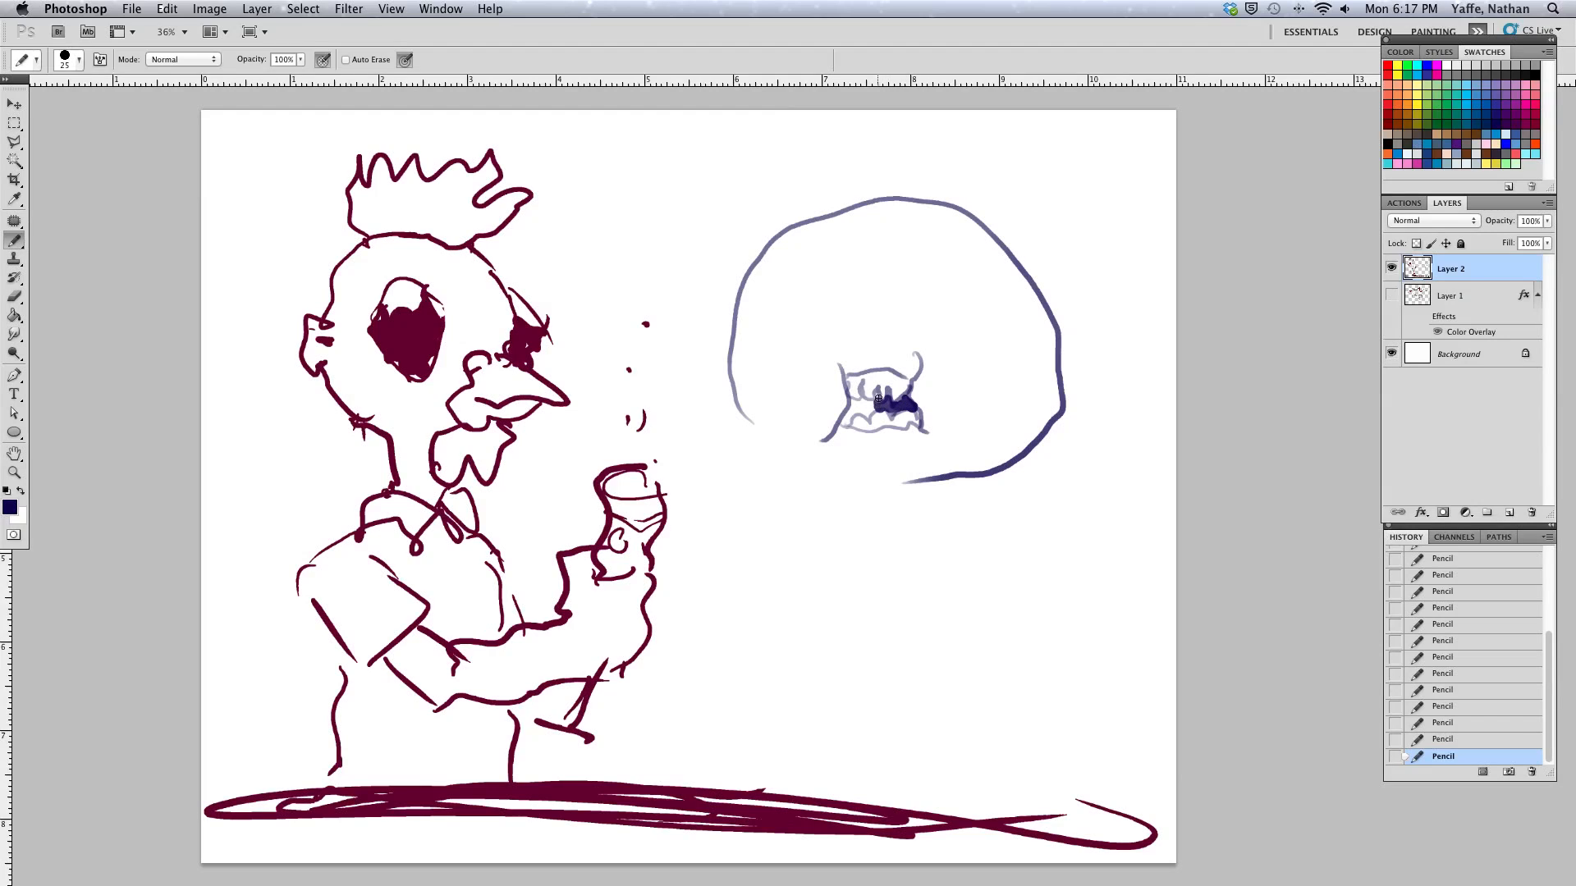
{"action": "left_click_drag", "start_coordinate": [885, 402], "coordinate": [867, 410]}
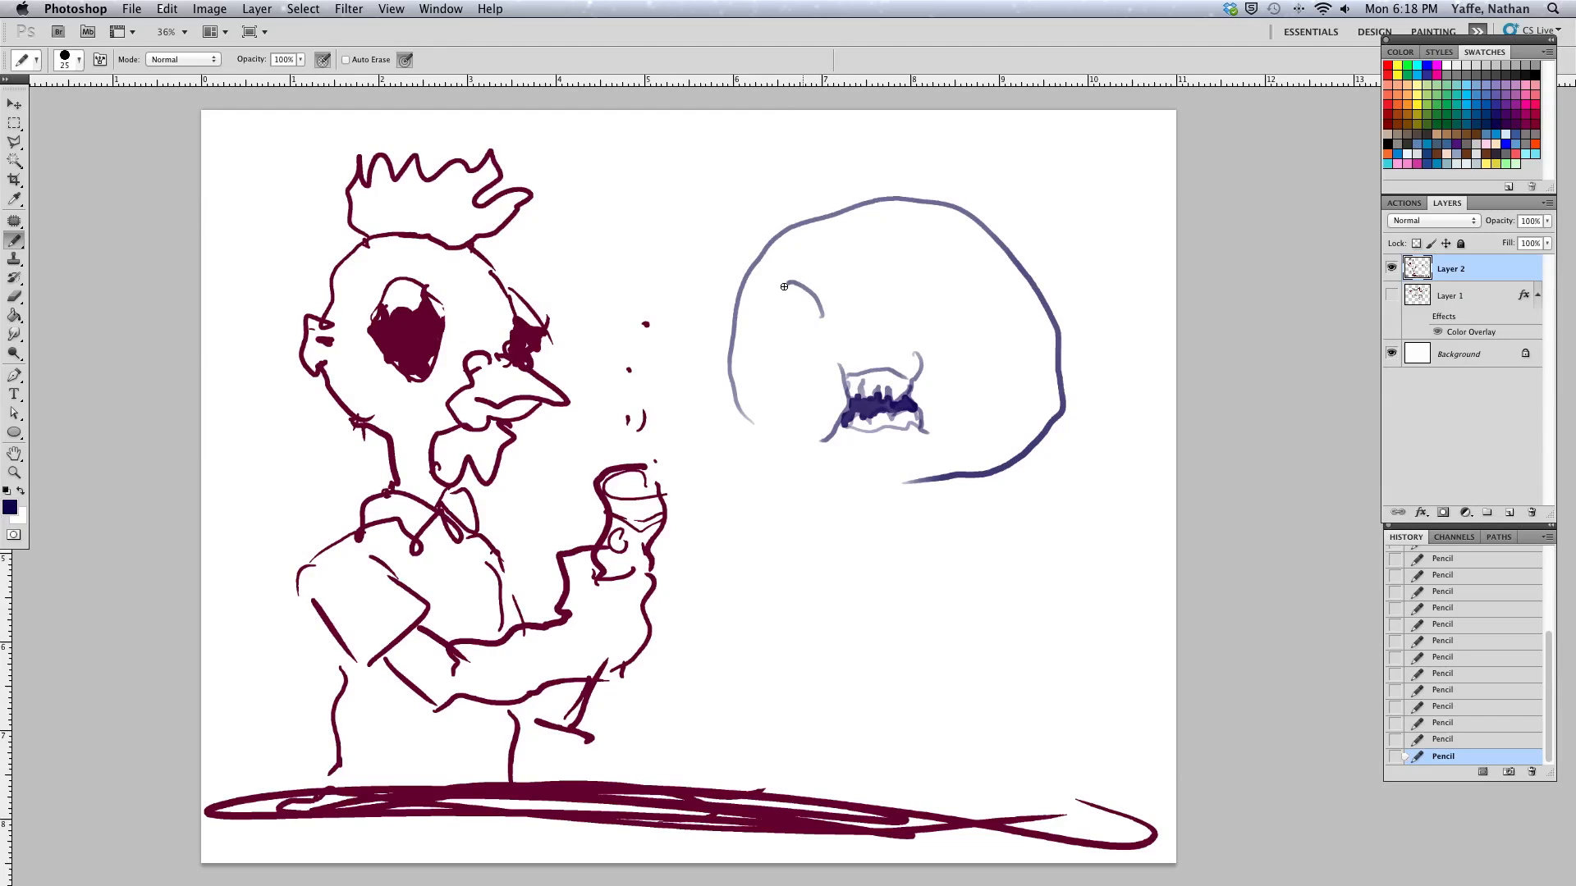
Draw the left and right round eyes on the dark-blue head
{"action": "left_click_drag", "start_coordinate": [786, 286], "coordinate": [819, 322]}
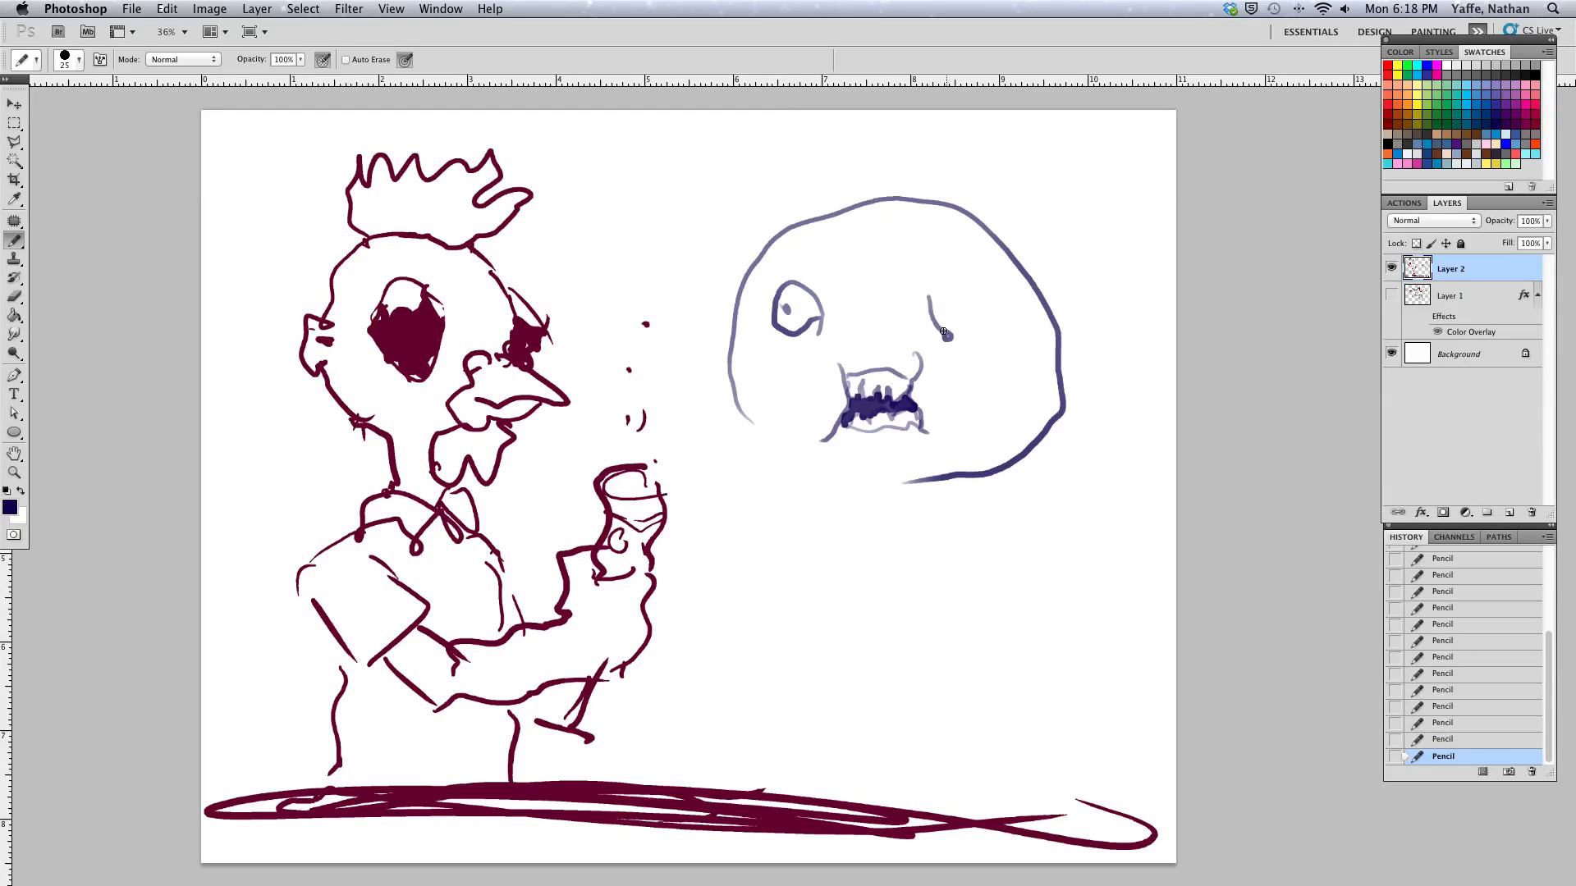
{"action": "left_click_drag", "start_coordinate": [939, 292], "coordinate": [970, 322]}
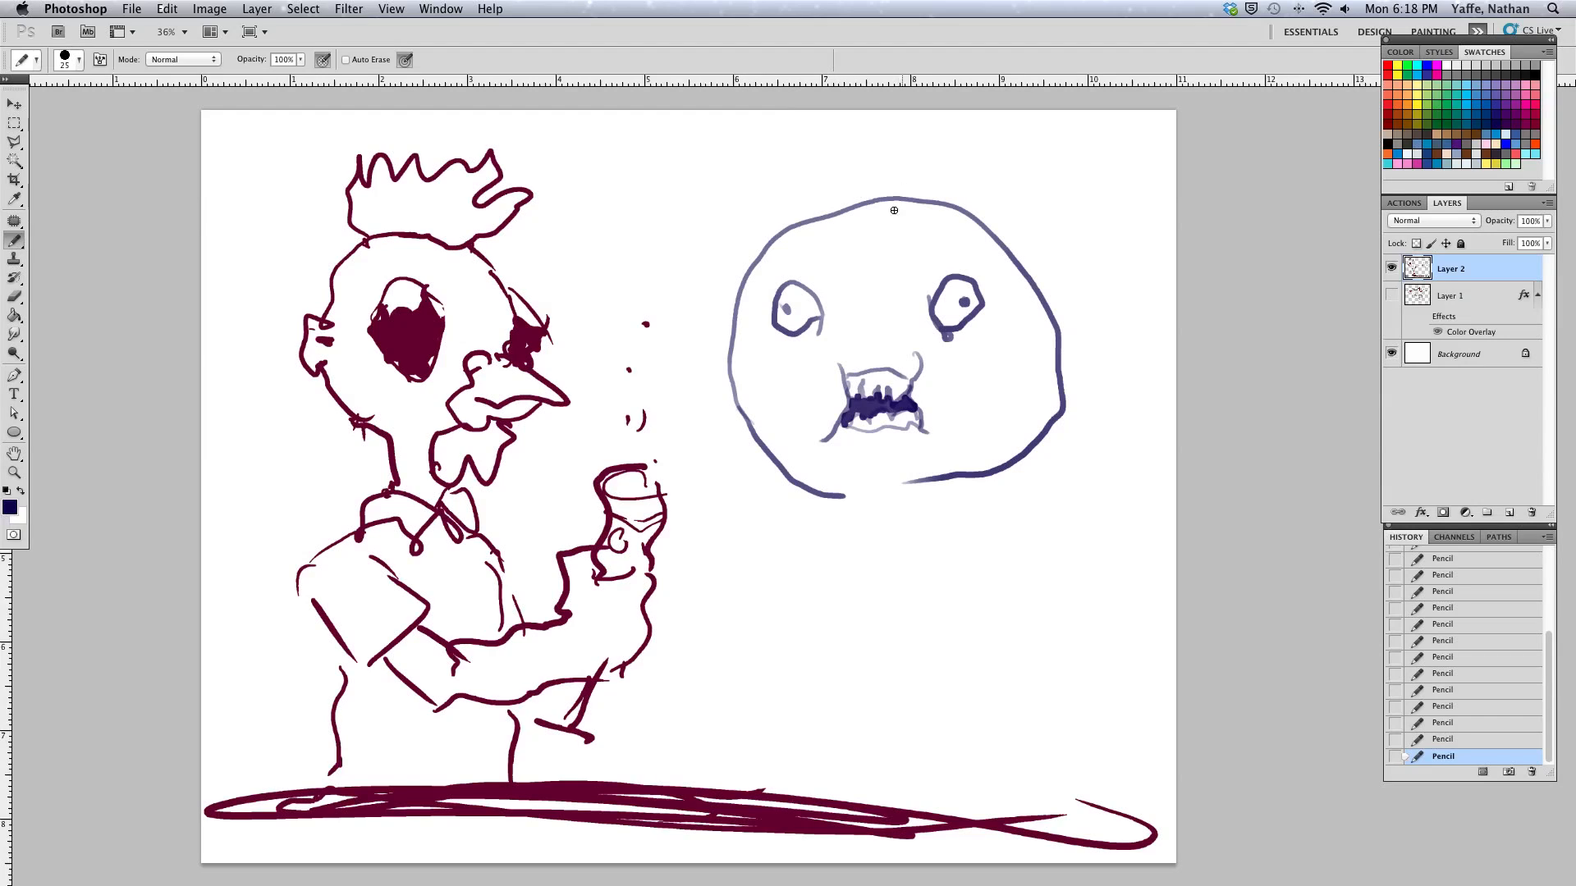
{"action": "mouse_move", "coordinate": [847, 287]}
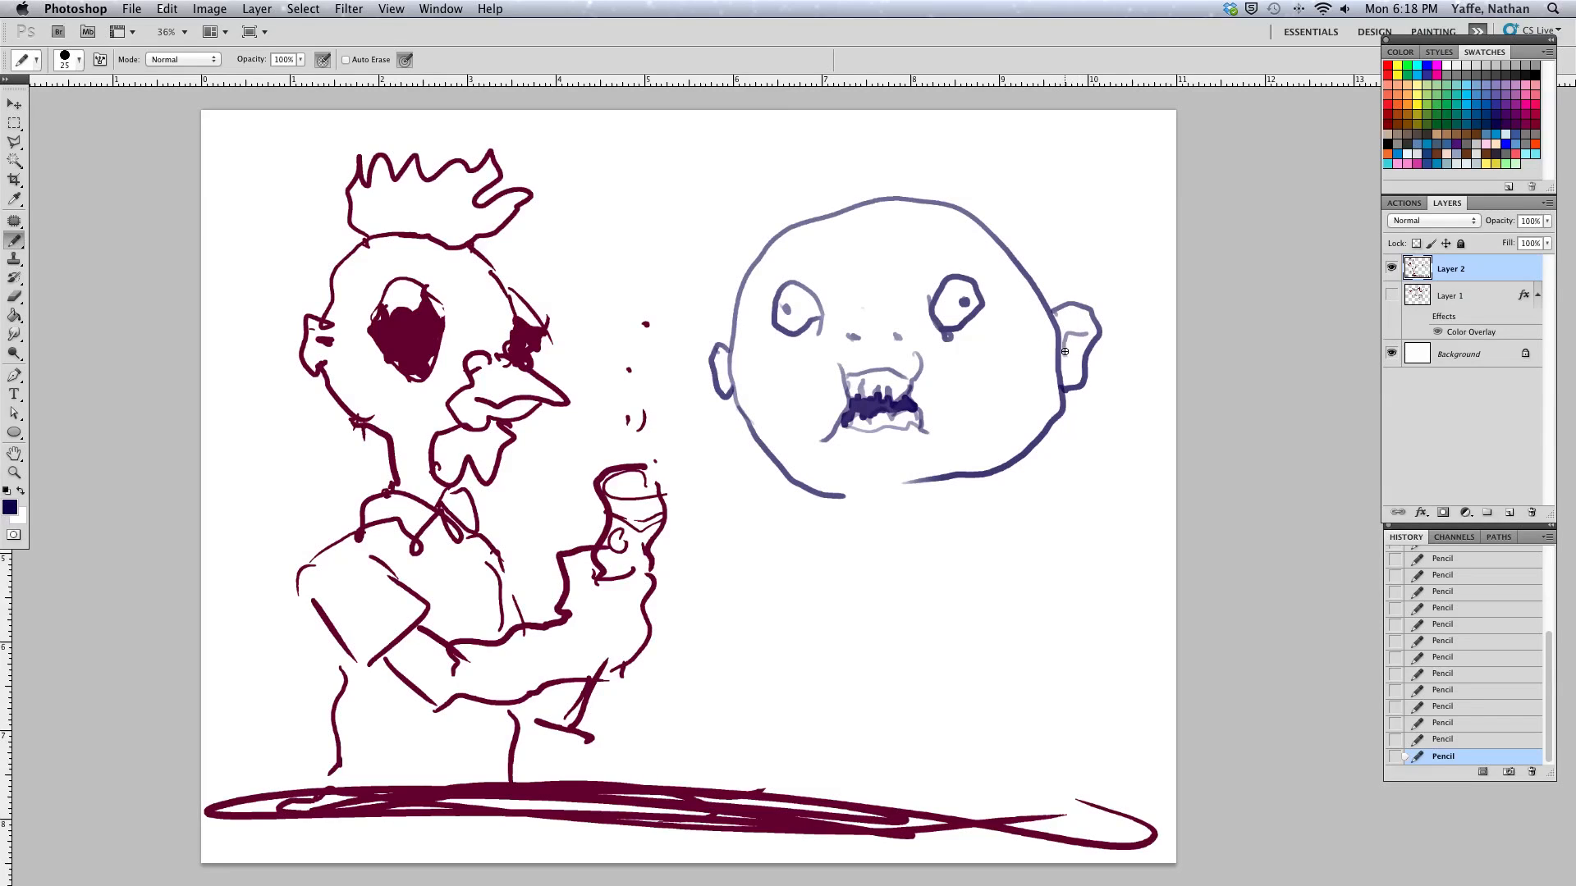
{"action": "mouse_move", "coordinate": [729, 368]}
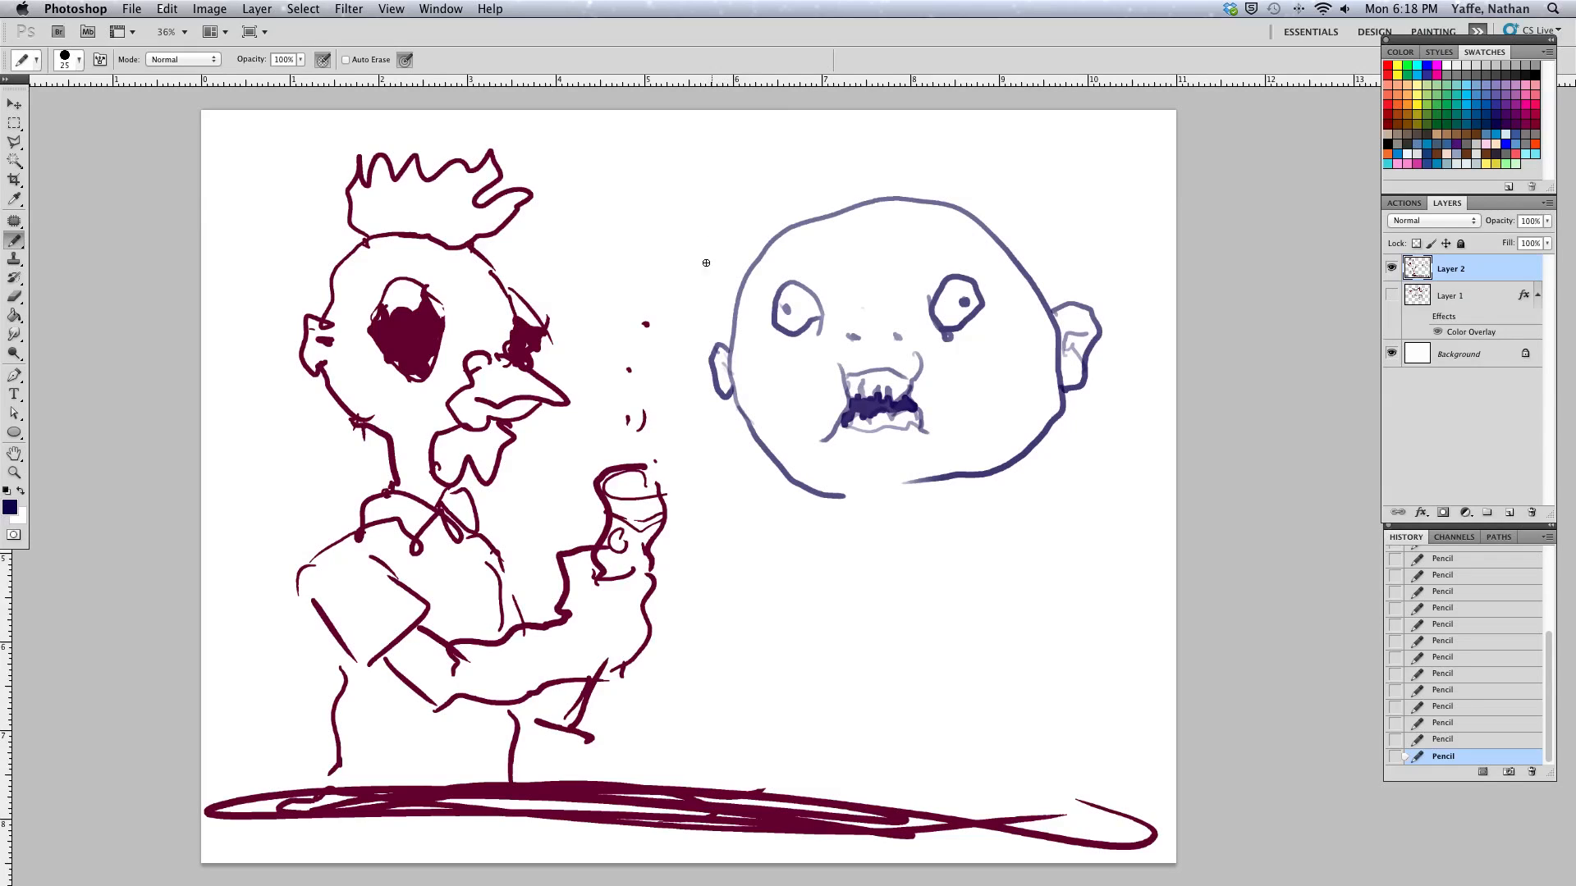
{"action": "mouse_move", "coordinate": [783, 190]}
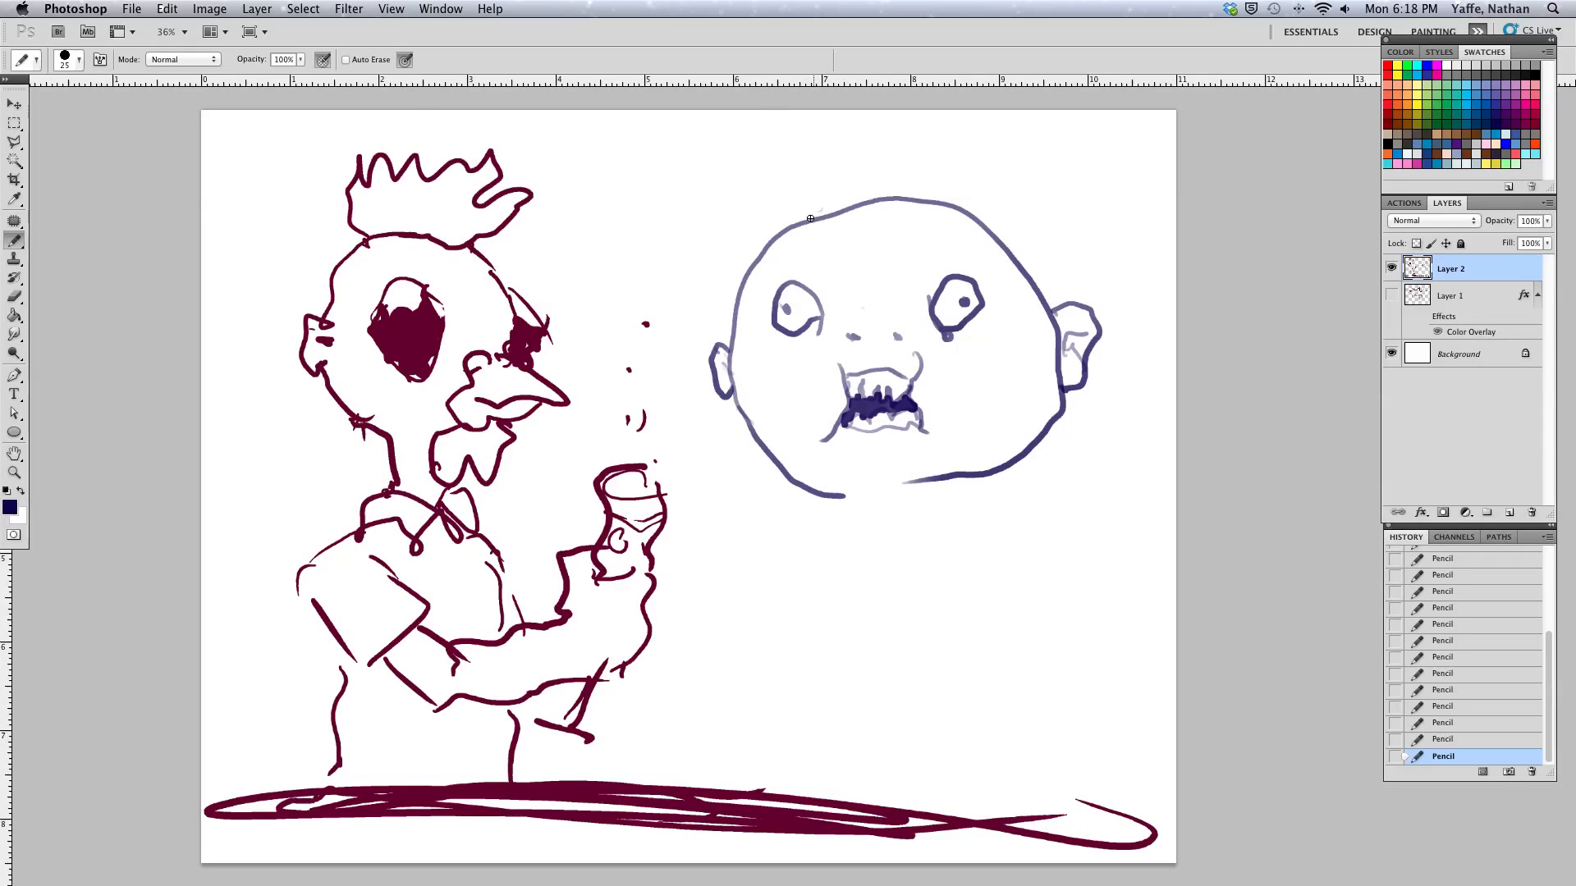
Draw a hat brim and crown atop the blue head and fill it in dark blue
{"action": "left_click_drag", "start_coordinate": [763, 211], "coordinate": [945, 181]}
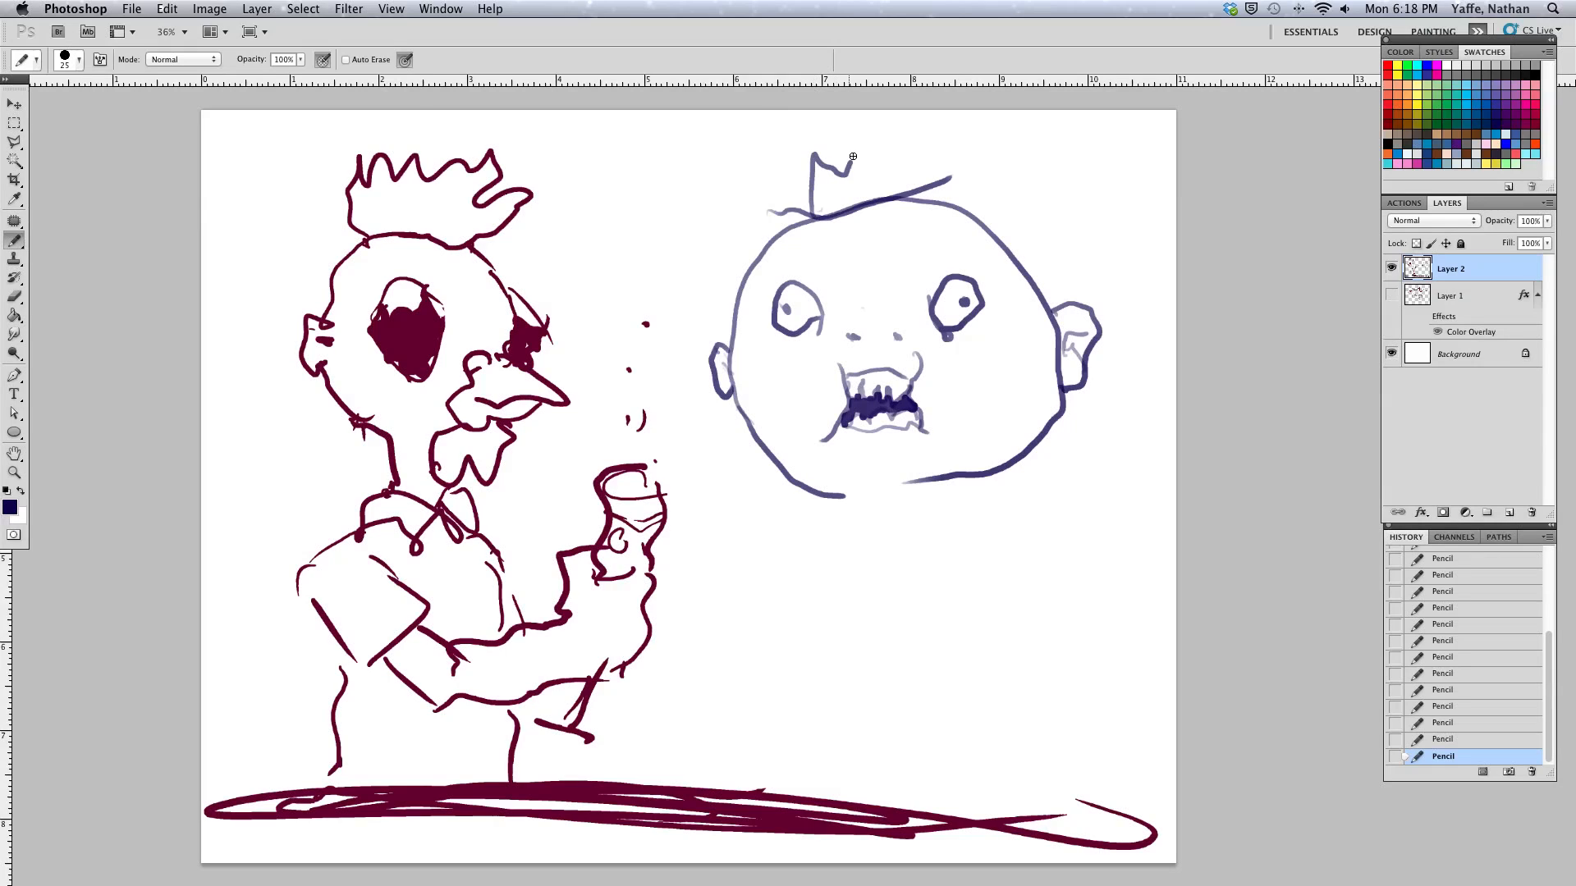
{"action": "left_click_drag", "start_coordinate": [814, 165], "coordinate": [945, 180]}
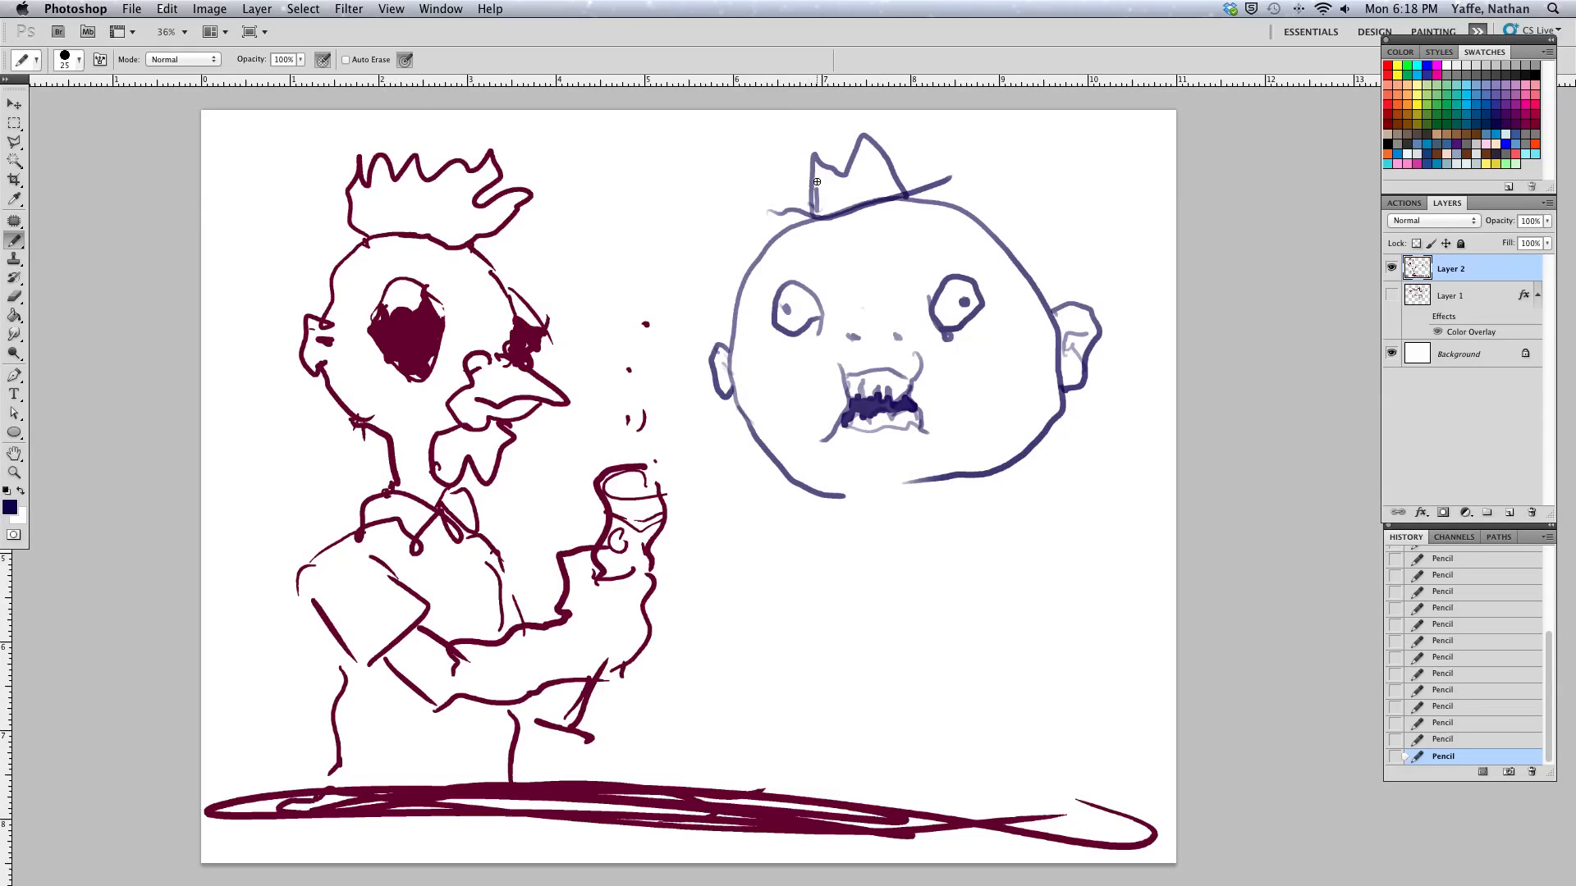
{"action": "left_click_drag", "start_coordinate": [804, 212], "coordinate": [834, 175]}
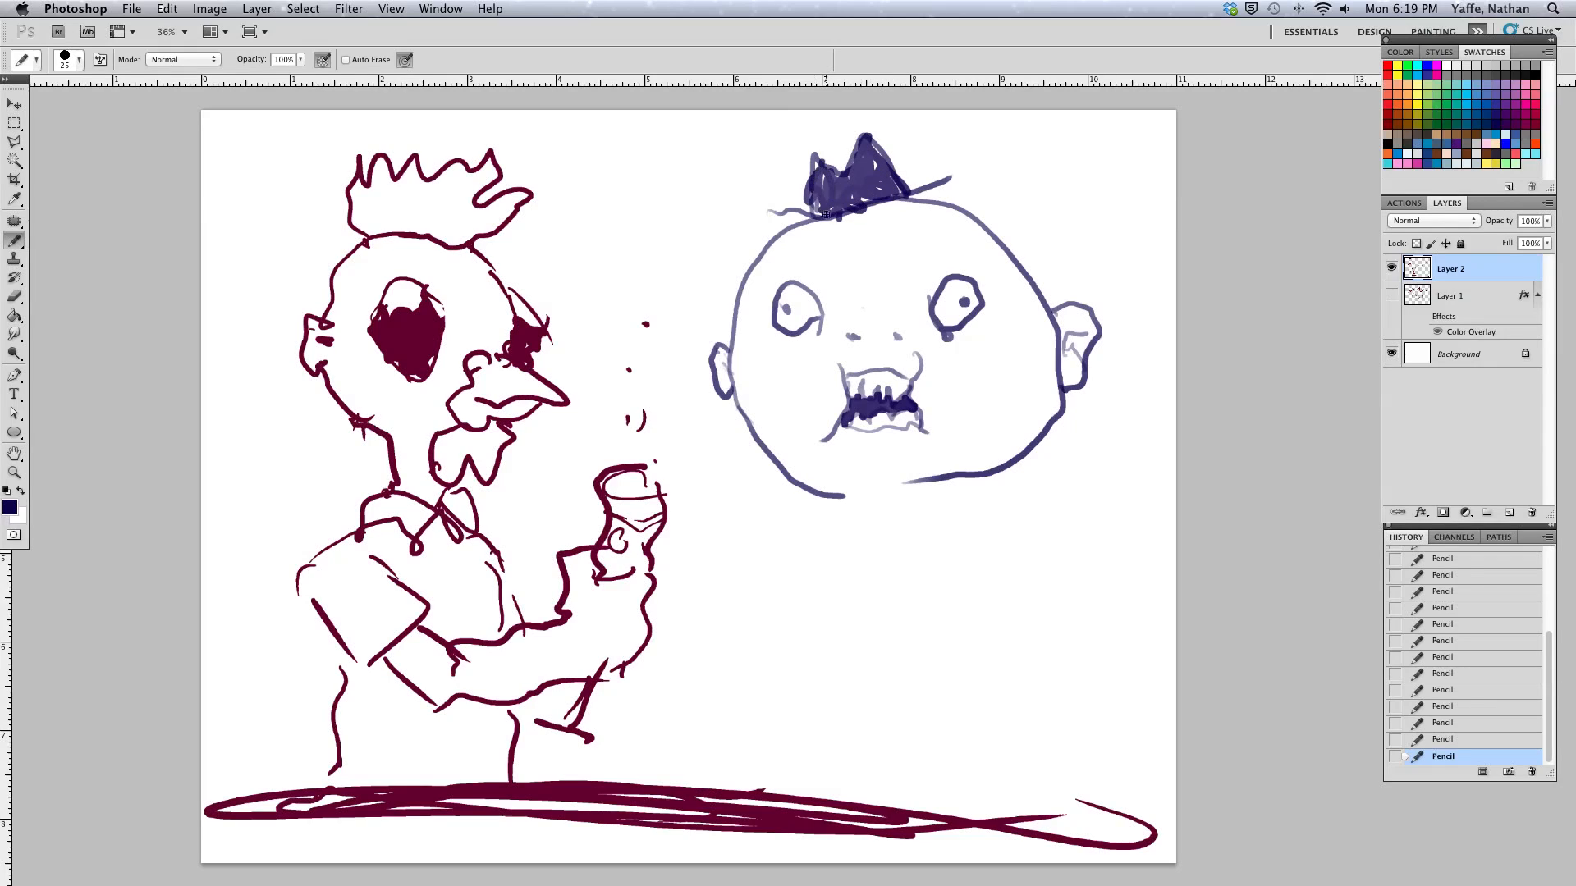
{"action": "mouse_move", "coordinate": [788, 464]}
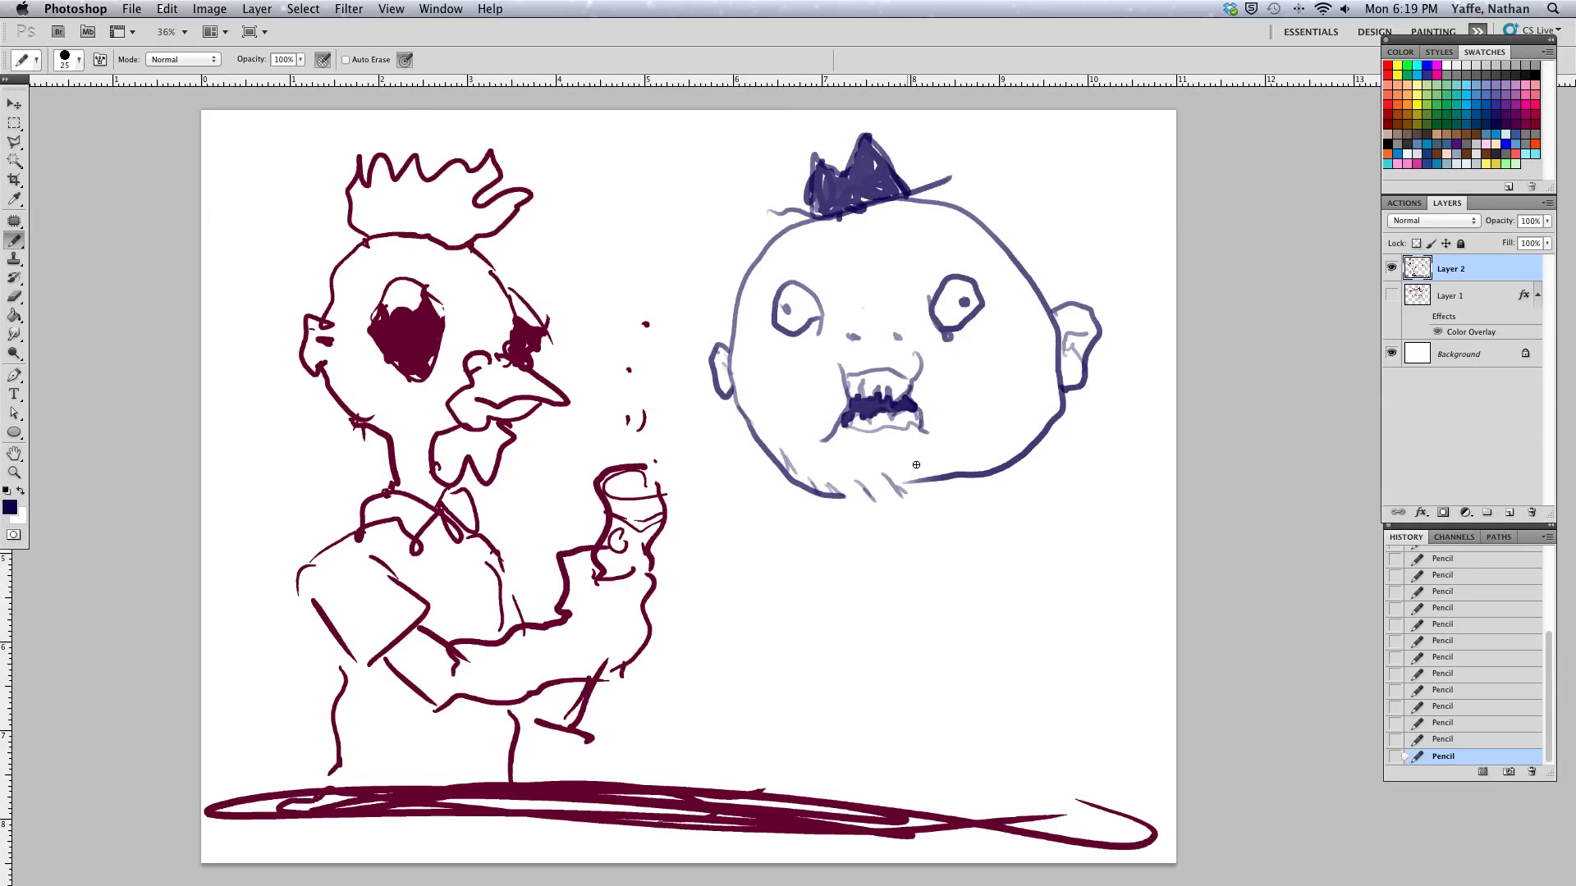
Add short stubble strokes along the whole lower jaw of the blue head
{"action": "left_click_drag", "start_coordinate": [904, 473], "coordinate": [975, 478]}
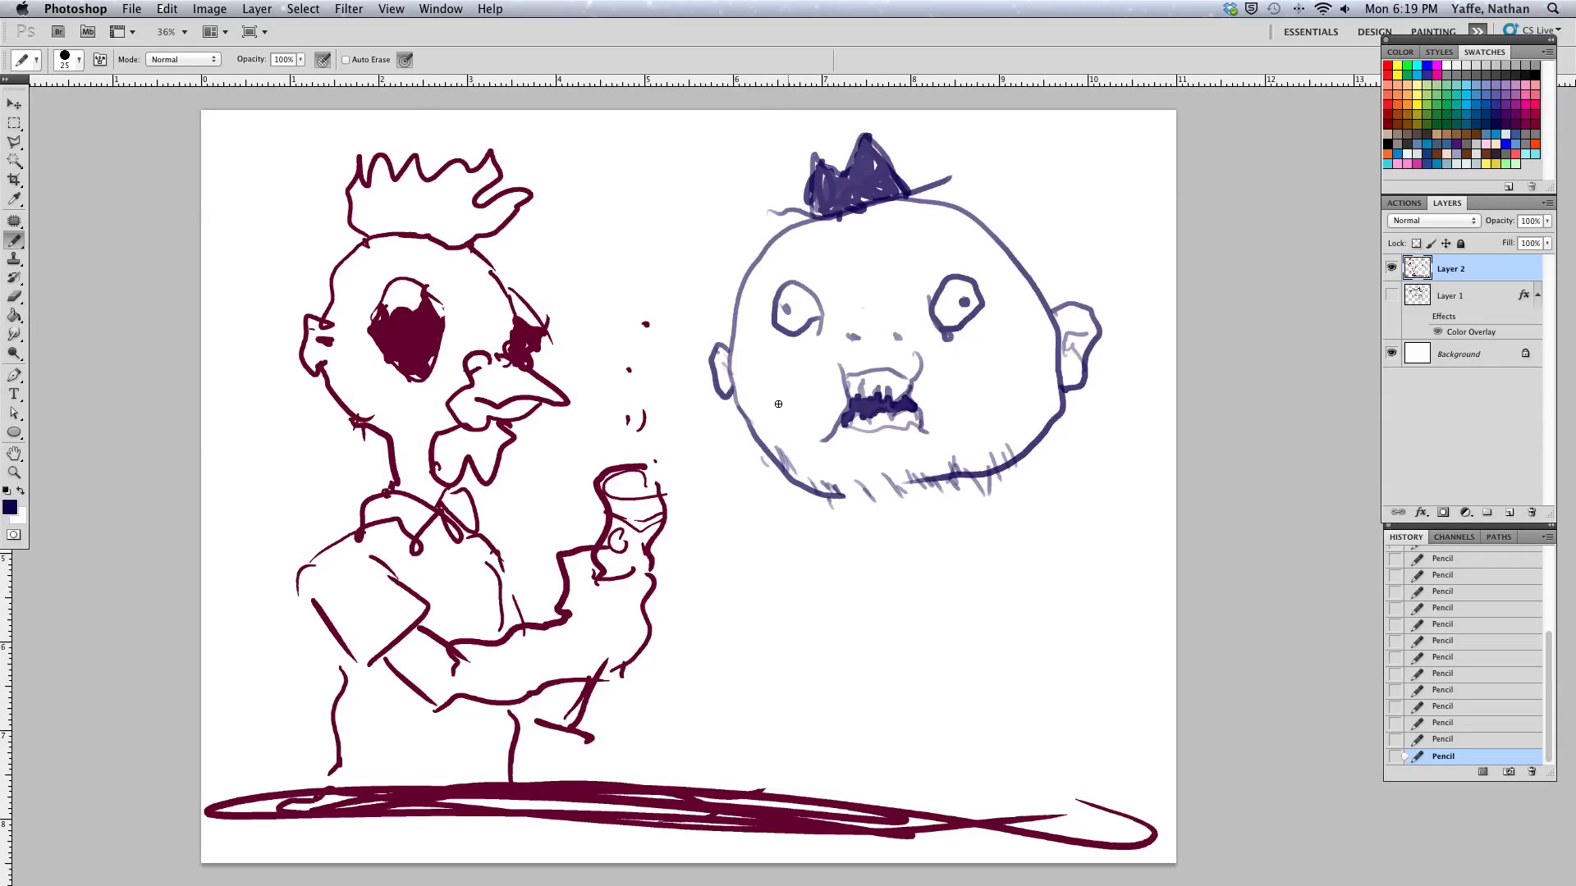
{"action": "mouse_move", "coordinate": [801, 374]}
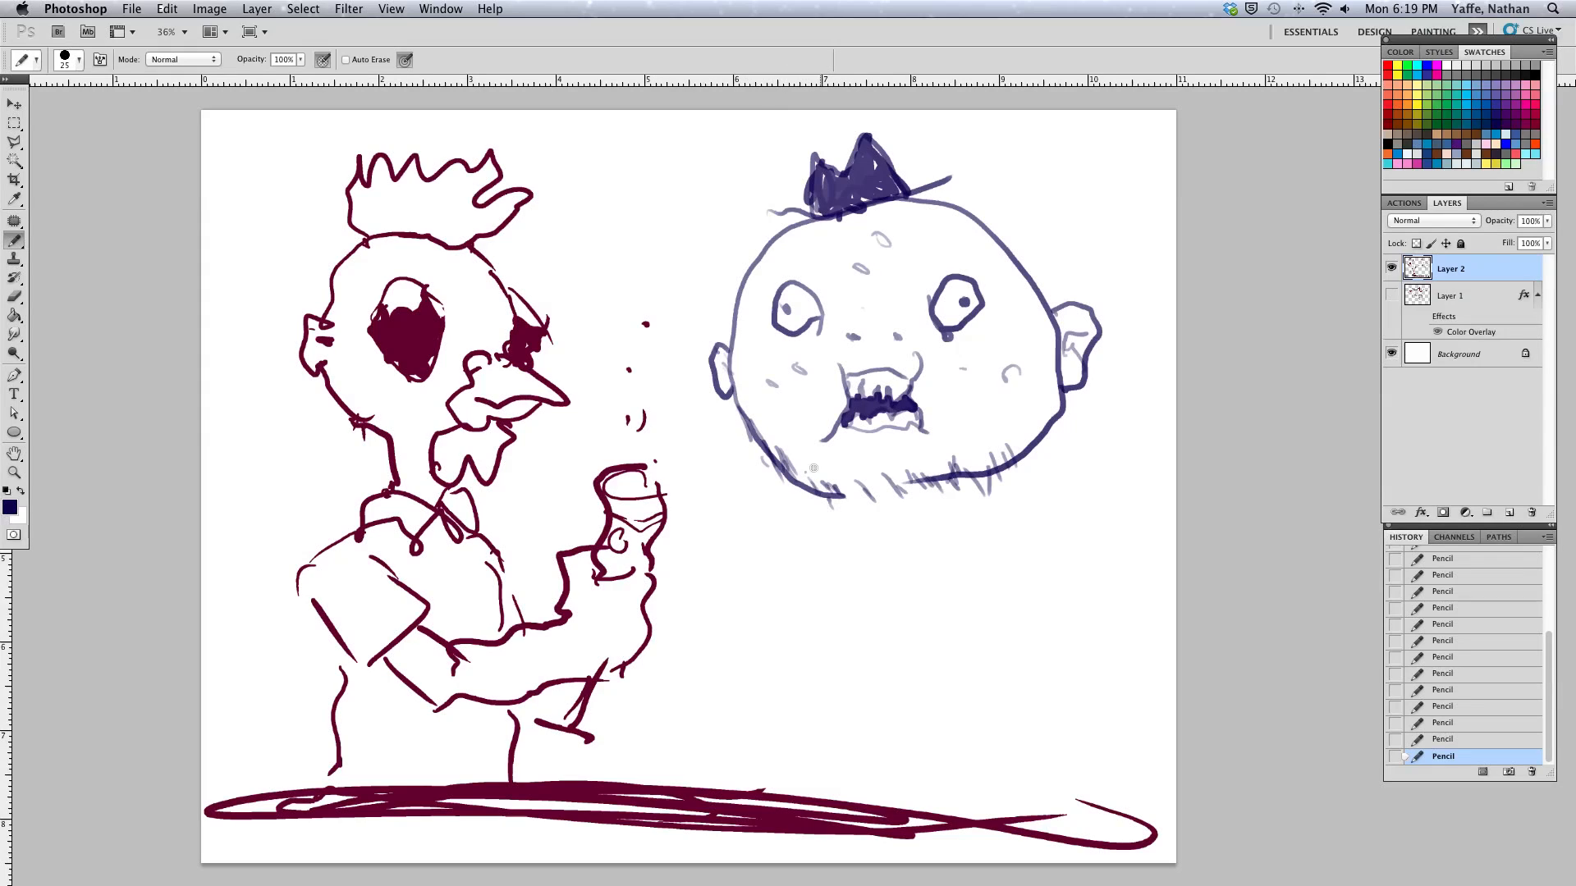
{"action": "left_click_drag", "start_coordinate": [824, 473], "coordinate": [905, 478]}
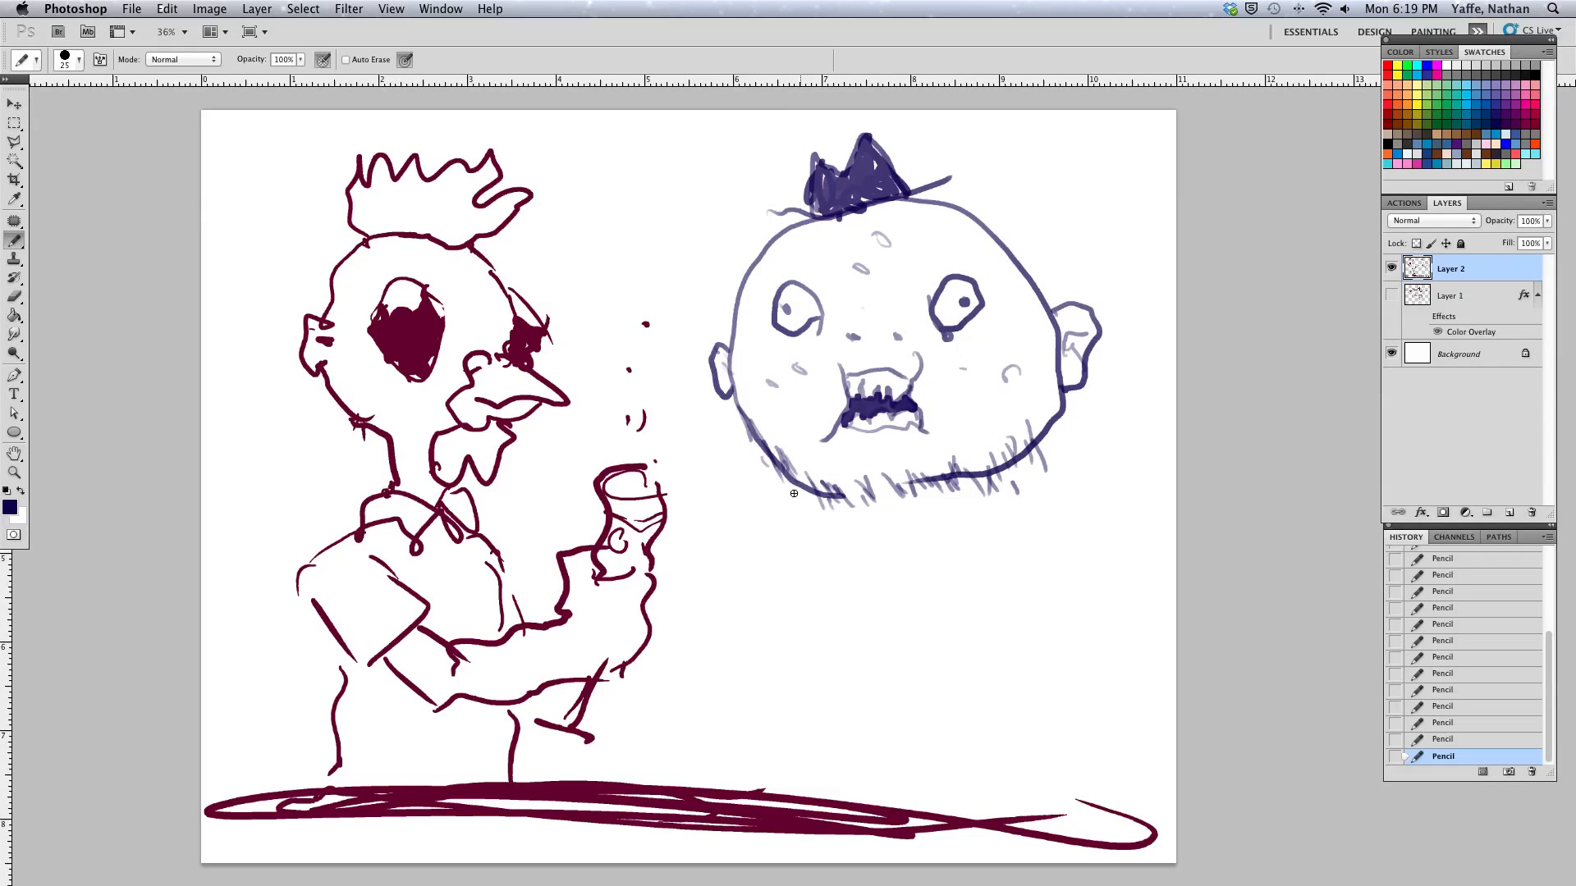
{"action": "mouse_move", "coordinate": [788, 525]}
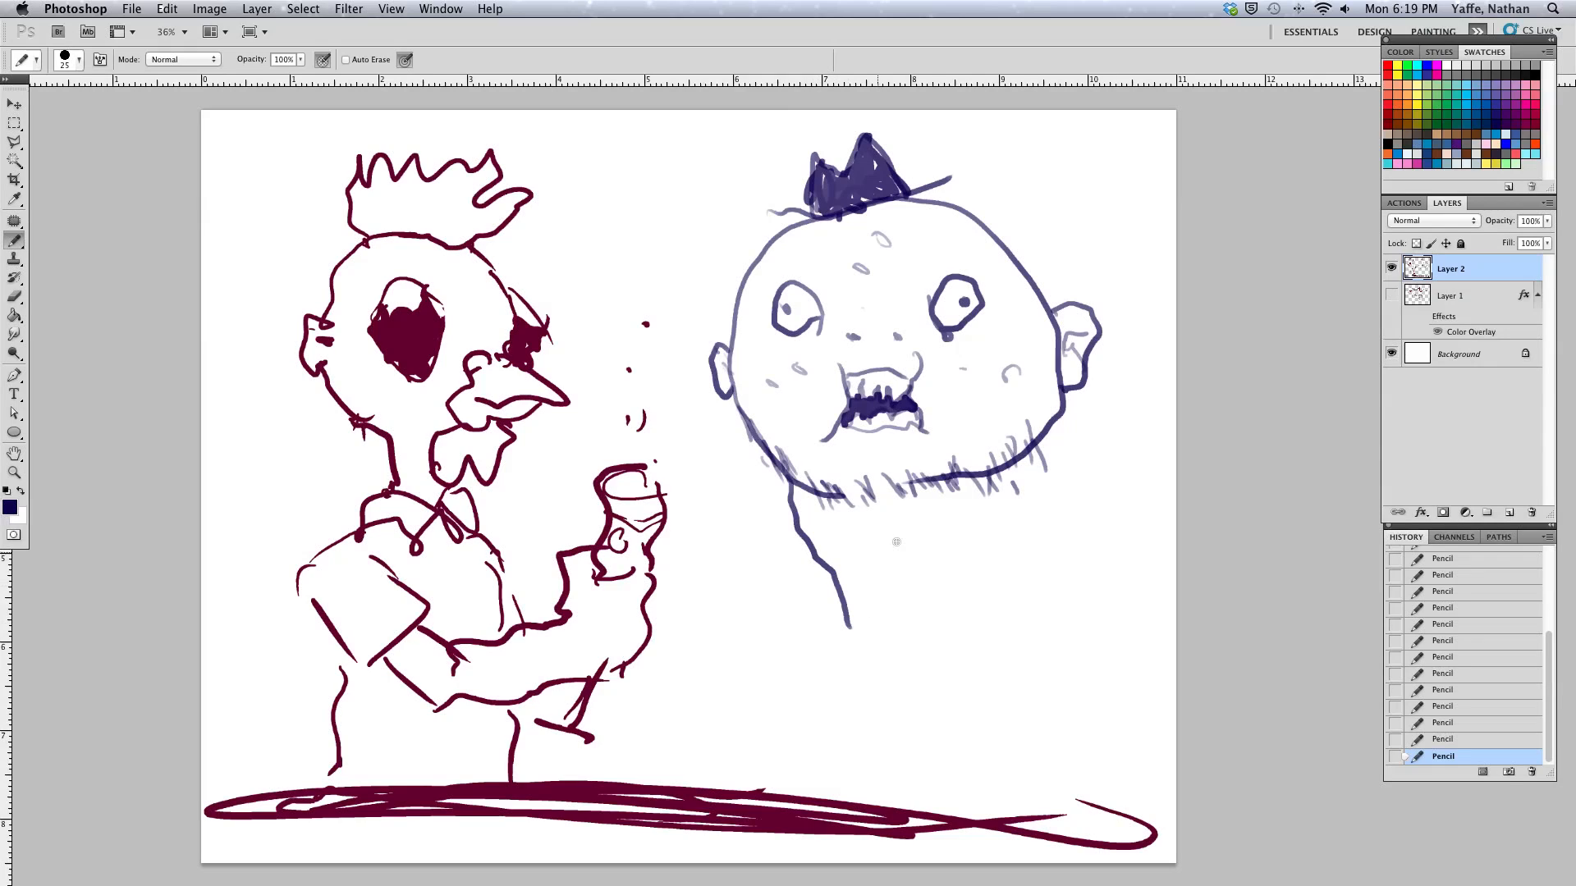
Draw the long neck line down from the head toward the ground scribble
{"action": "left_click_drag", "start_coordinate": [1024, 432], "coordinate": [1024, 692]}
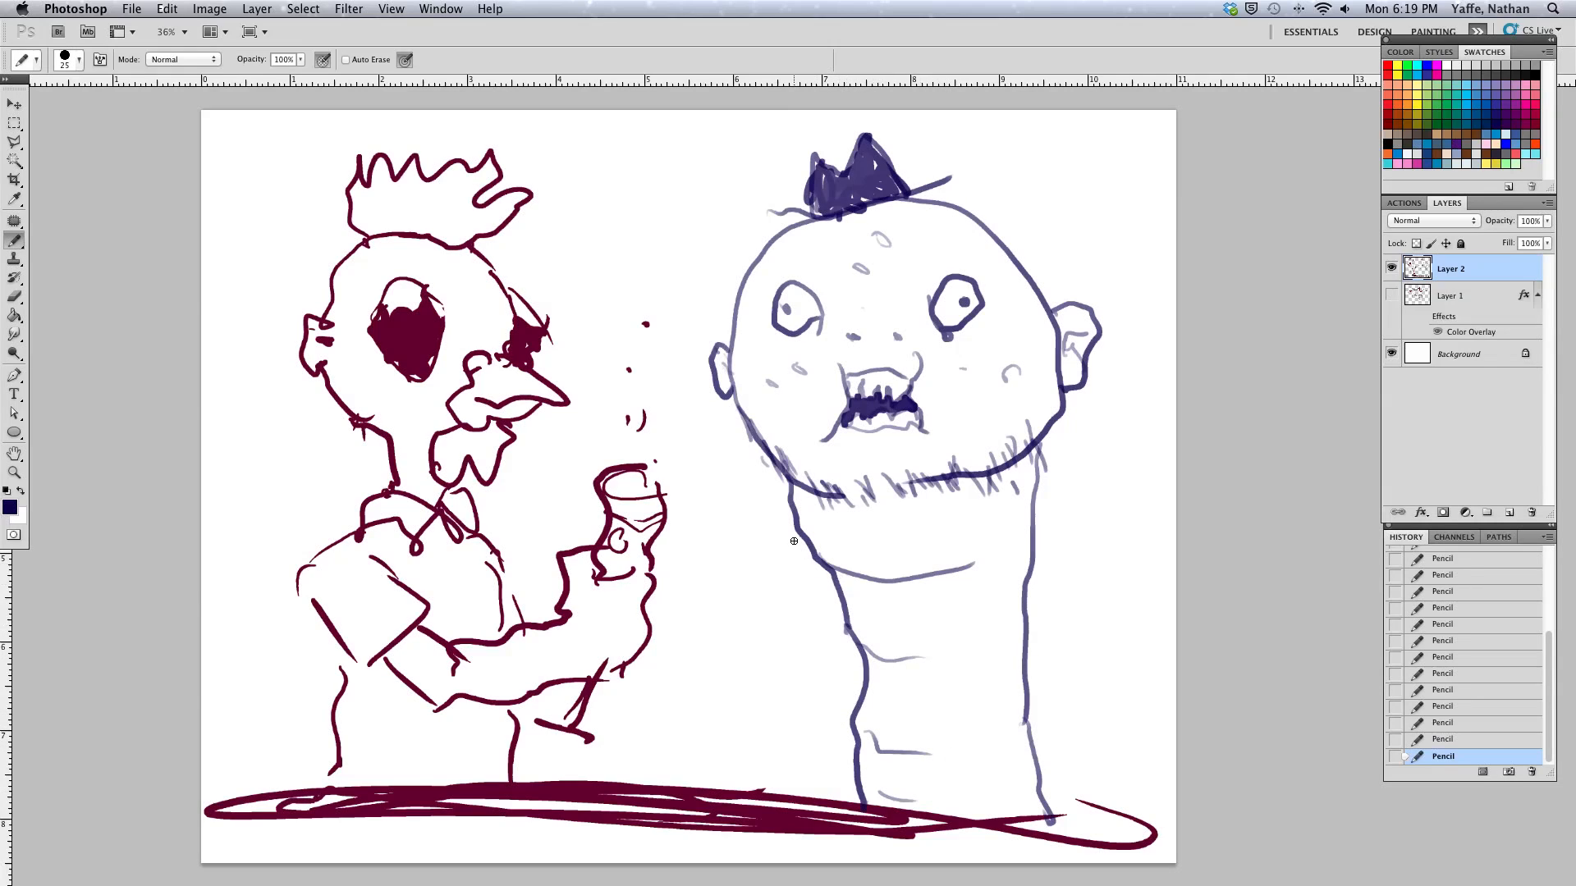
{"action": "mouse_move", "coordinate": [716, 542]}
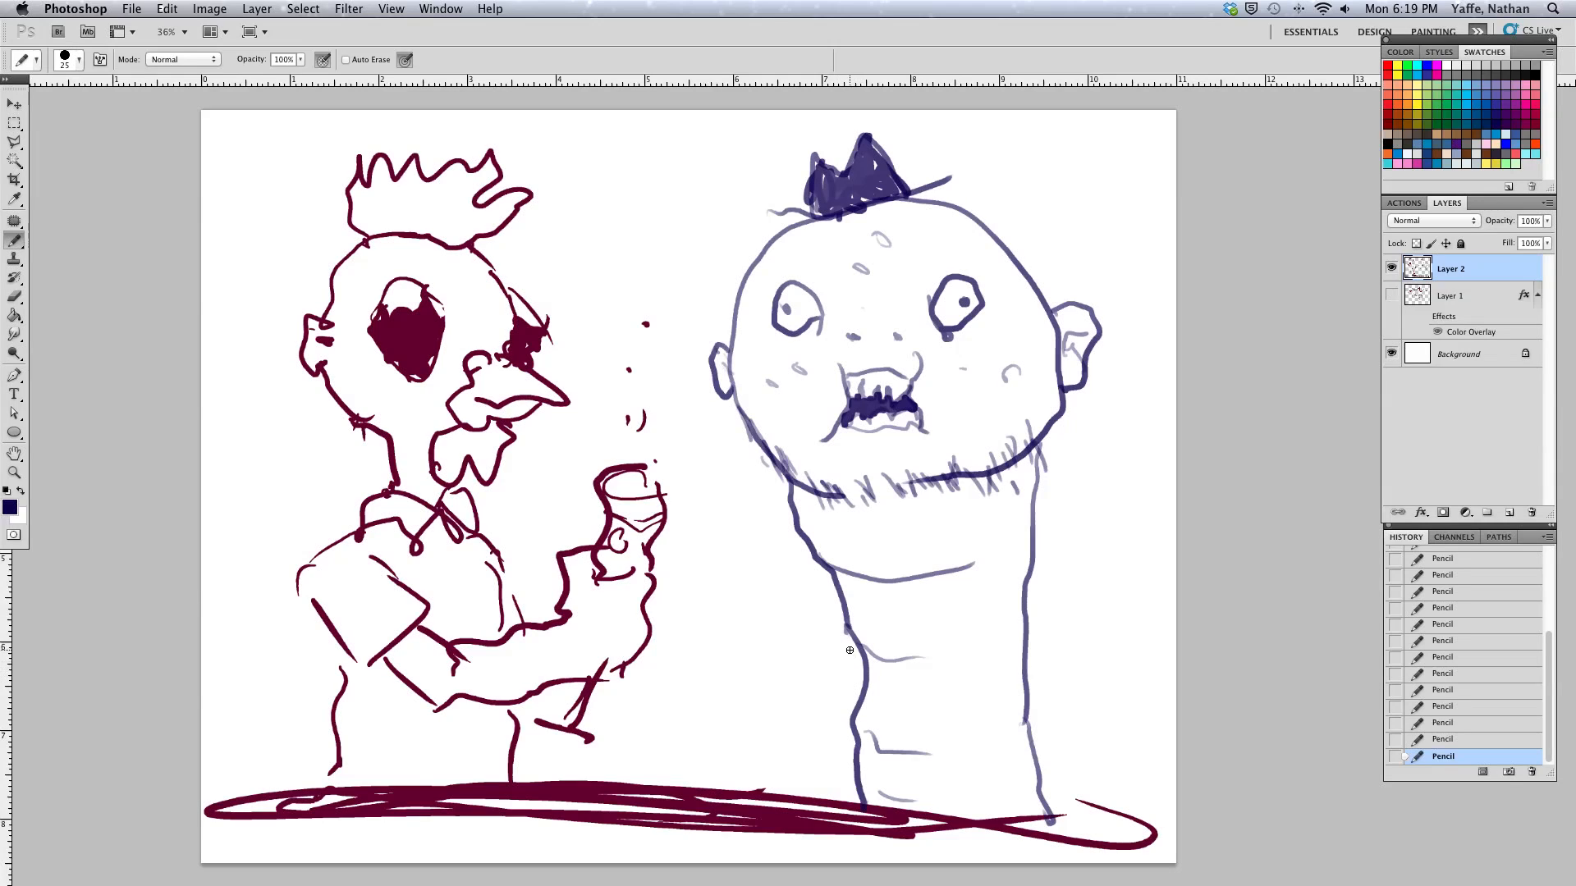
{"action": "mouse_move", "coordinate": [817, 609]}
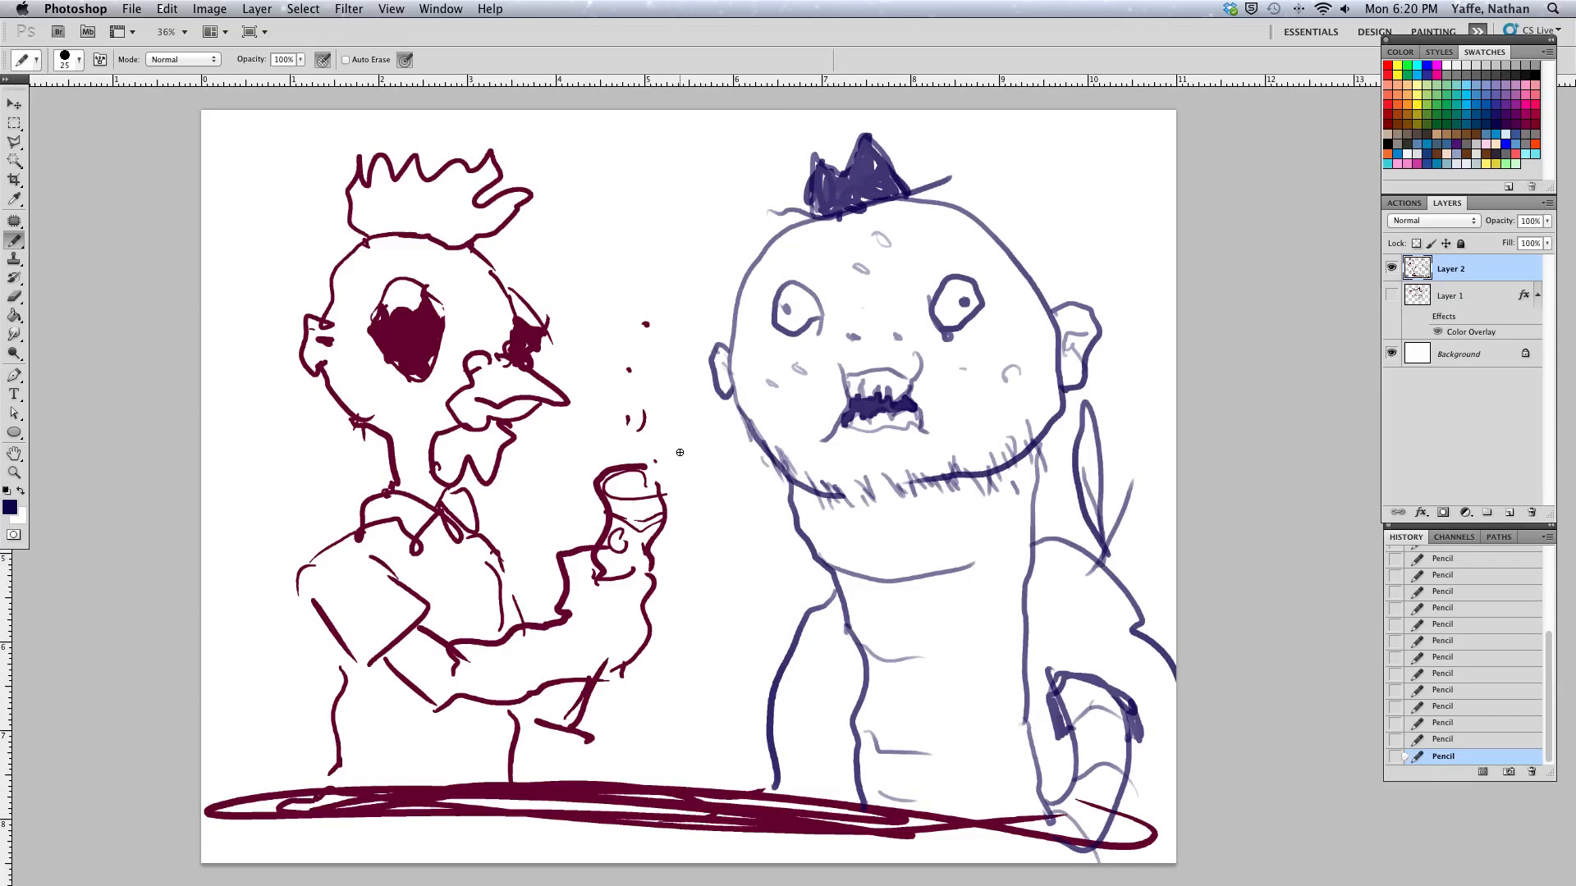
{"action": "mouse_move", "coordinate": [768, 246]}
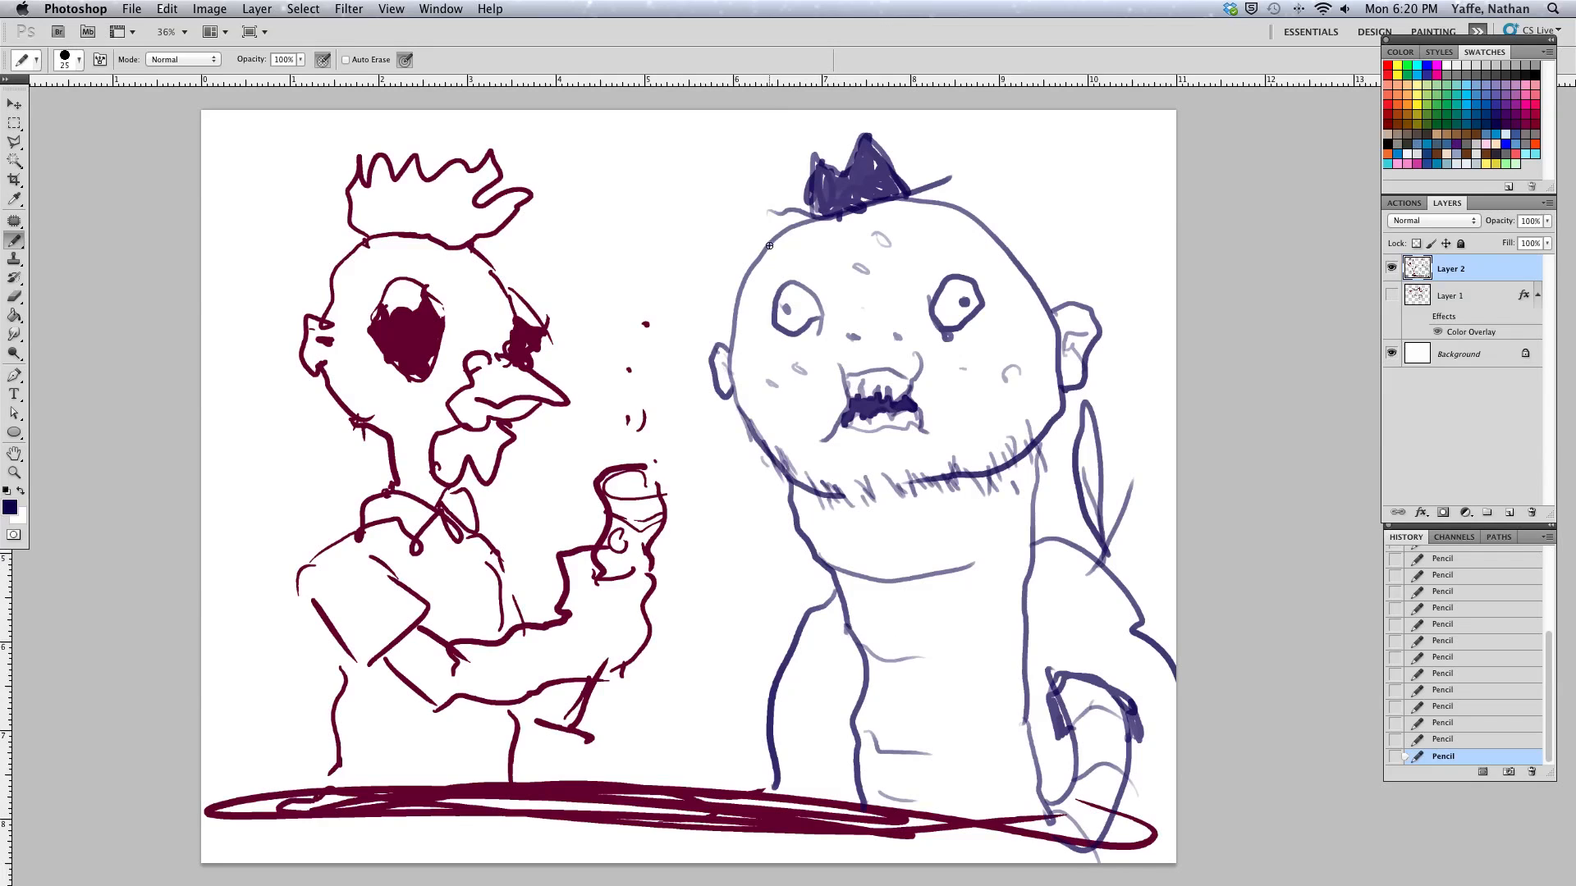
Pencil a small forehead mark and wrinkle lines across the worm man's brow
{"action": "left_click", "coordinate": [781, 261]}
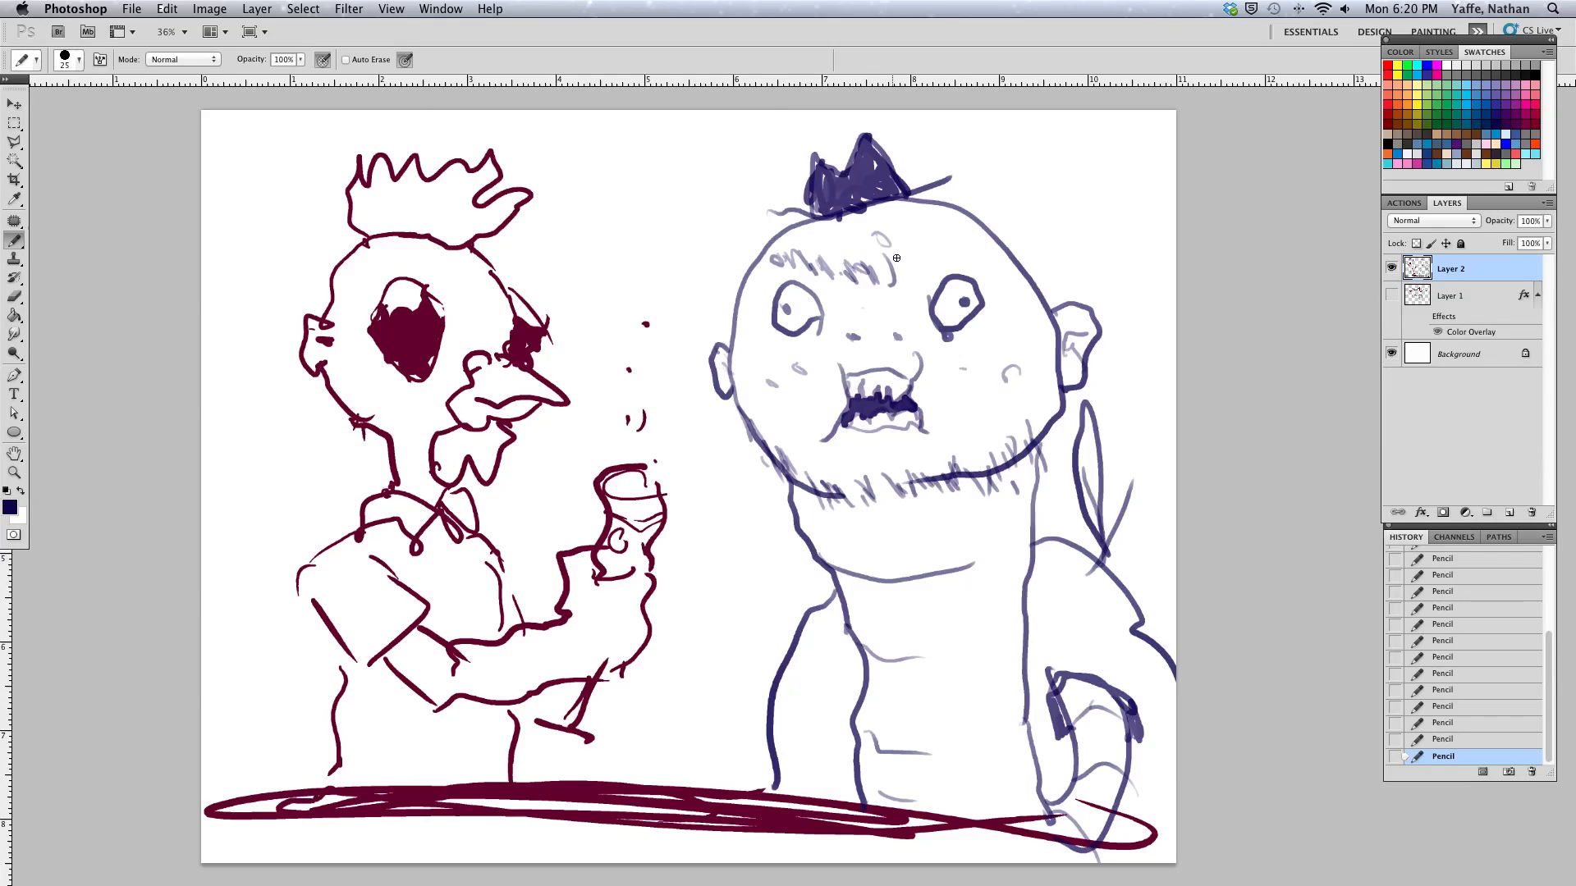
{"action": "left_click_drag", "start_coordinate": [910, 251], "coordinate": [939, 261]}
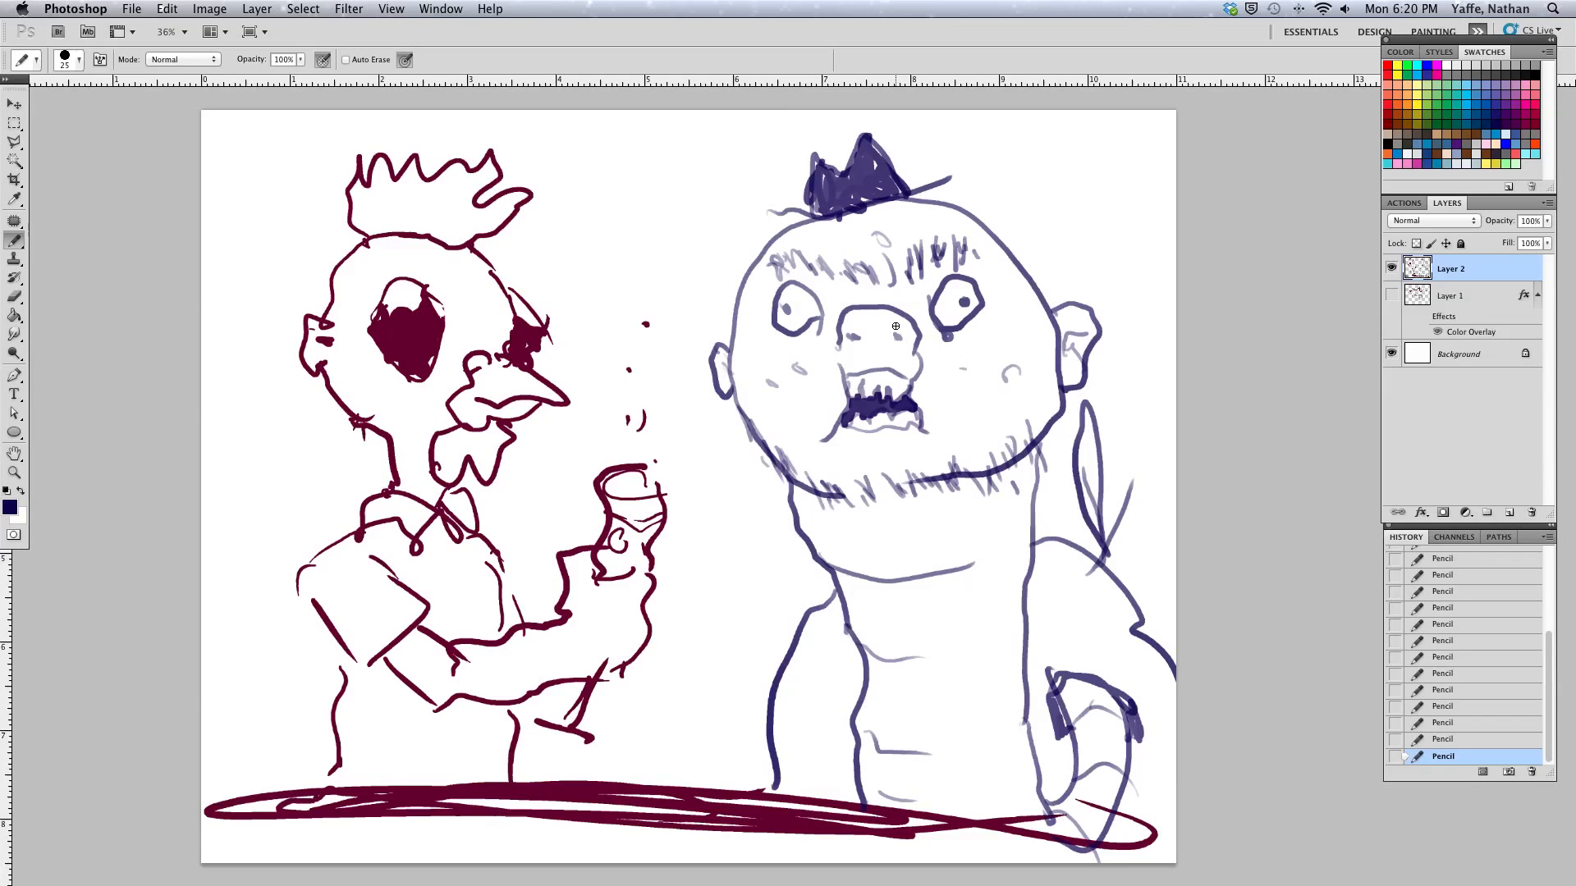
{"action": "mouse_move", "coordinate": [912, 390]}
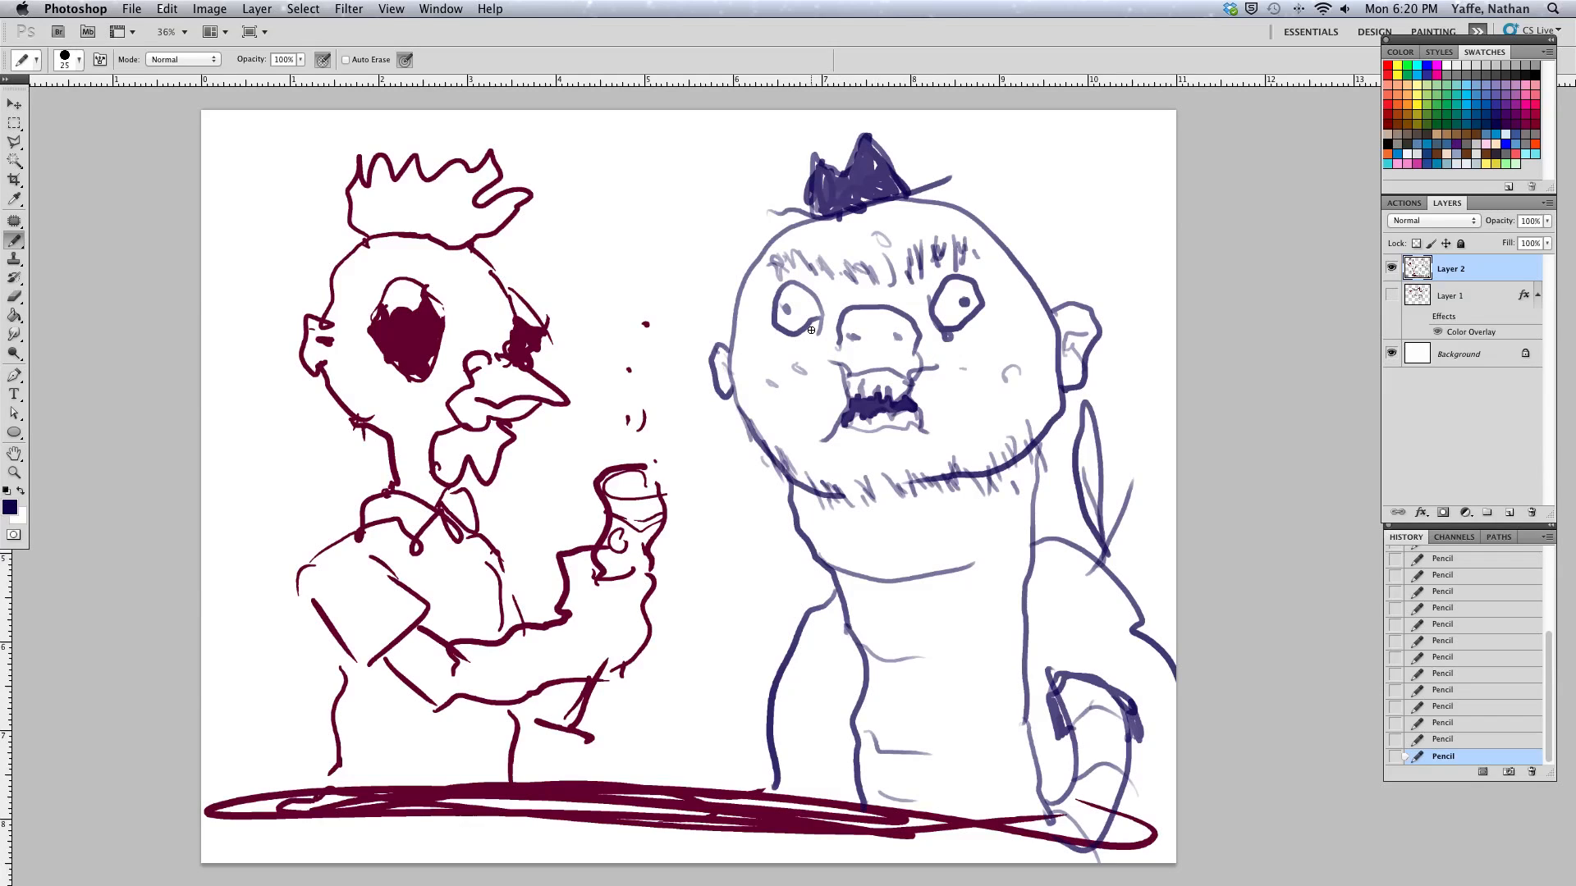
{"action": "mouse_move", "coordinate": [878, 607]}
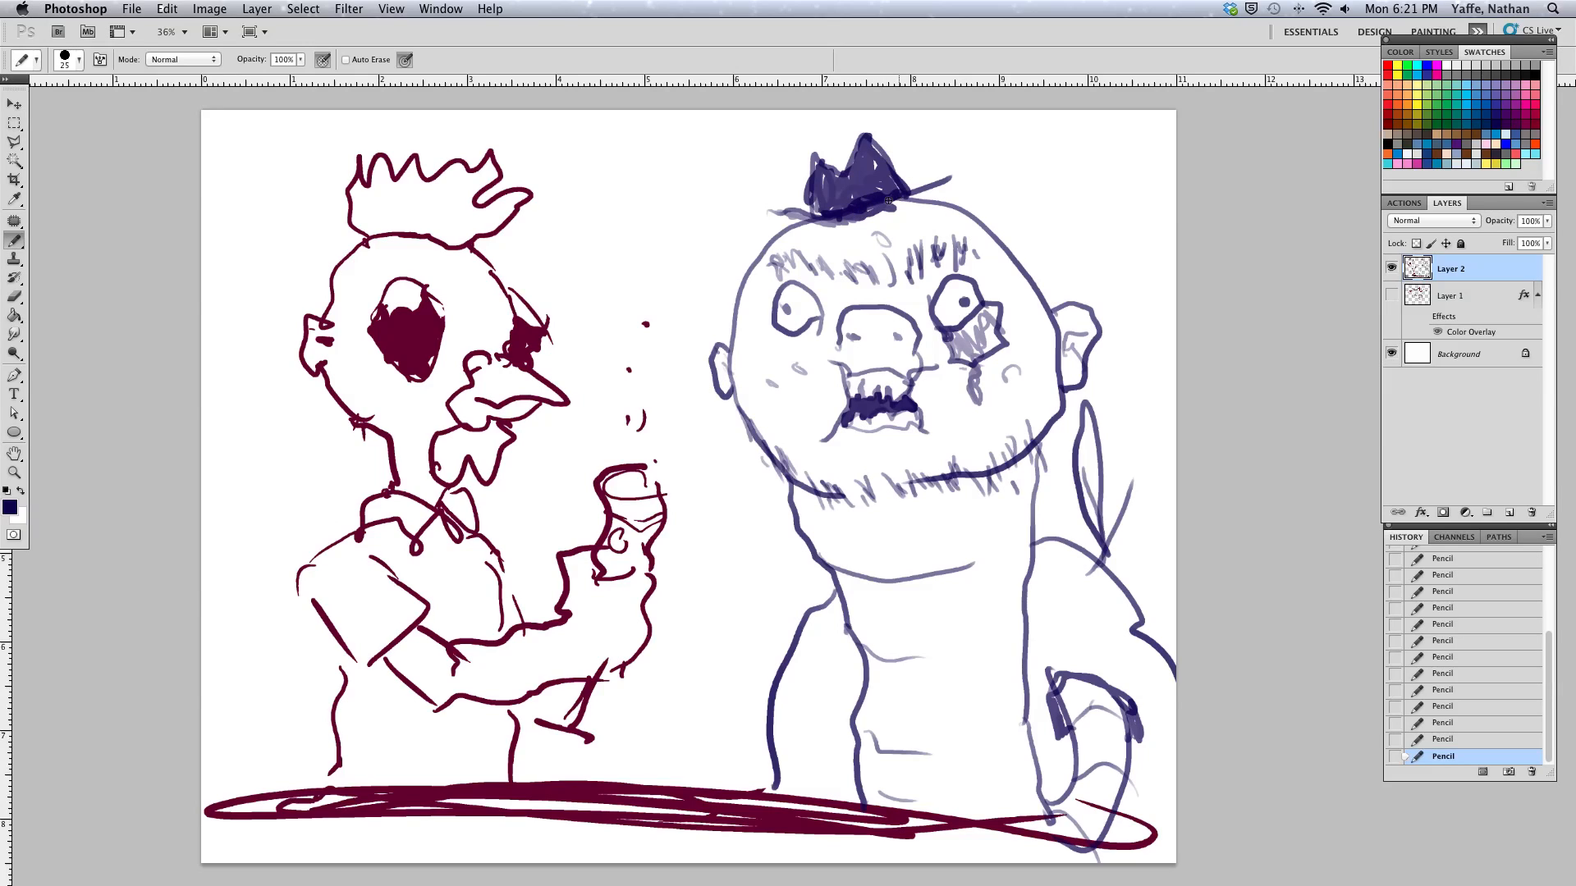
{"action": "mouse_move", "coordinate": [911, 168]}
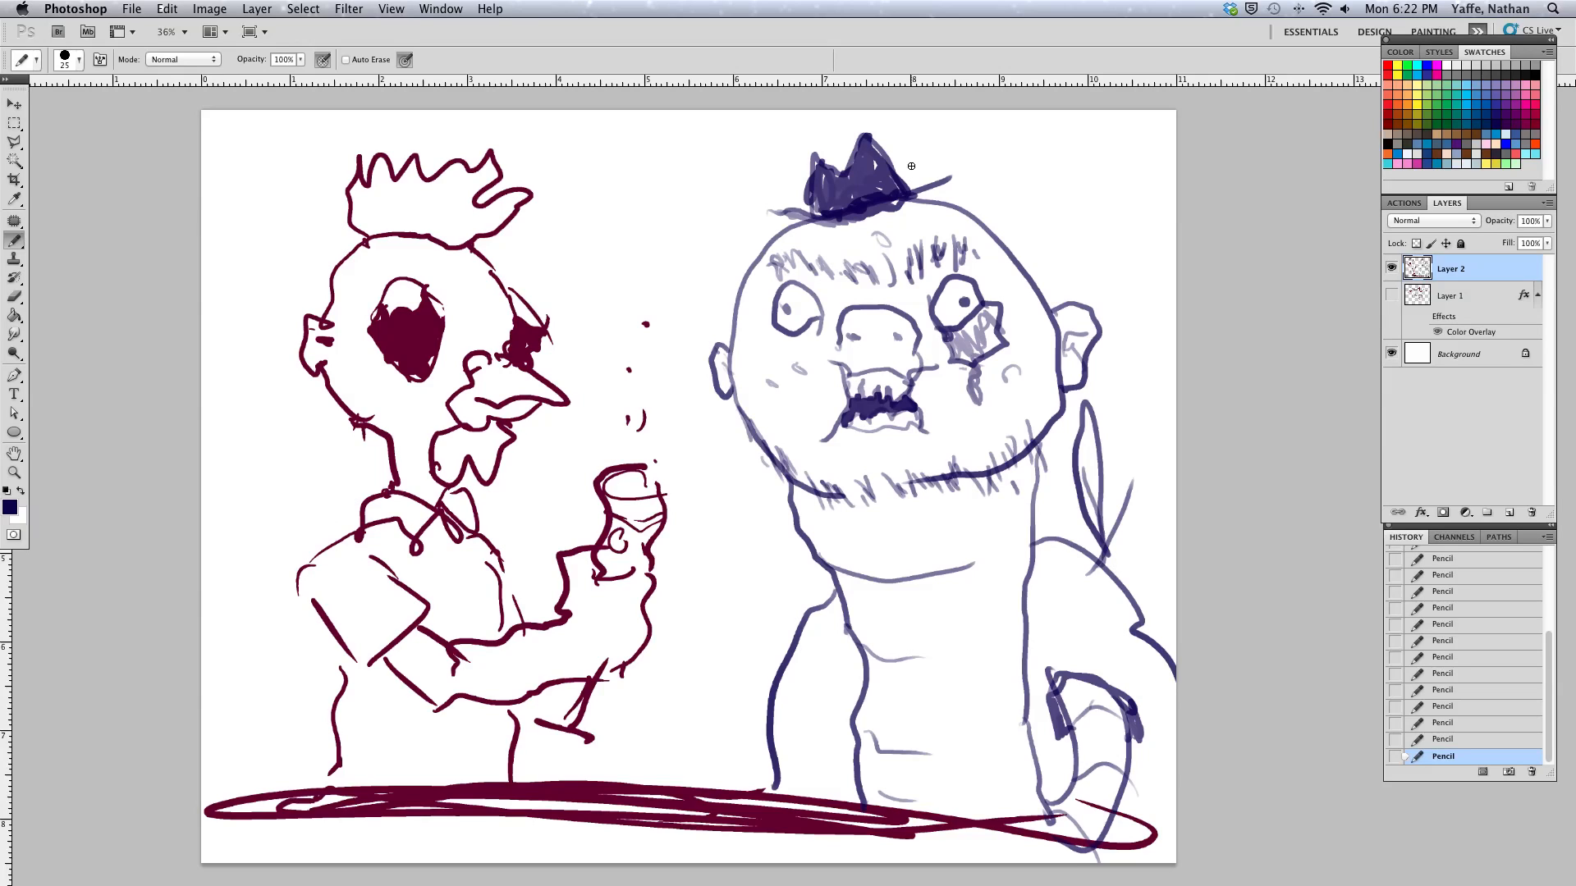
{"action": "mouse_move", "coordinate": [870, 413]}
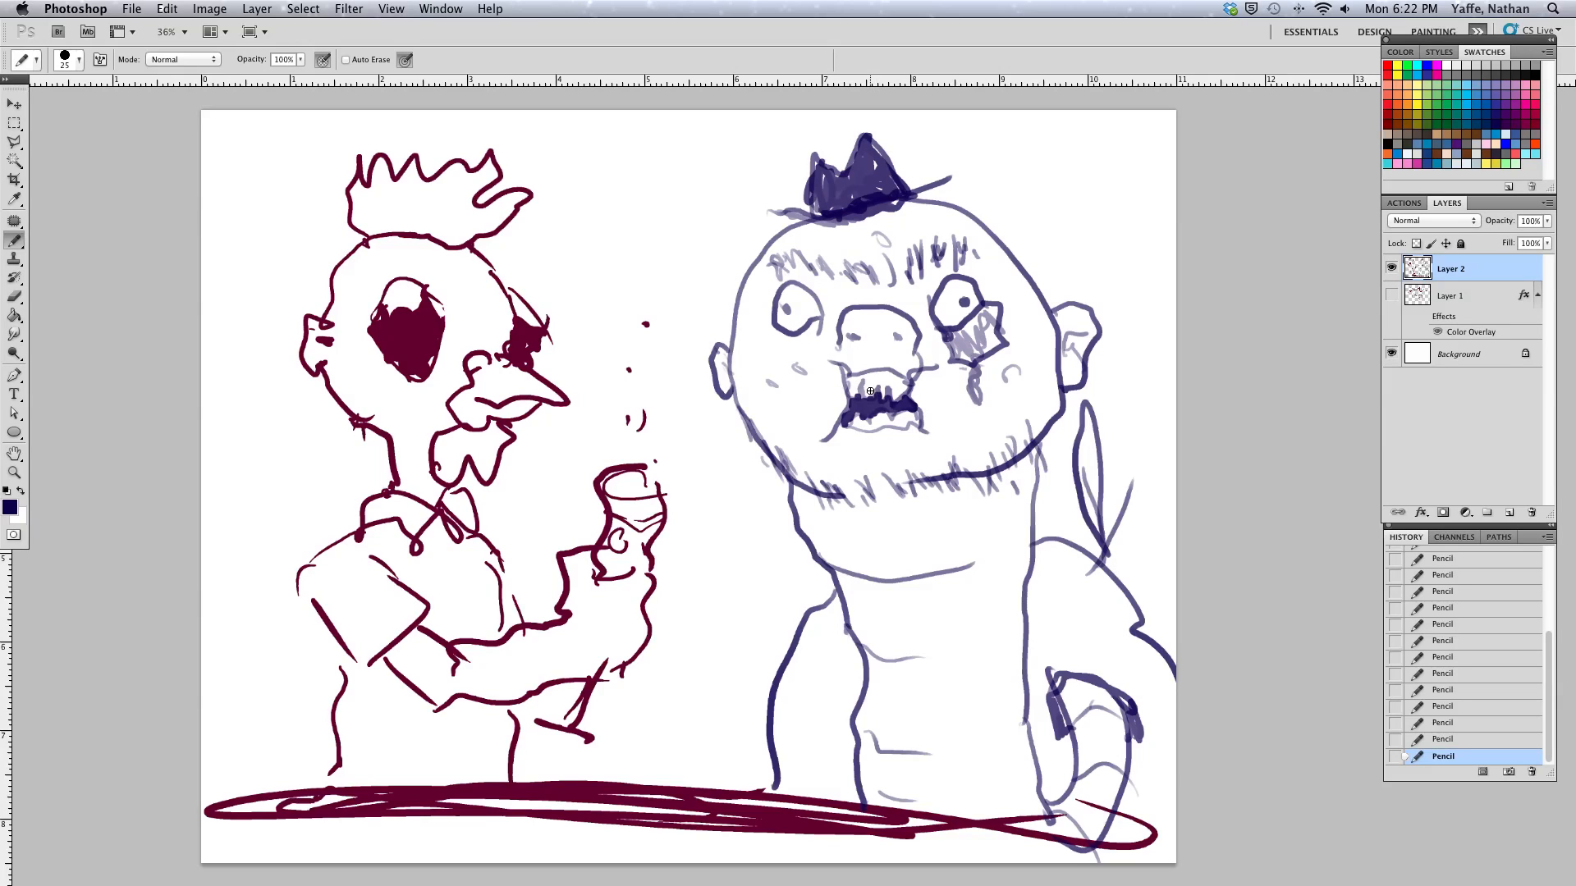
{"action": "mouse_move", "coordinate": [868, 404]}
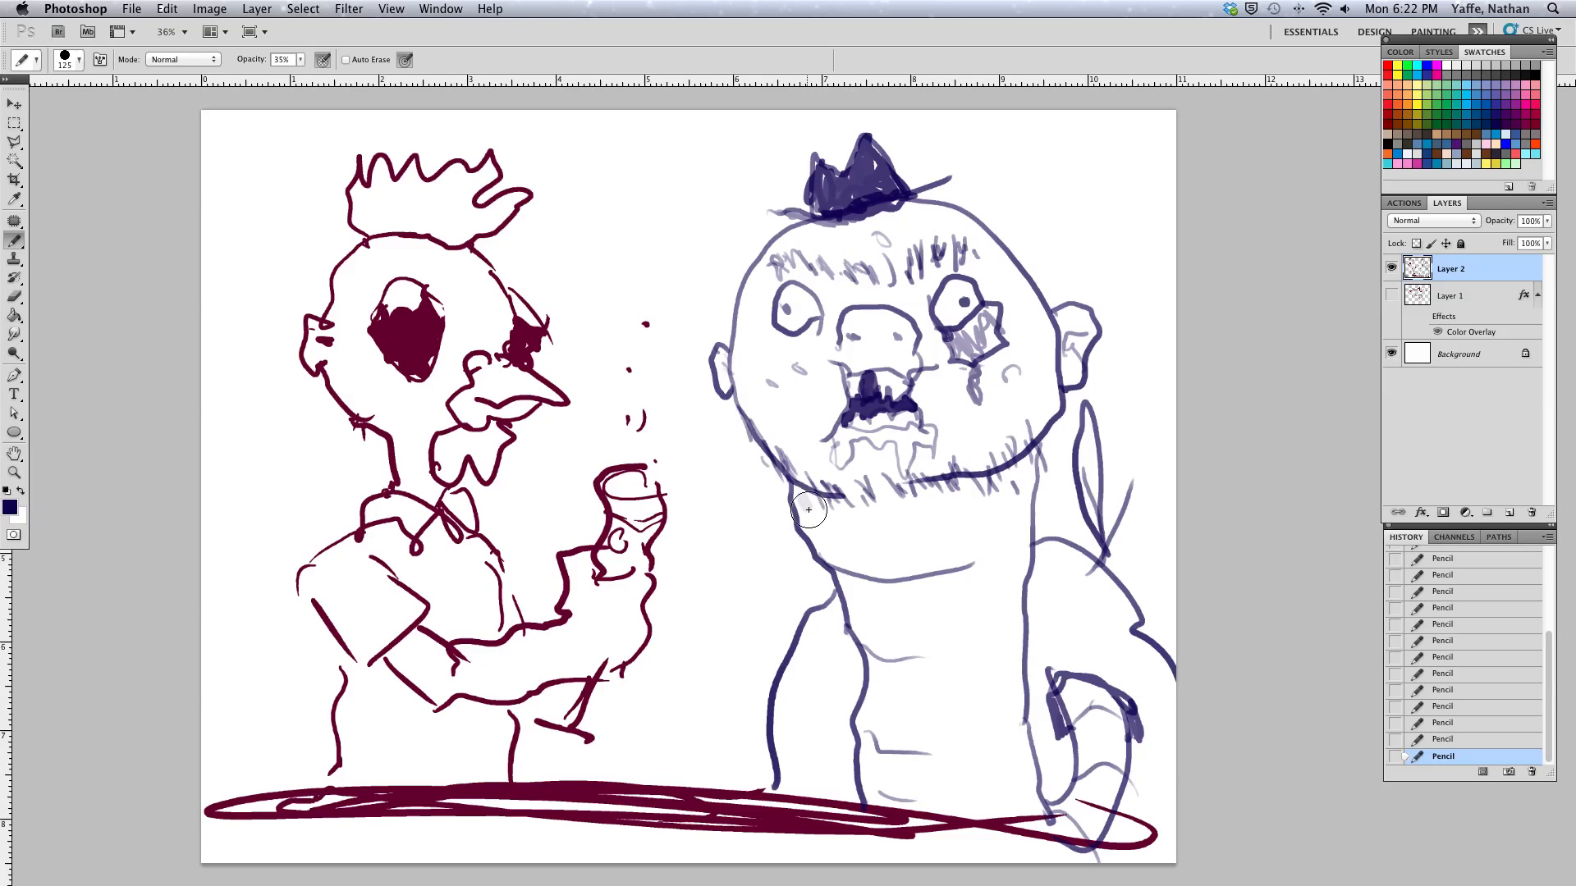
Paint soft translucent purple shading over the neck, body side and face
{"action": "left_click_drag", "start_coordinate": [809, 507], "coordinate": [859, 643]}
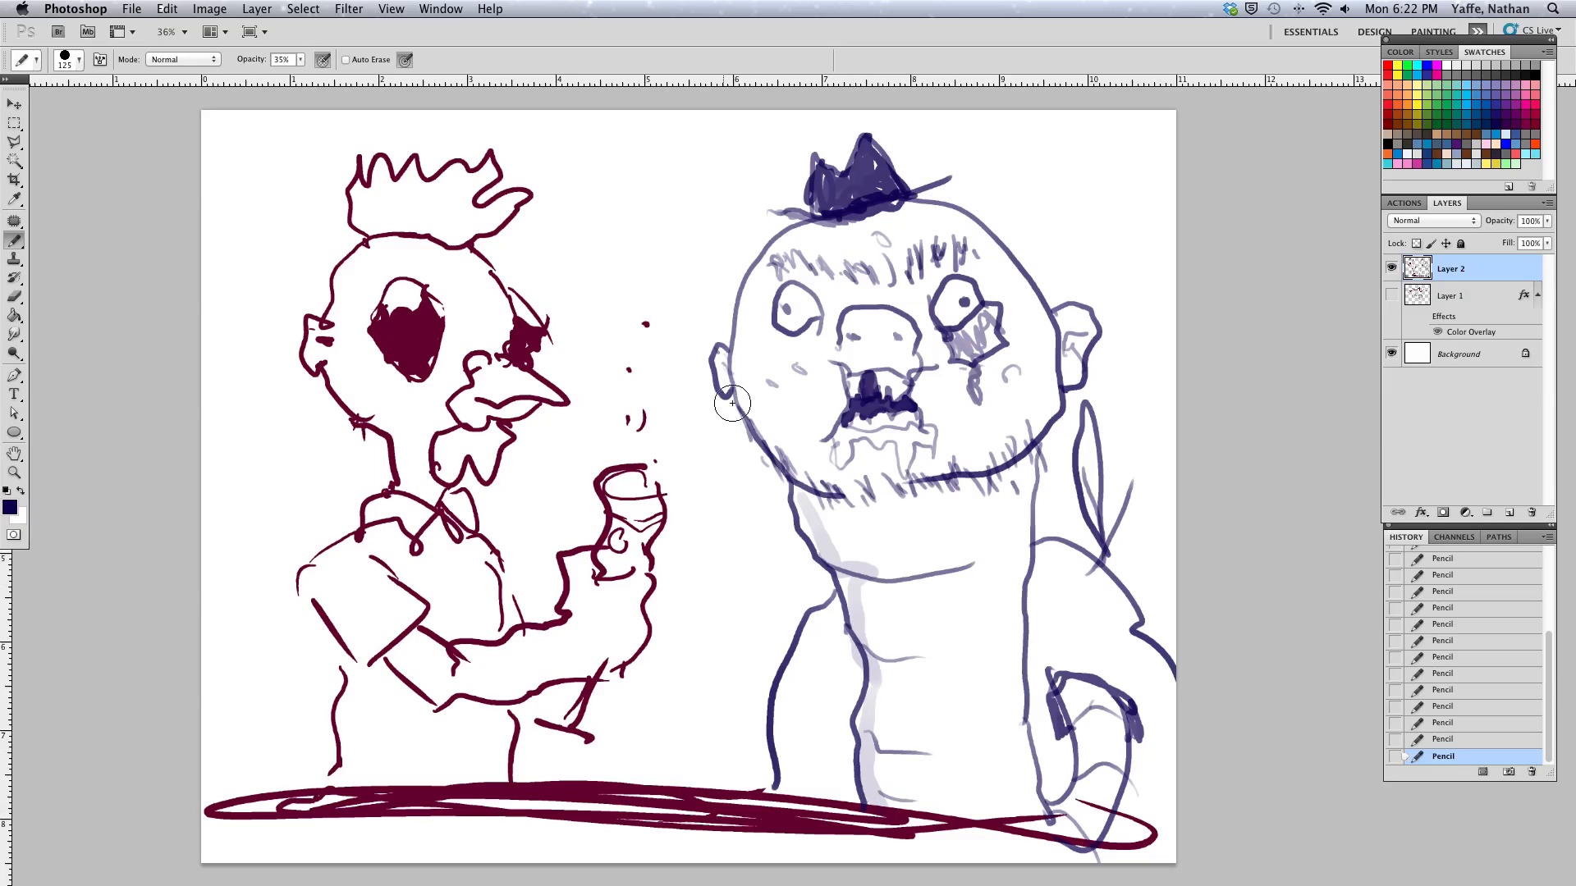
{"action": "left_click_drag", "start_coordinate": [732, 402], "coordinate": [929, 473]}
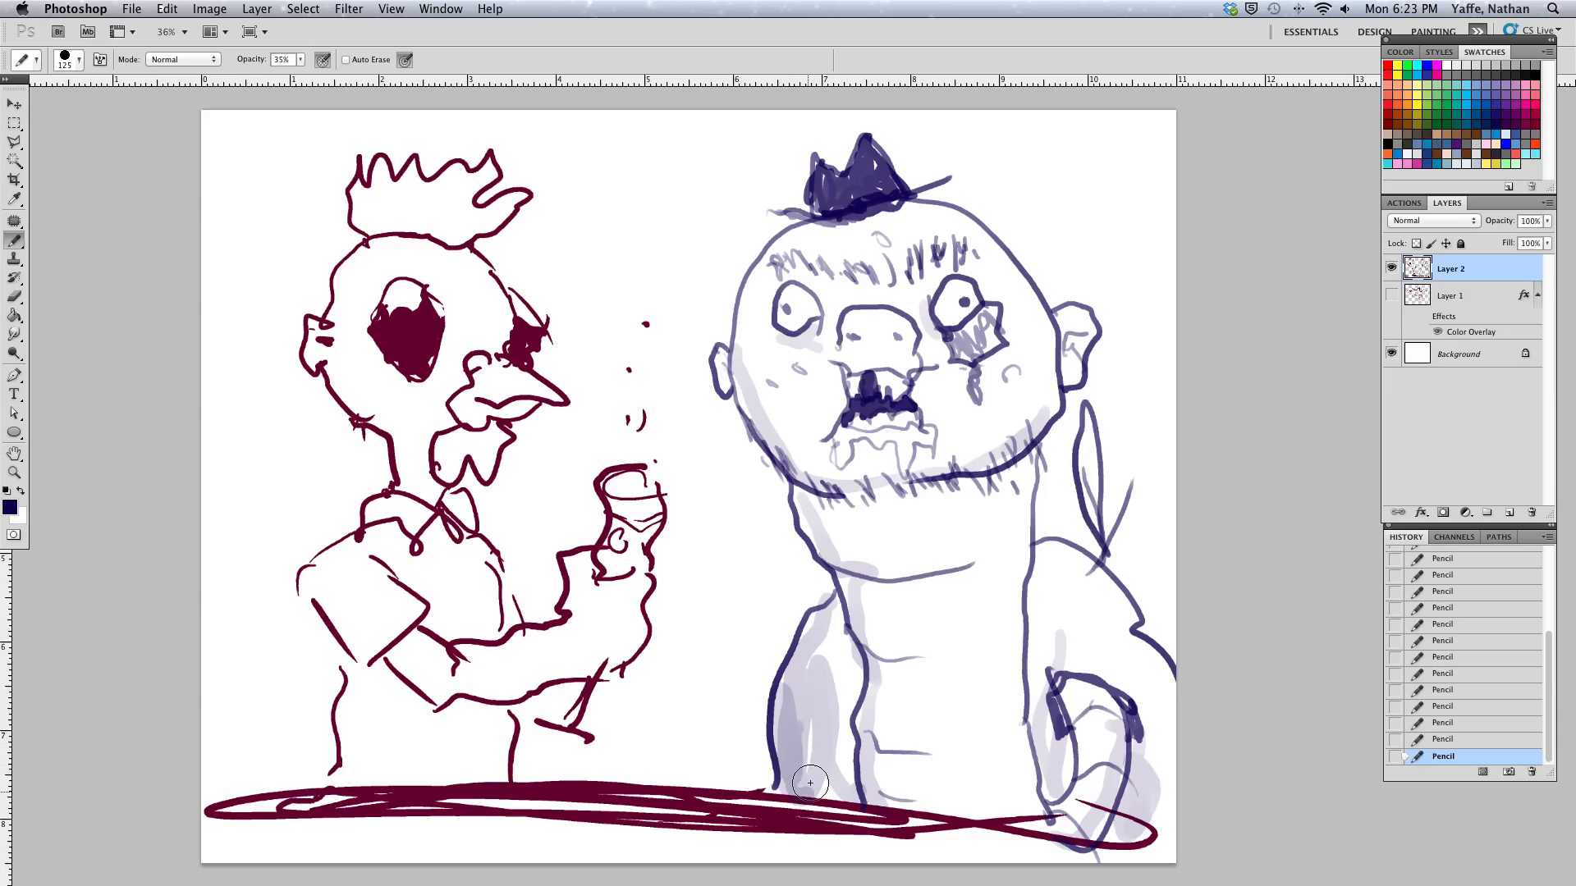
{"action": "mouse_move", "coordinate": [1090, 430]}
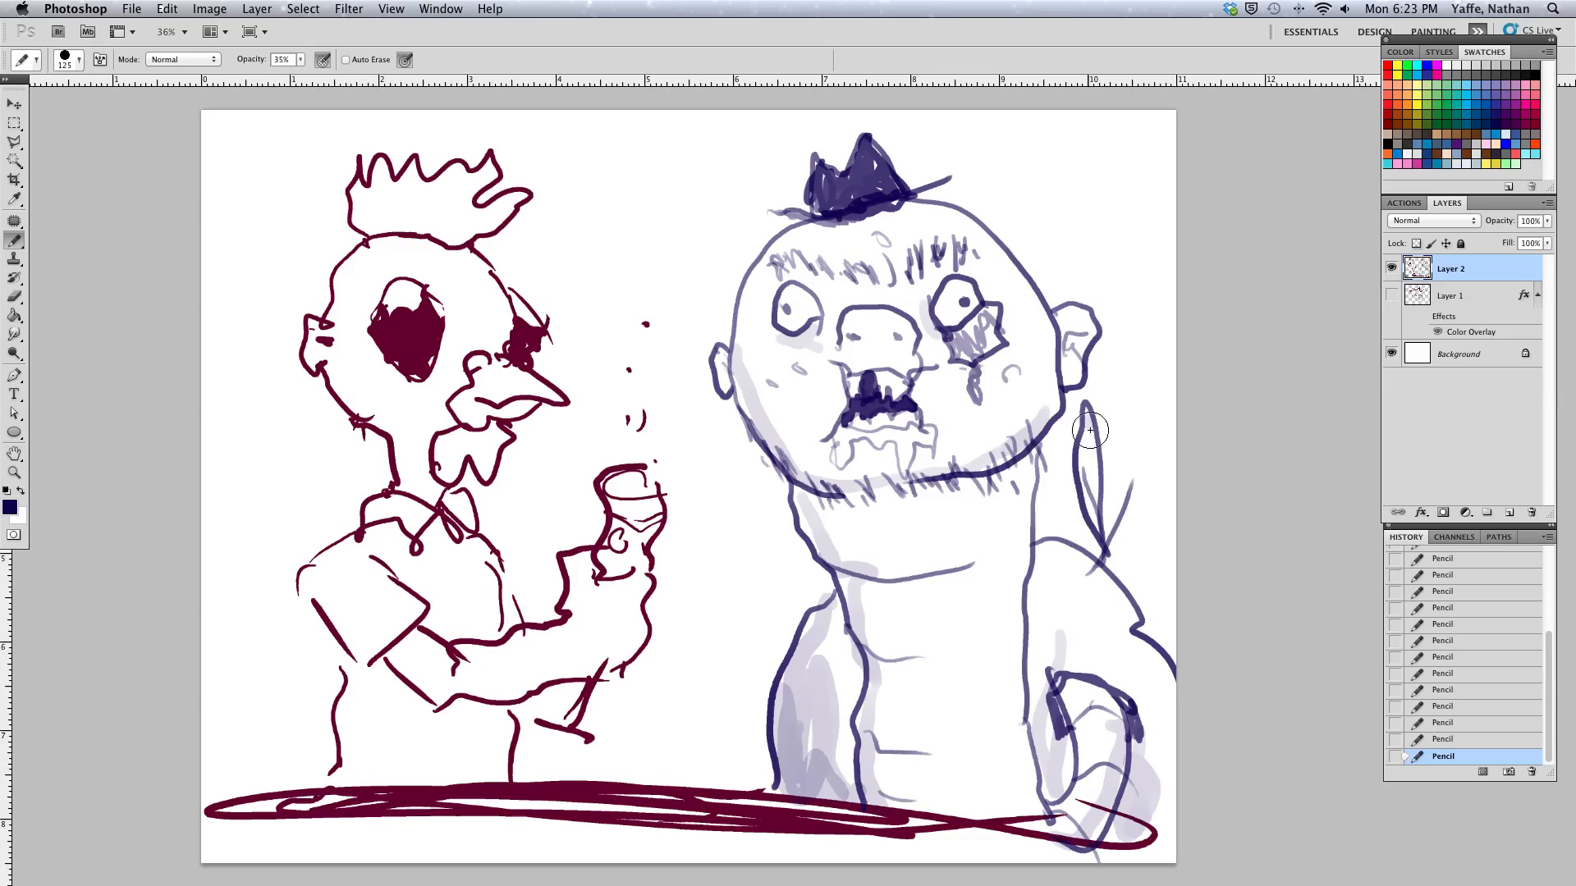